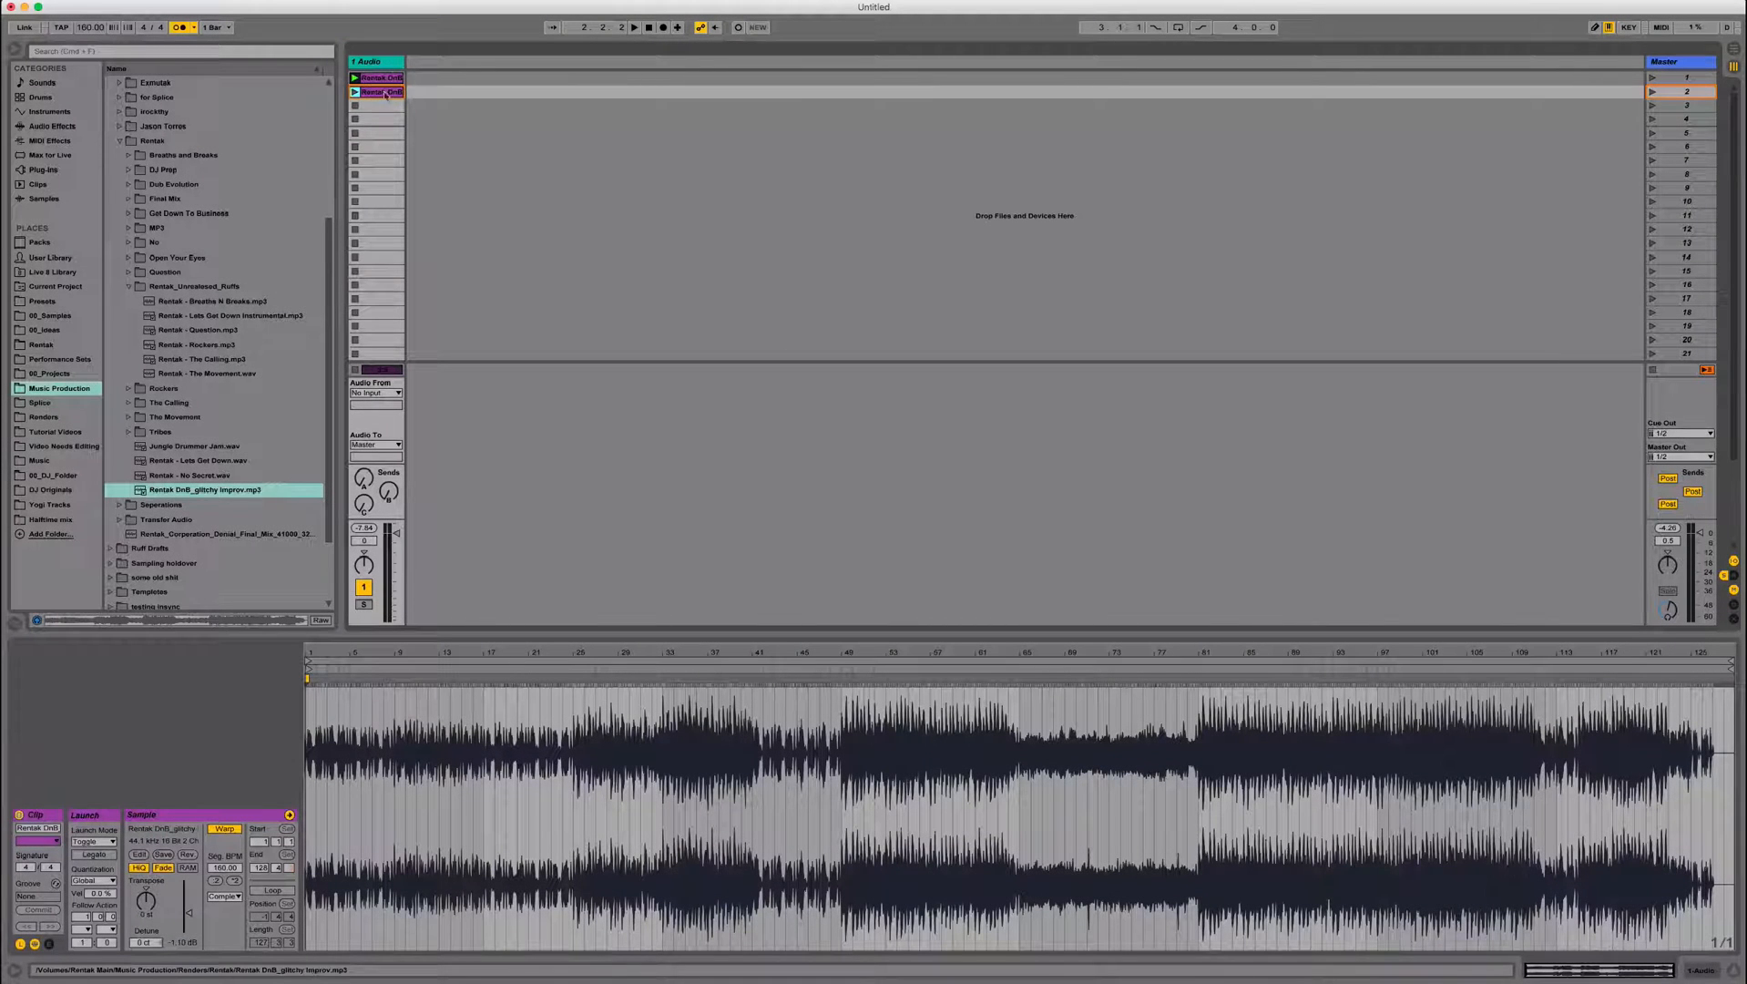
Play the song from around bars 41, 65 and 81, then lower the track volume to -3.3 dB.
click(379, 78)
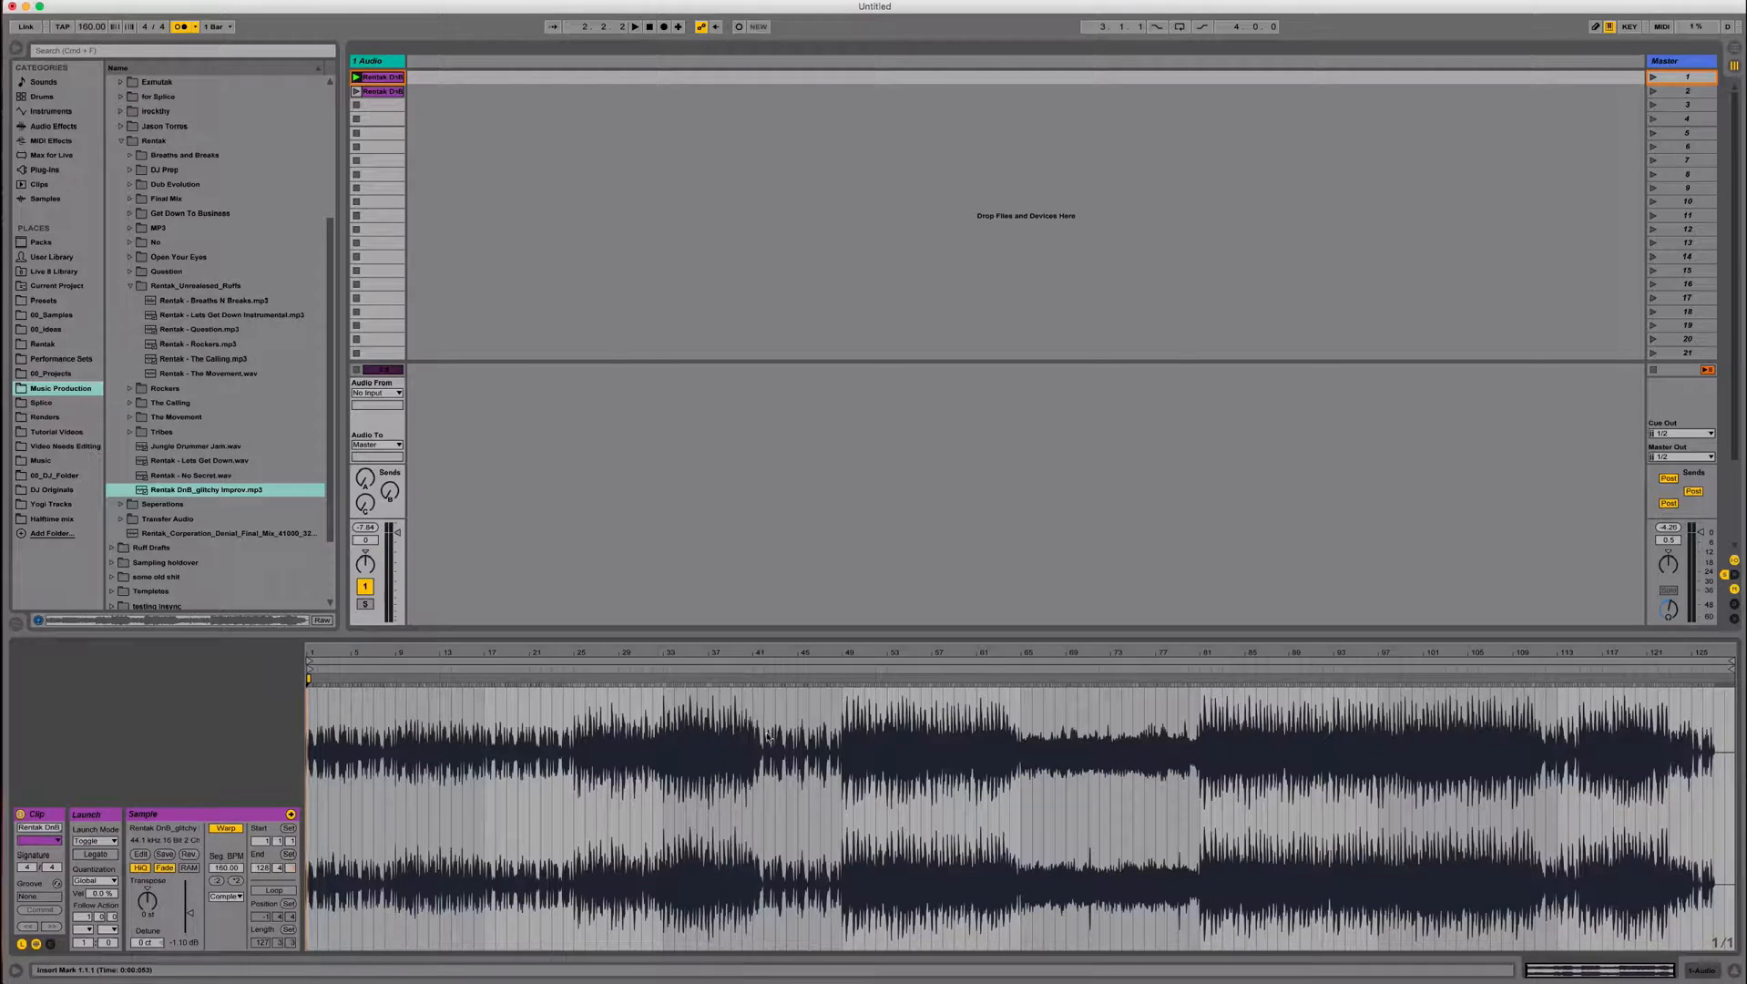
click(635, 25)
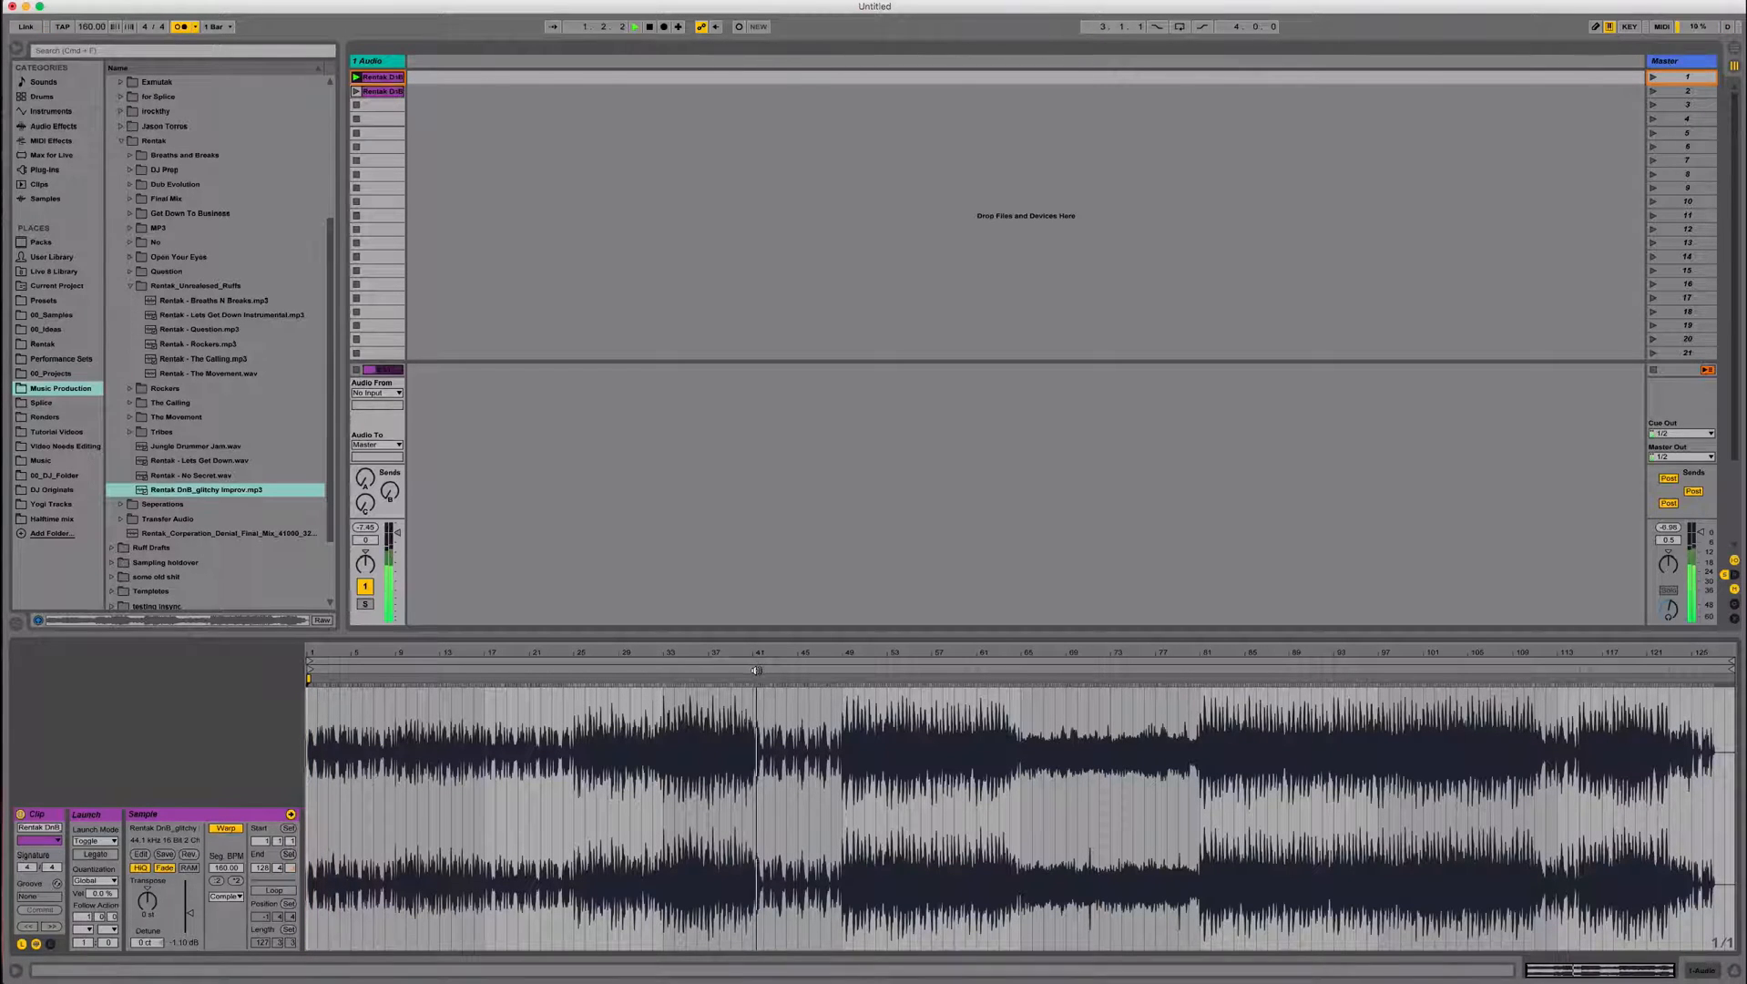
click(758, 746)
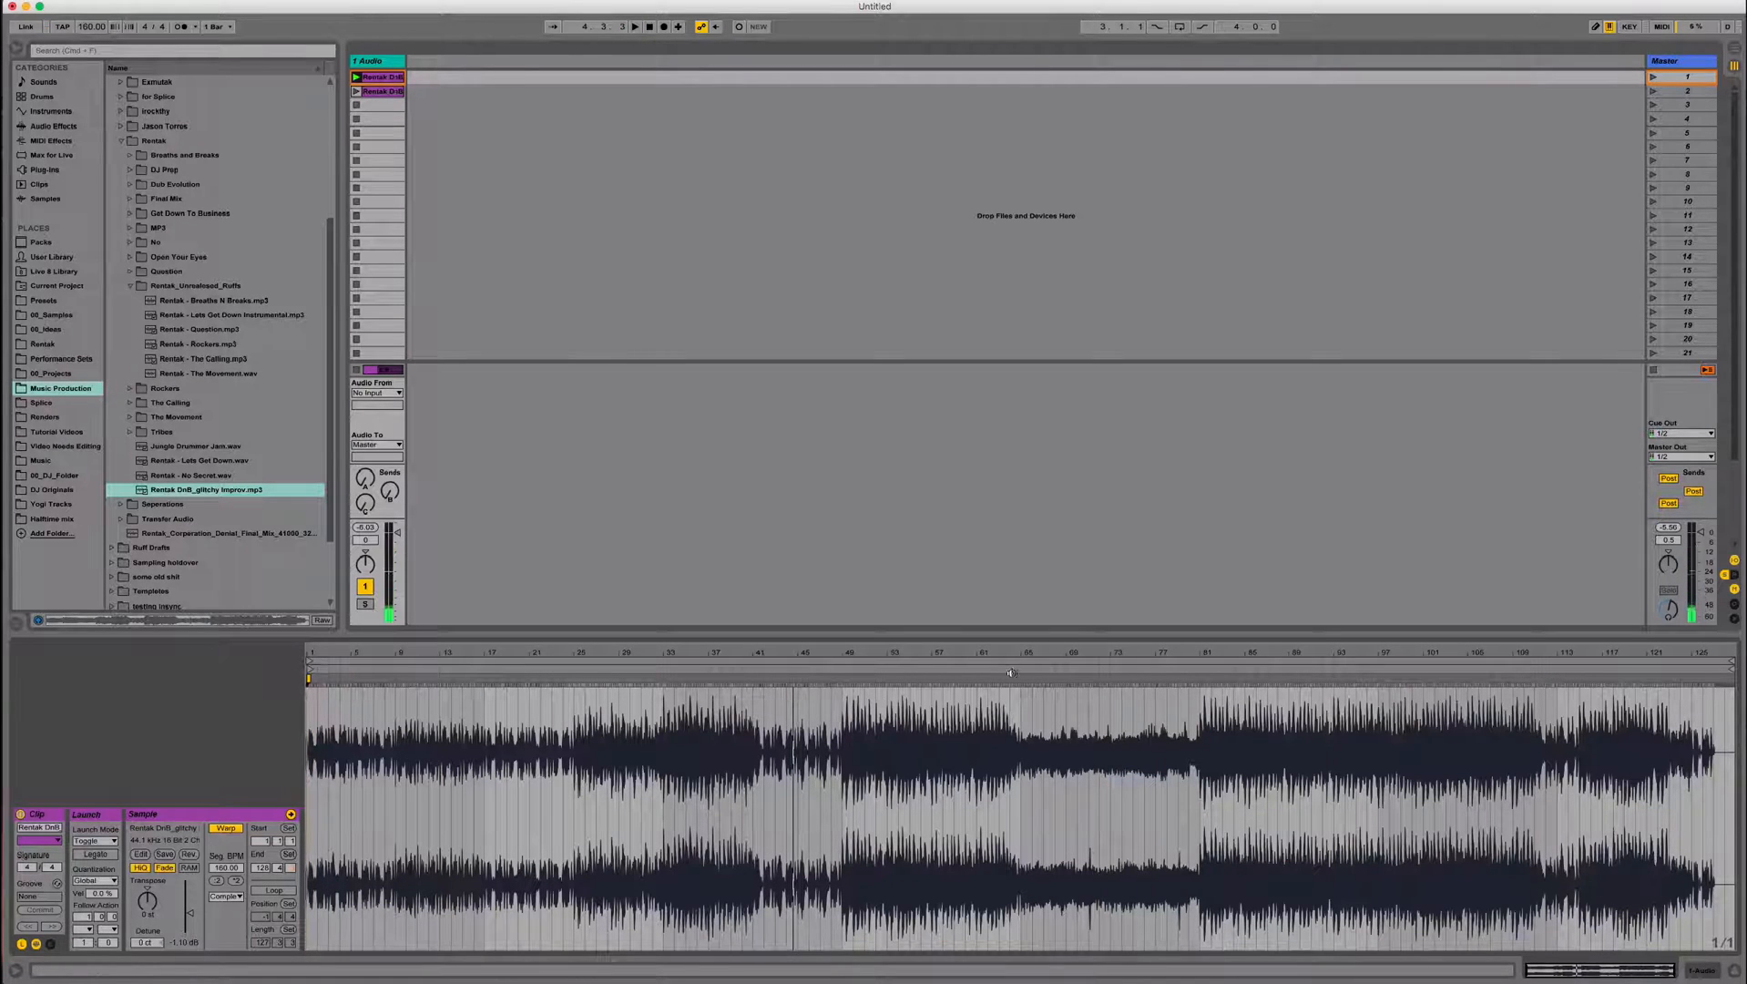
click(1016, 676)
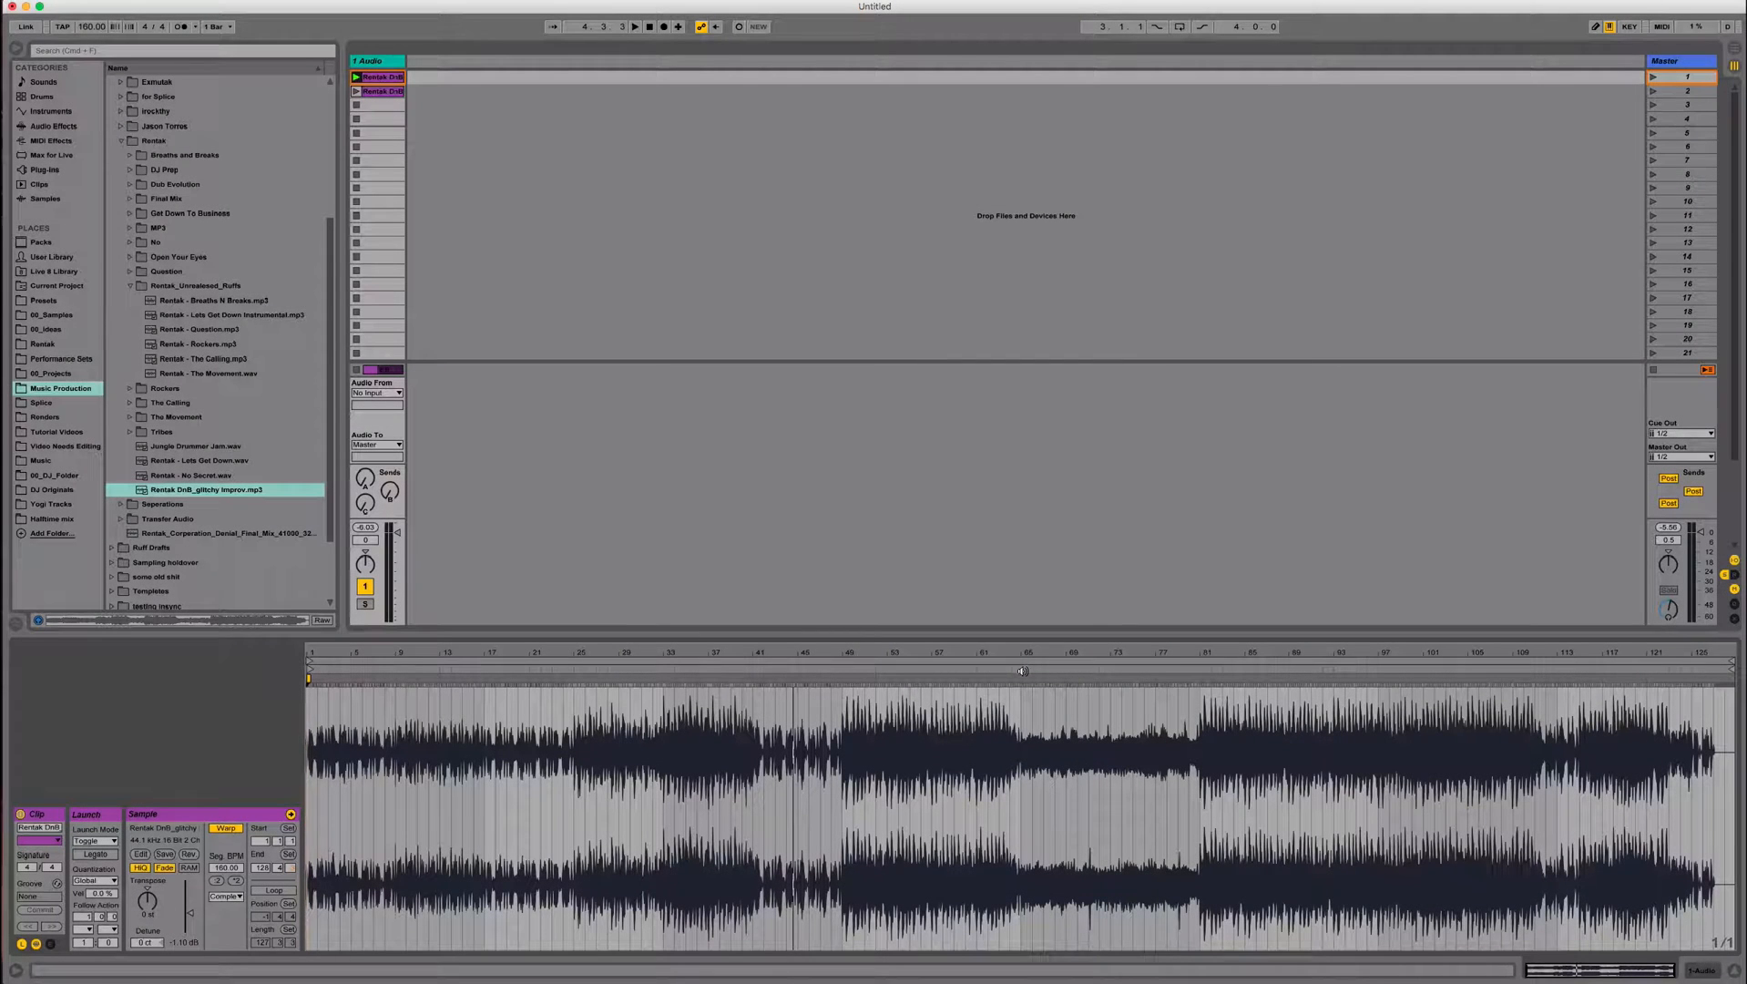
click(634, 26)
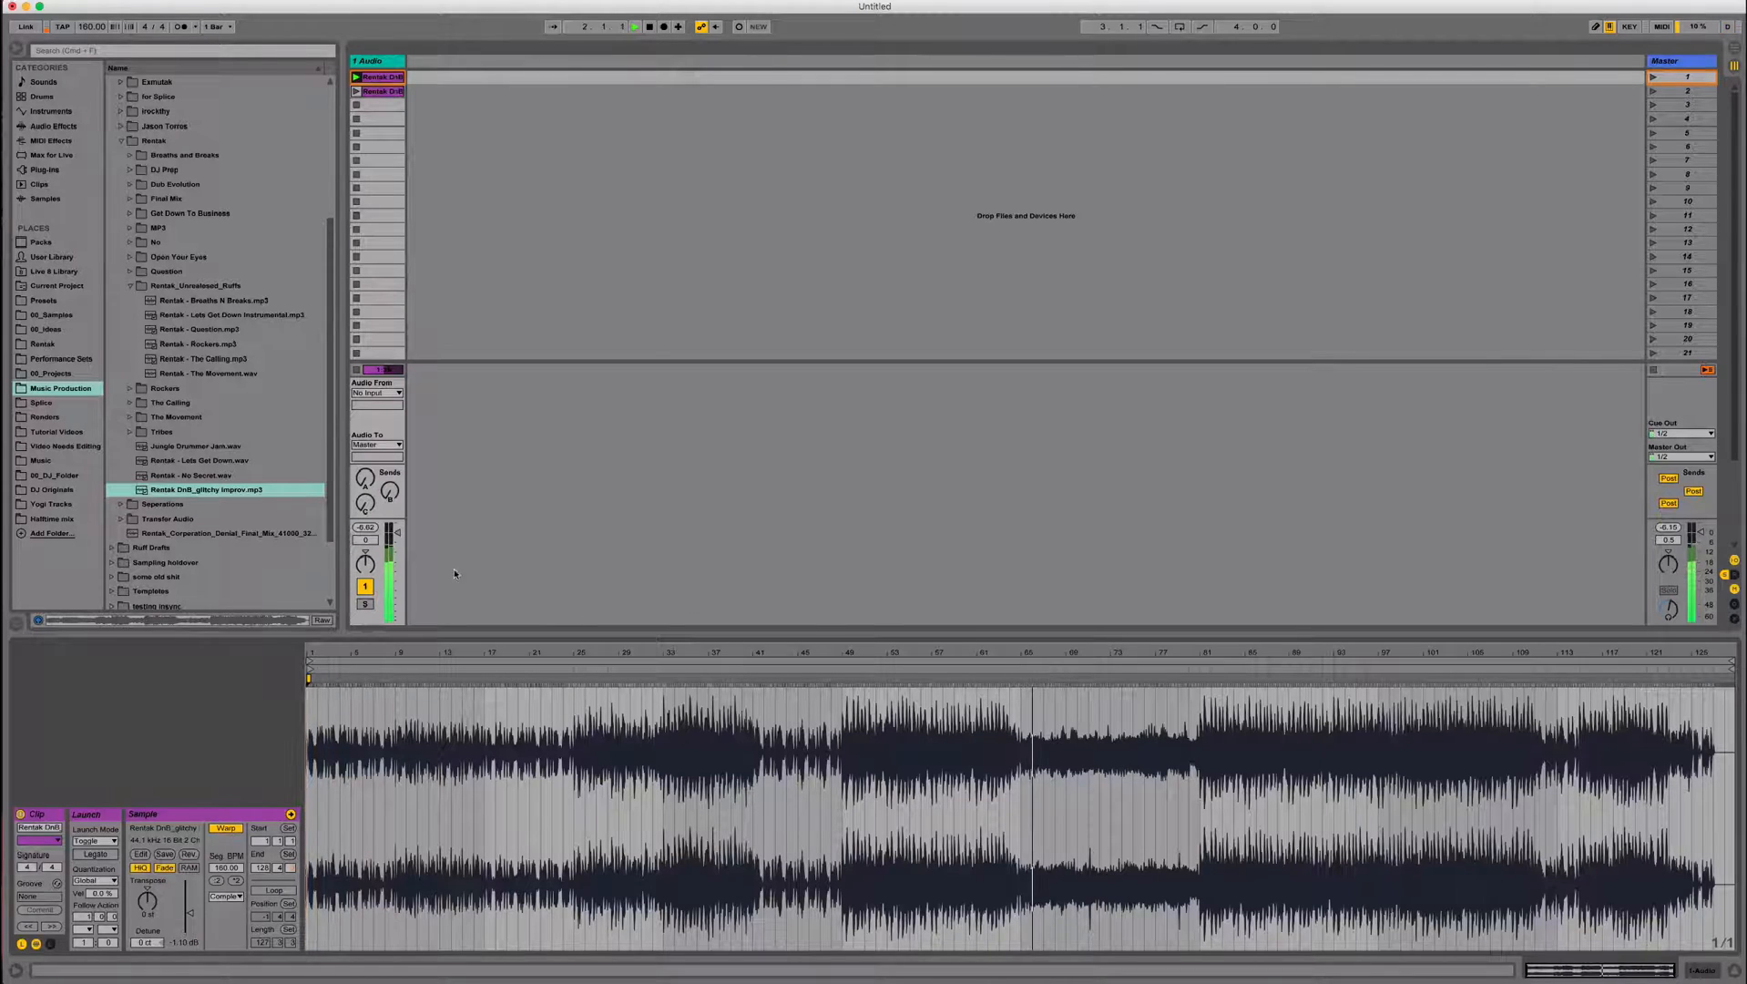
drag(392, 530, 392, 539)
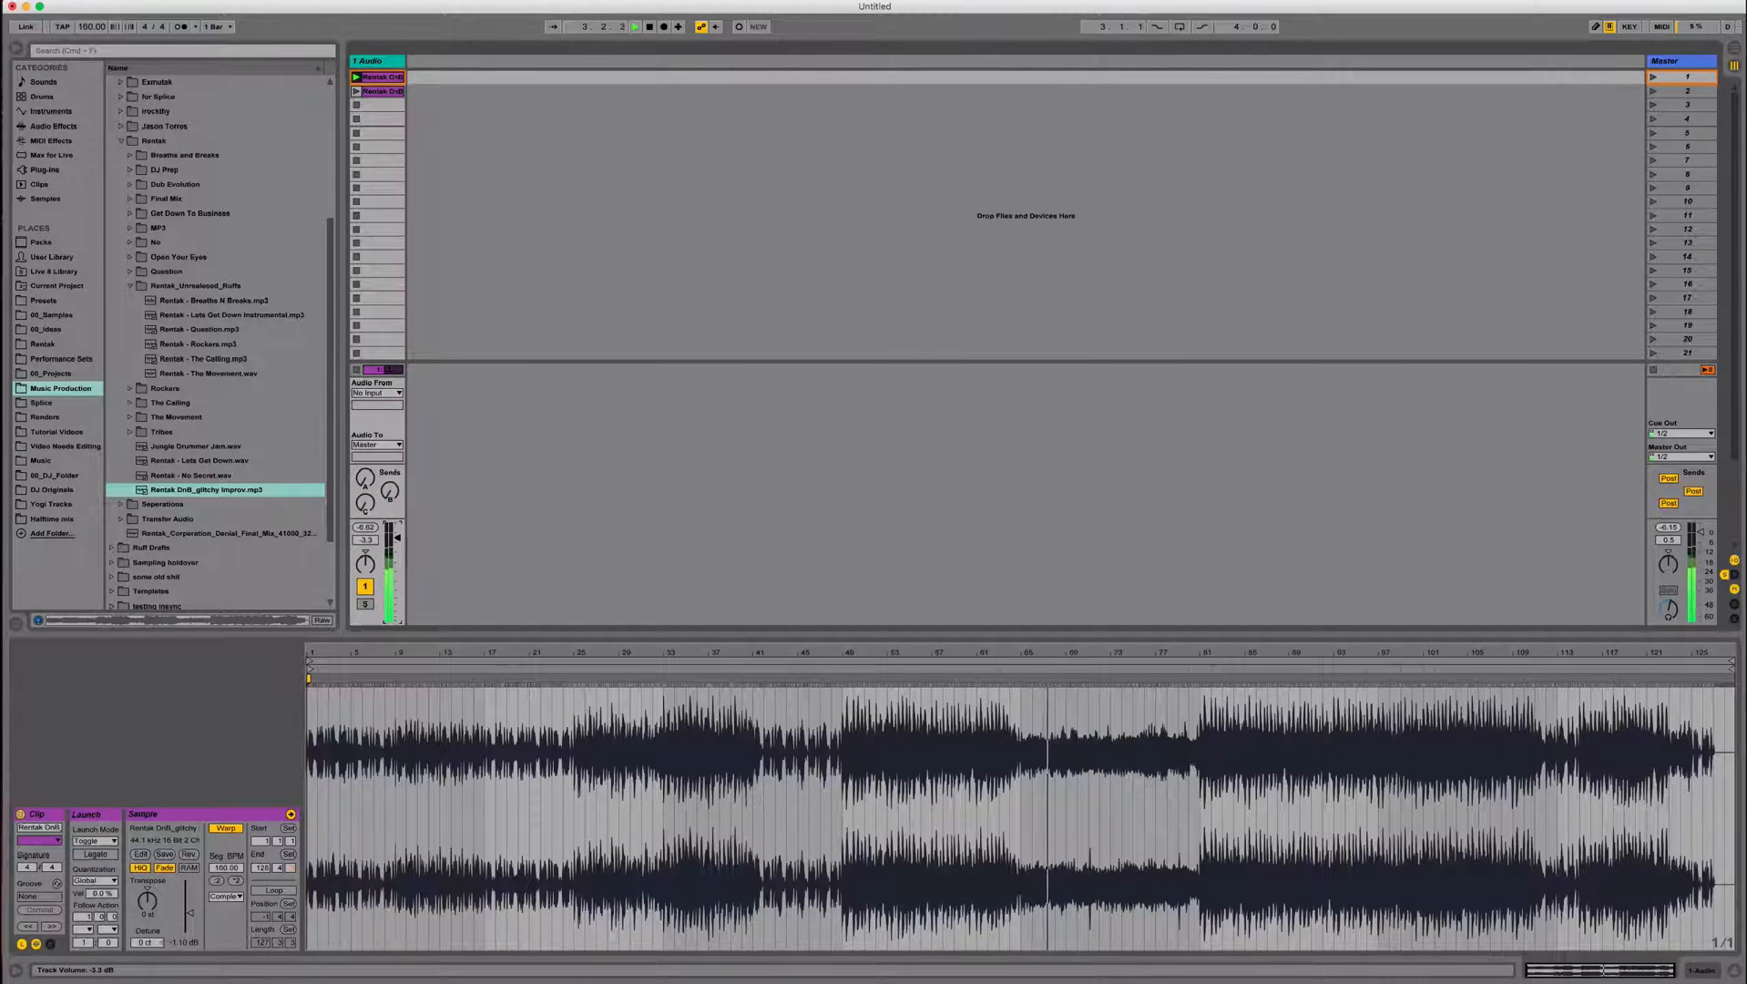
click(1060, 691)
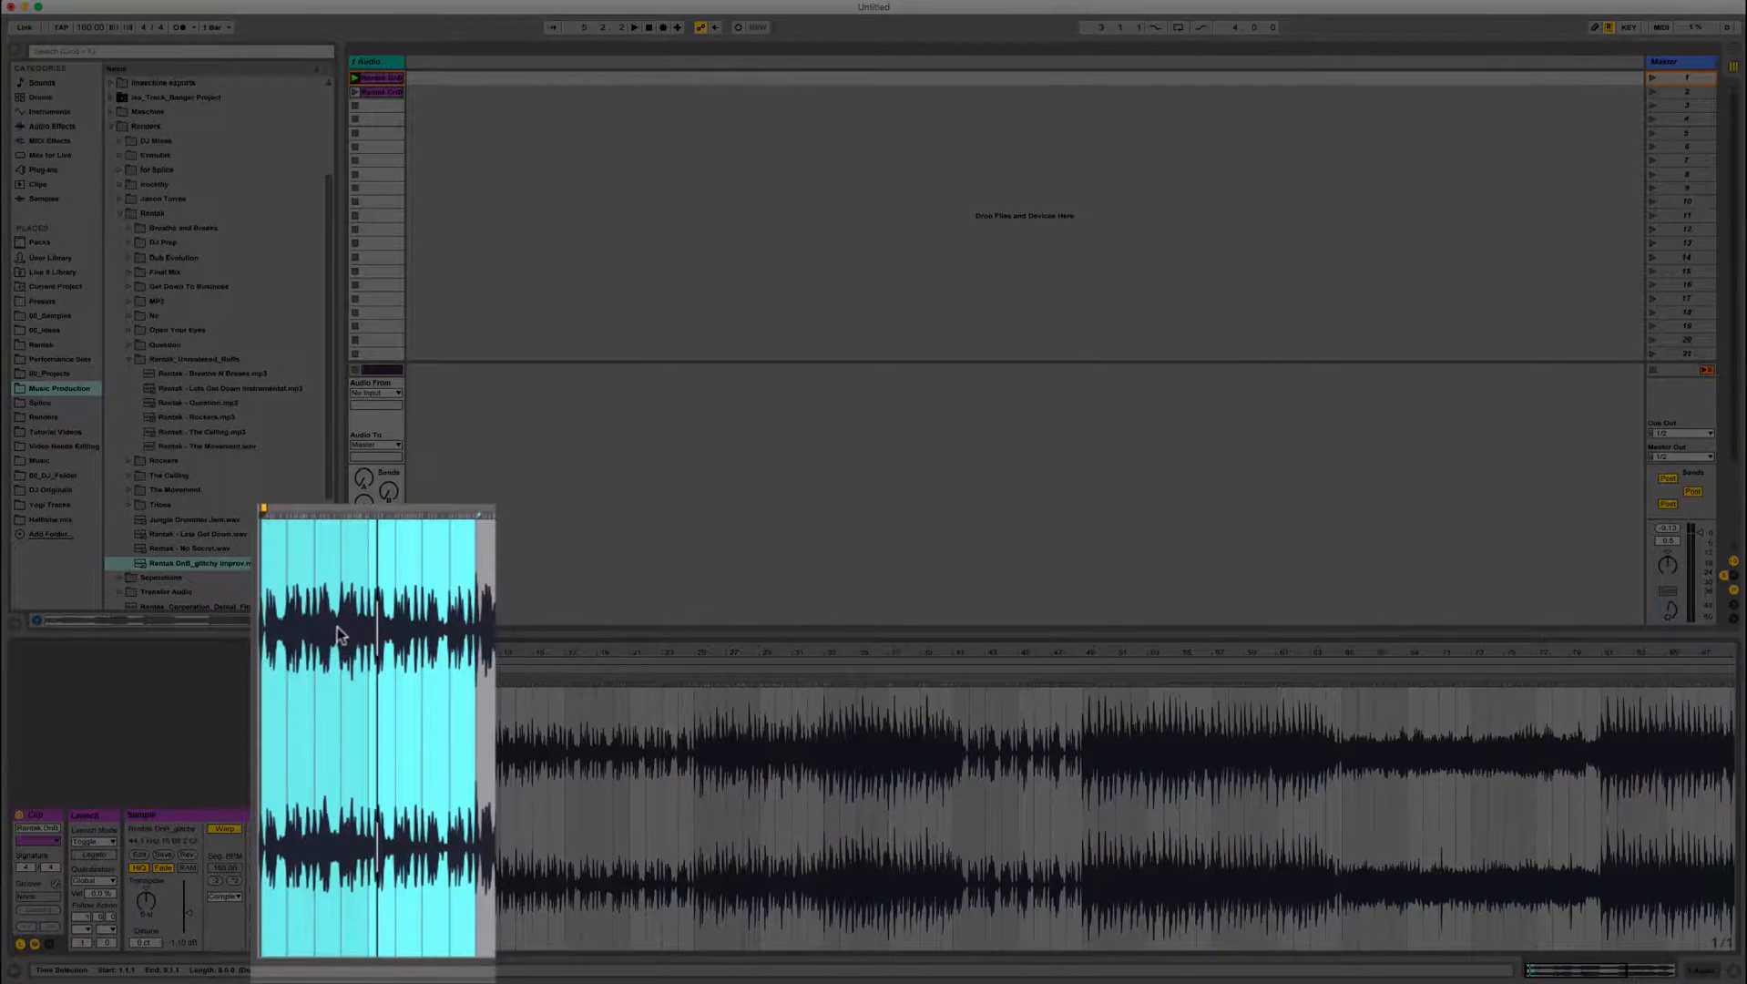
Loop the clip over its selected first eight bars (Position 1.1.1, Length 8.0.0).
right_click(342, 635)
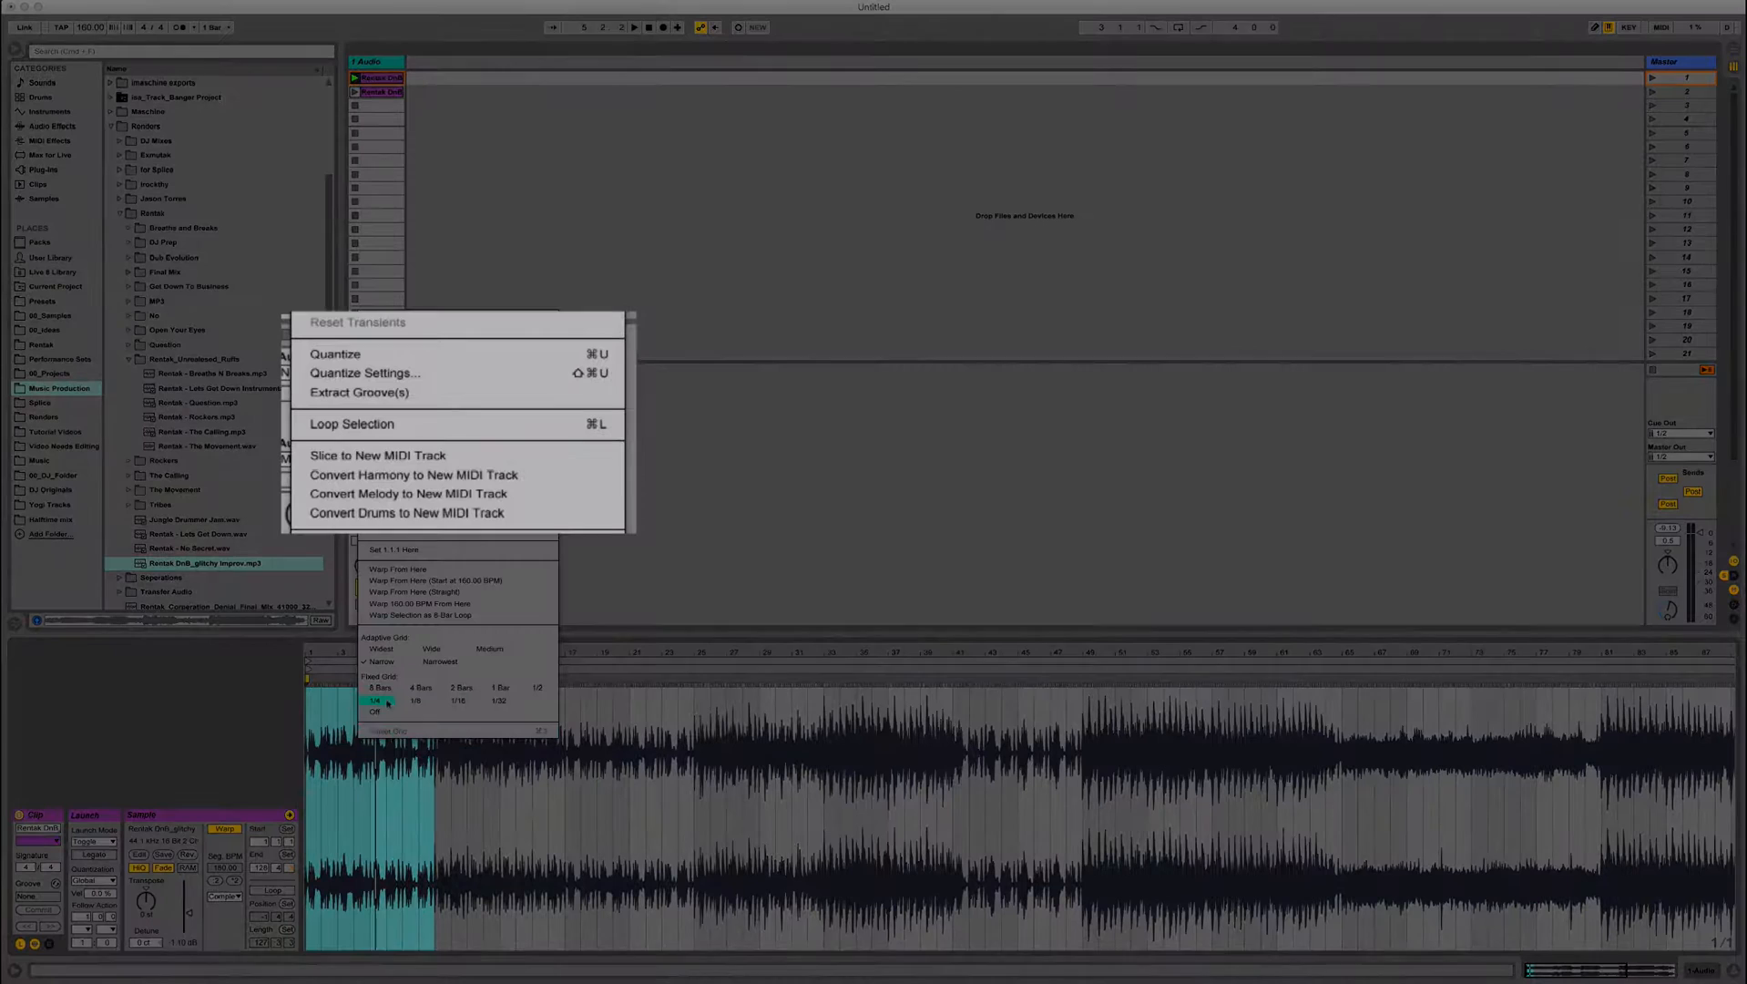
mouse_move(479, 423)
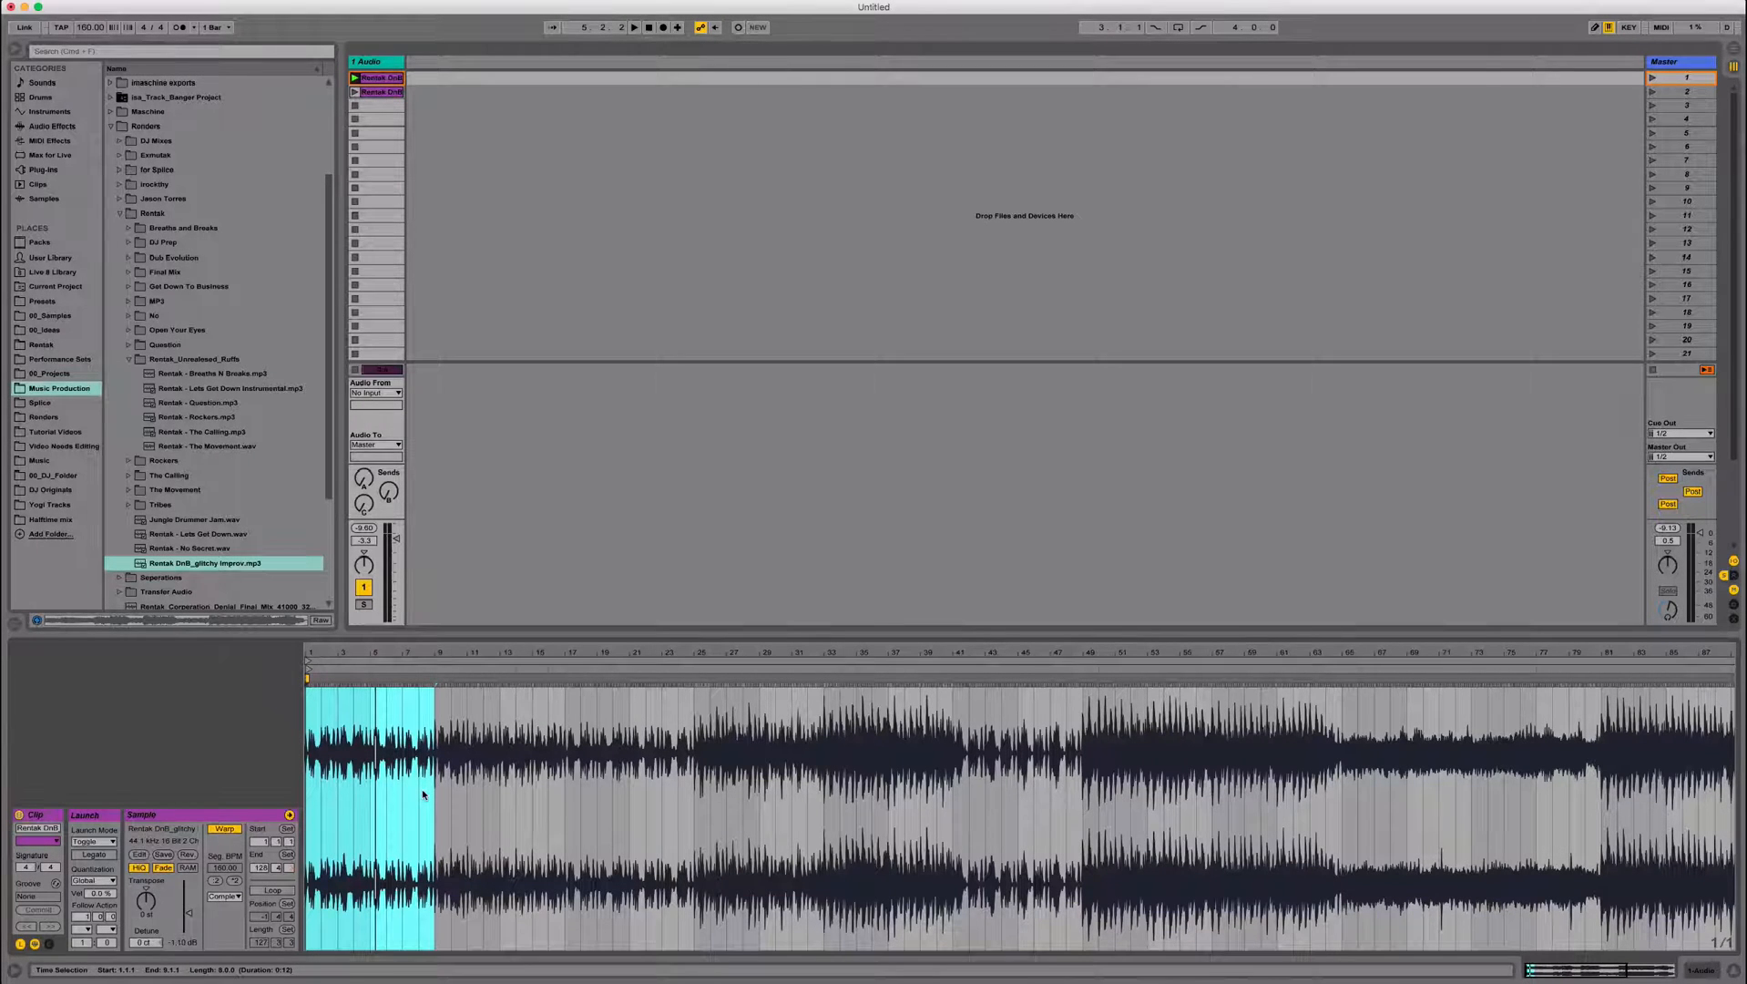
click(270, 889)
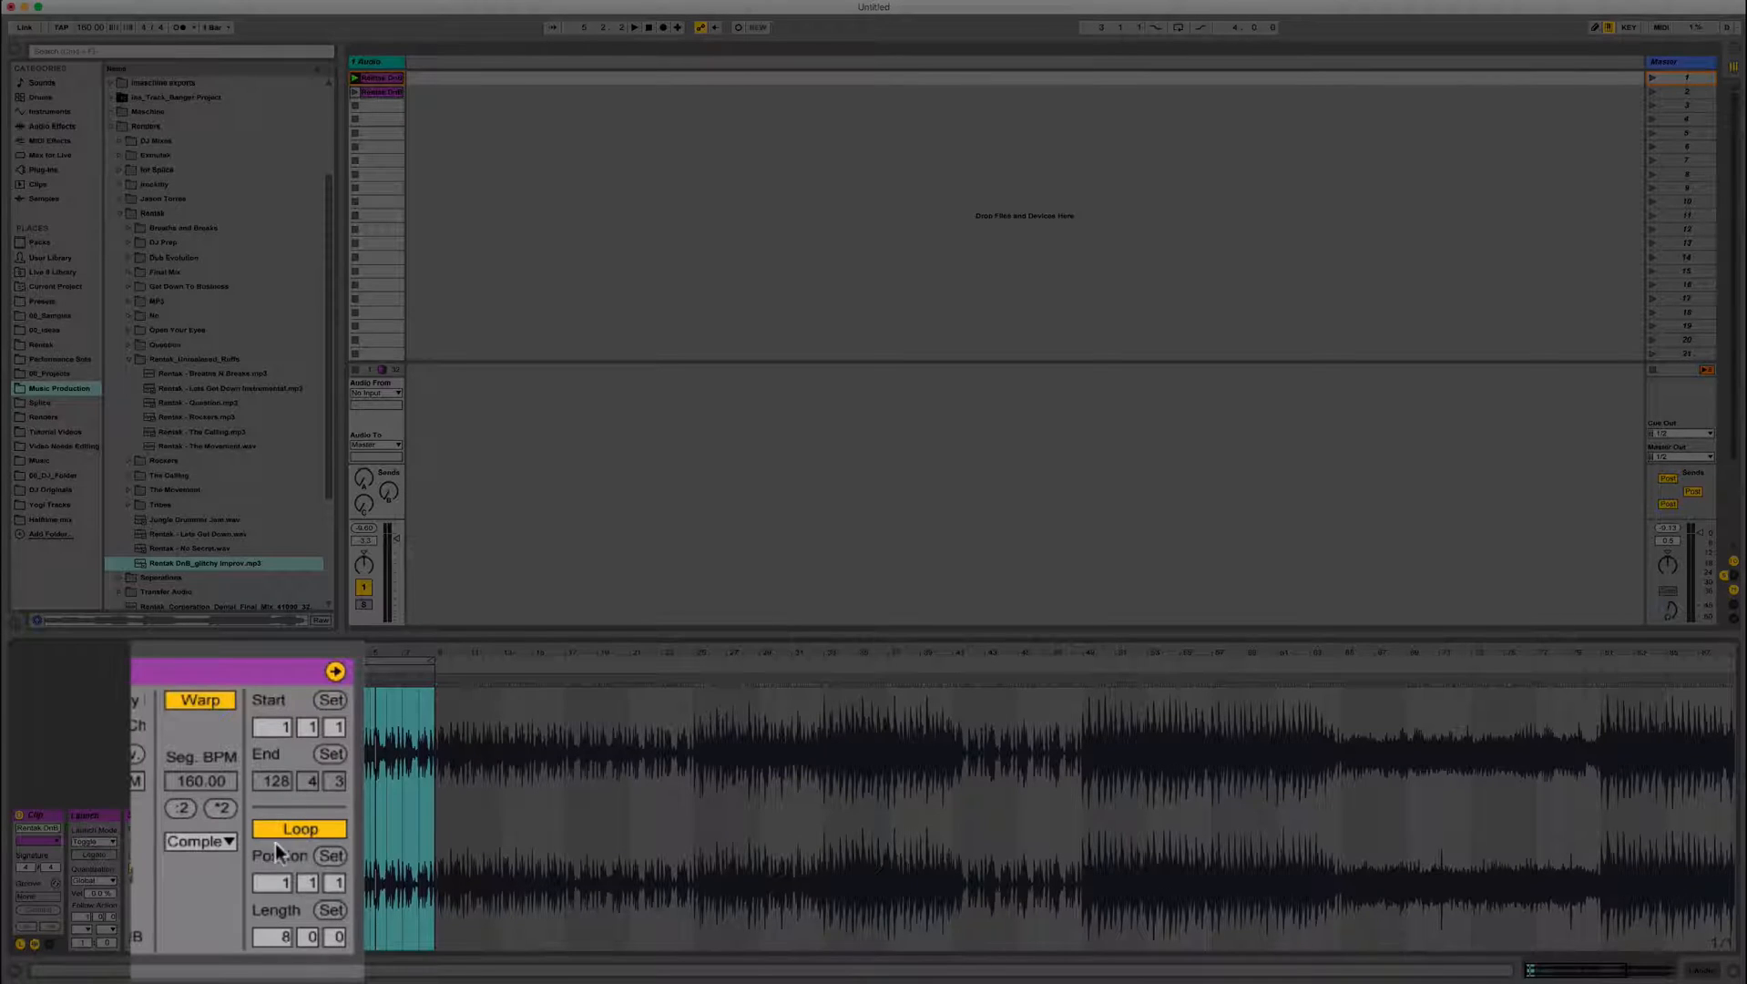
Add a third copy of the song clip with bars 65–73 selected.
click(298, 828)
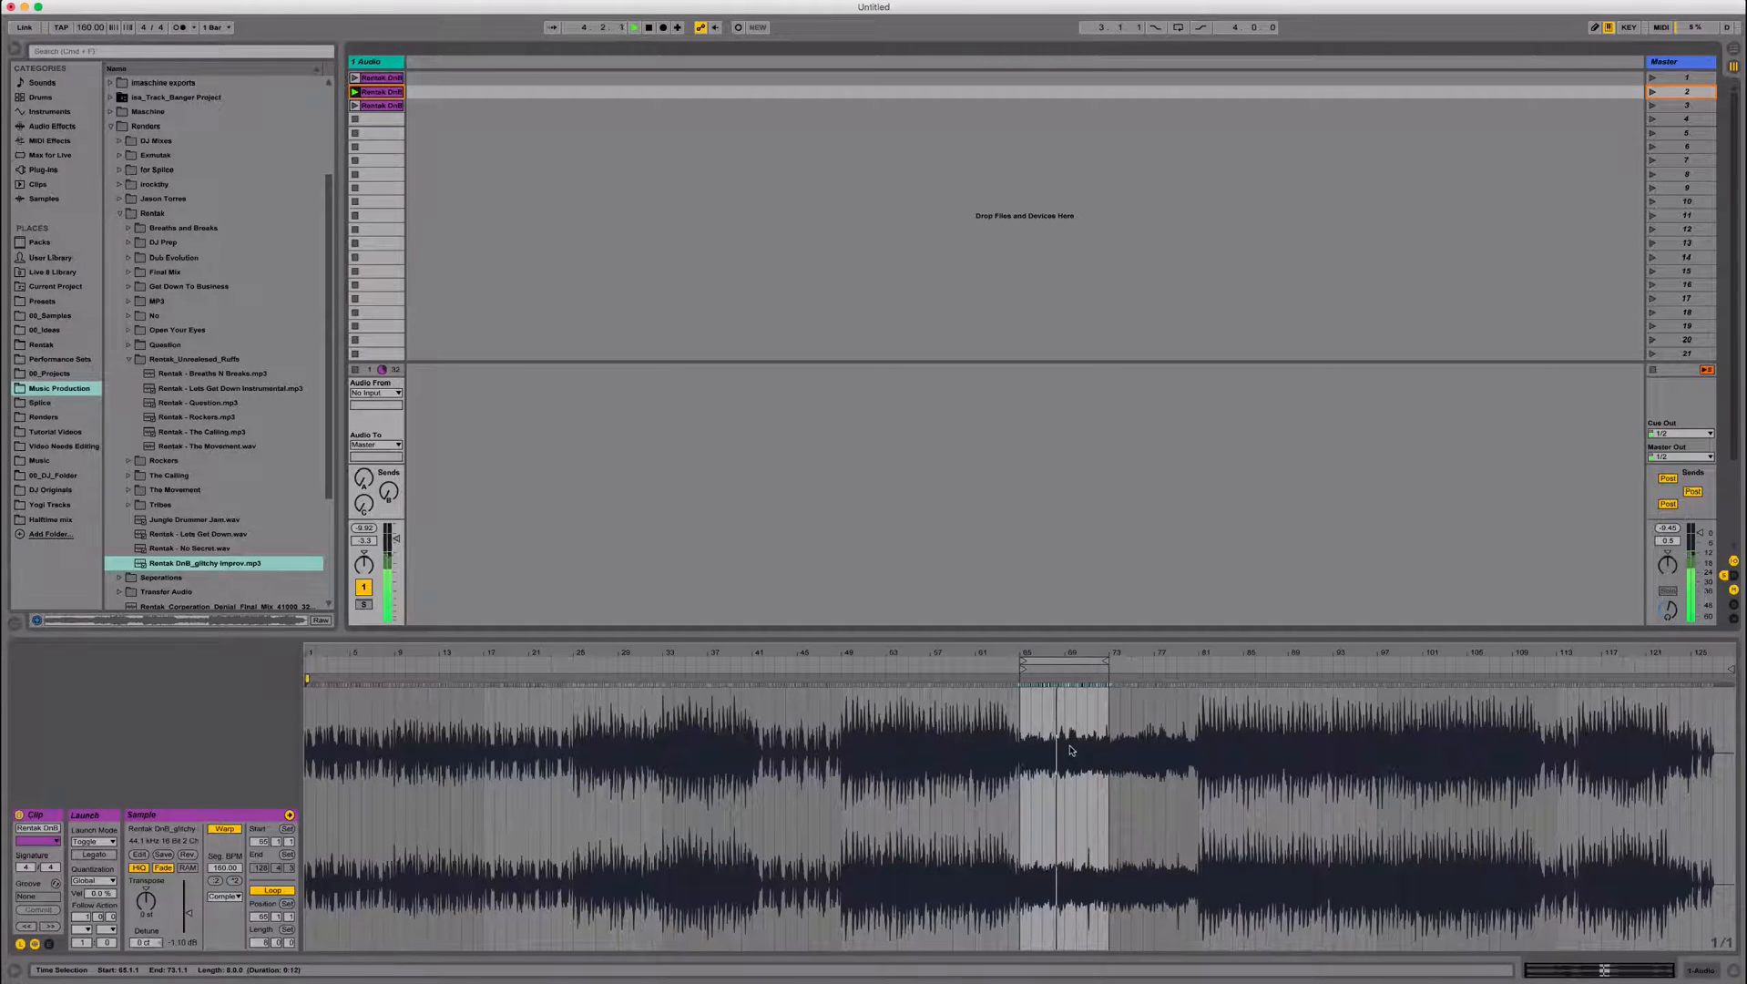
Select bars 41–49 of the song clip and loop them.
click(633, 27)
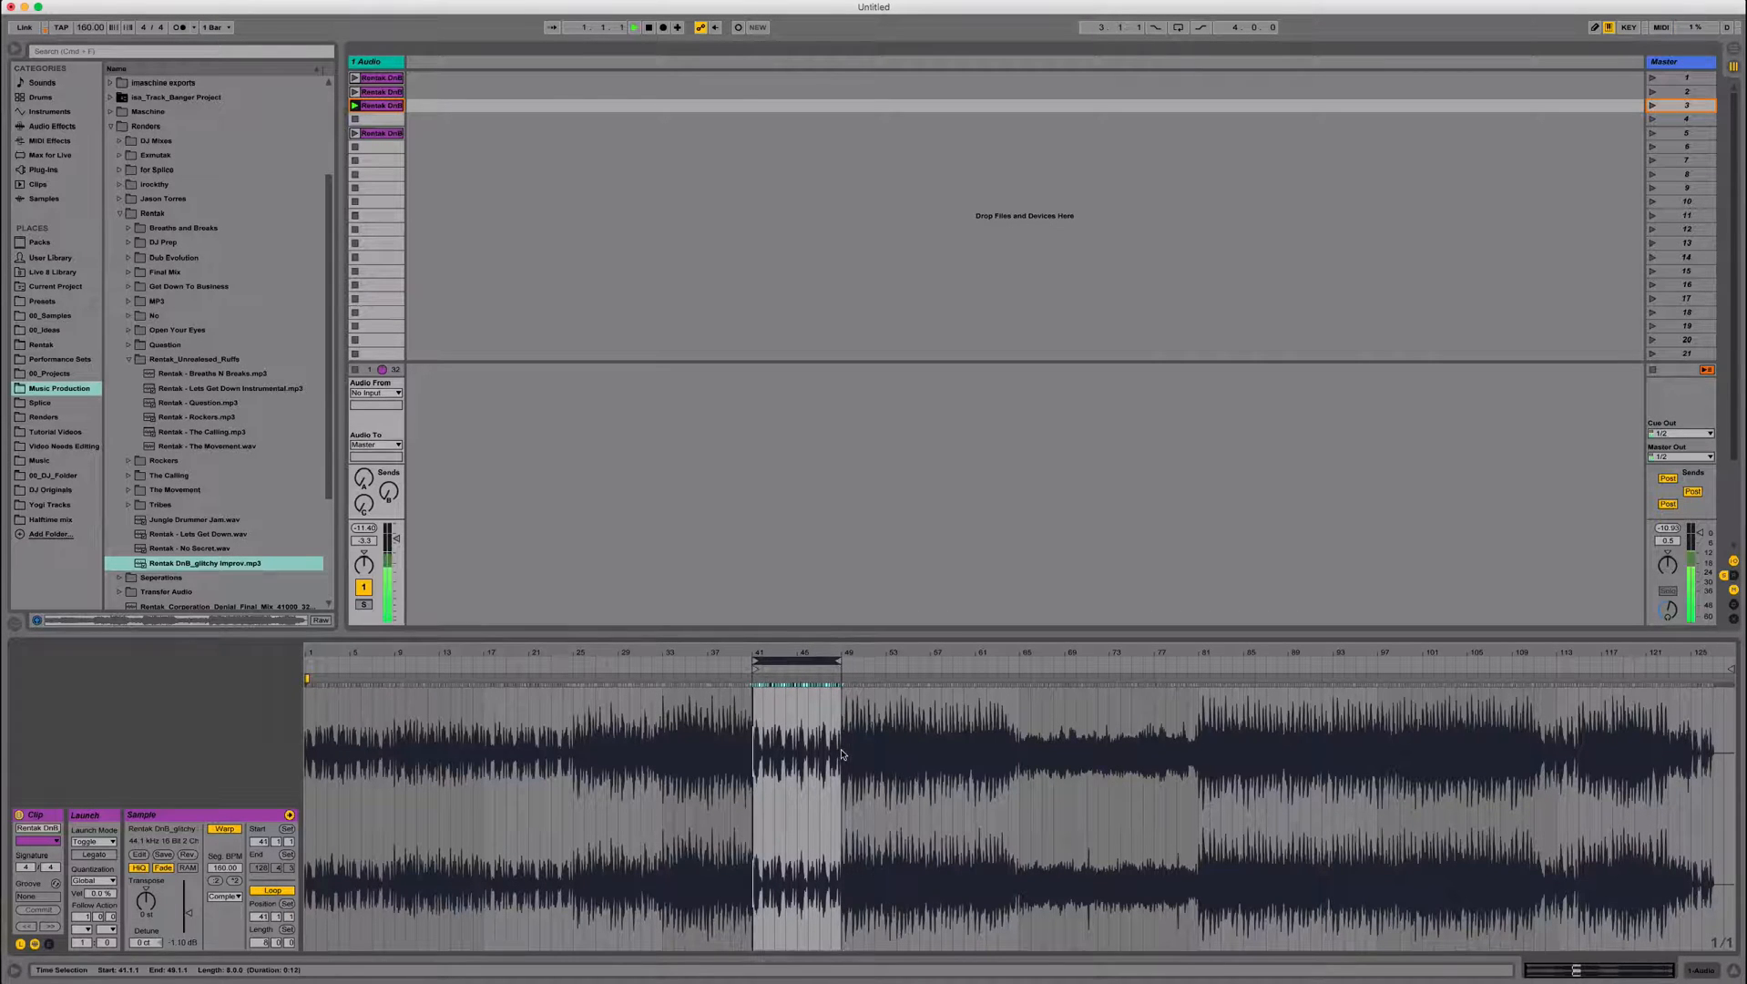
click(633, 27)
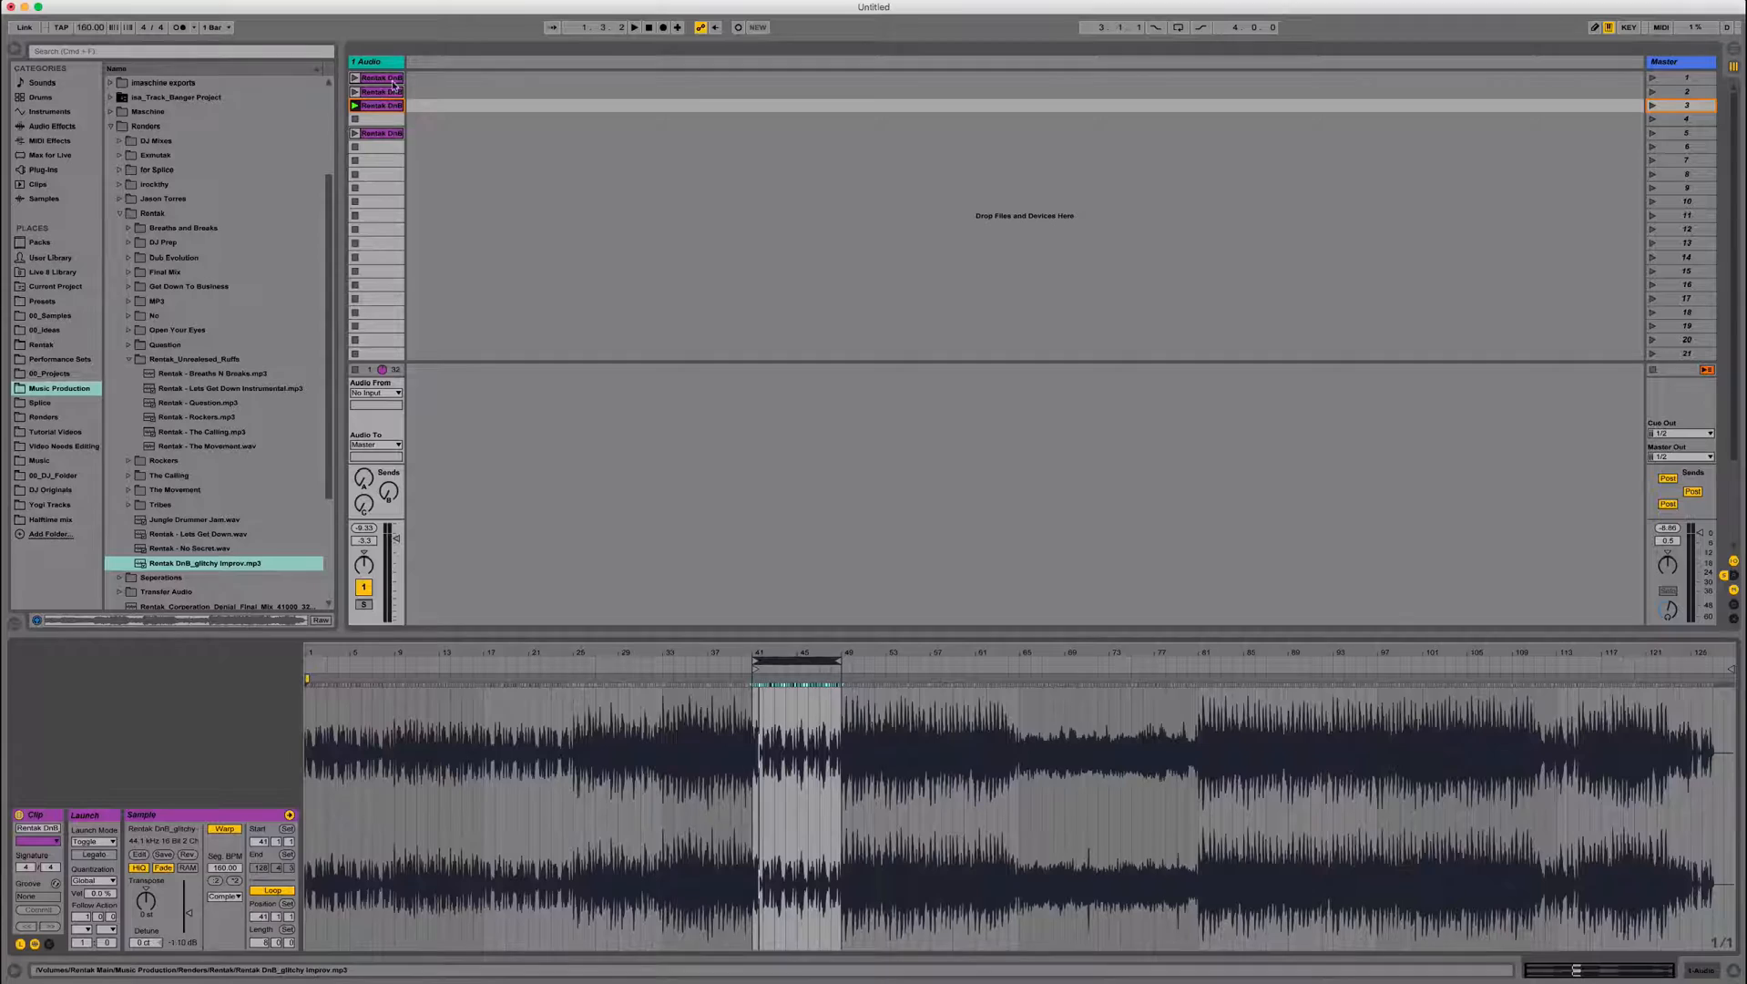
Slice the loop to a new MIDI track at 1/4 note with the 0 Built in 0 Vel preset.
right_click(381, 105)
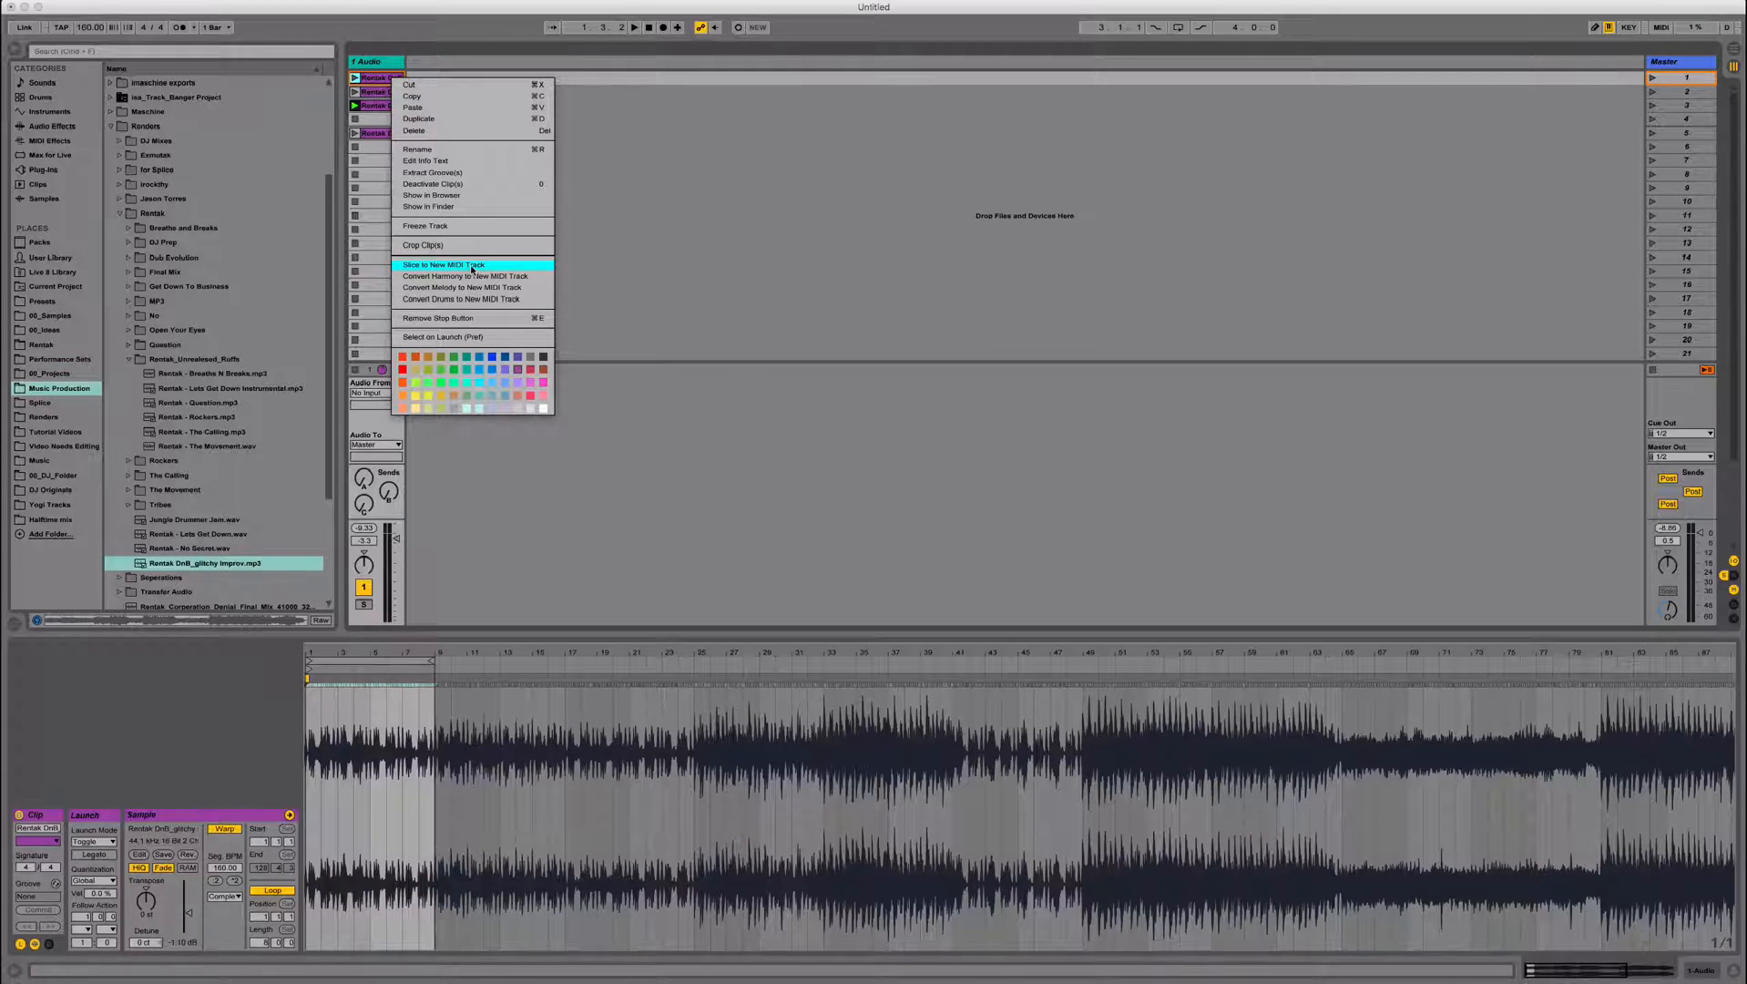
click(443, 264)
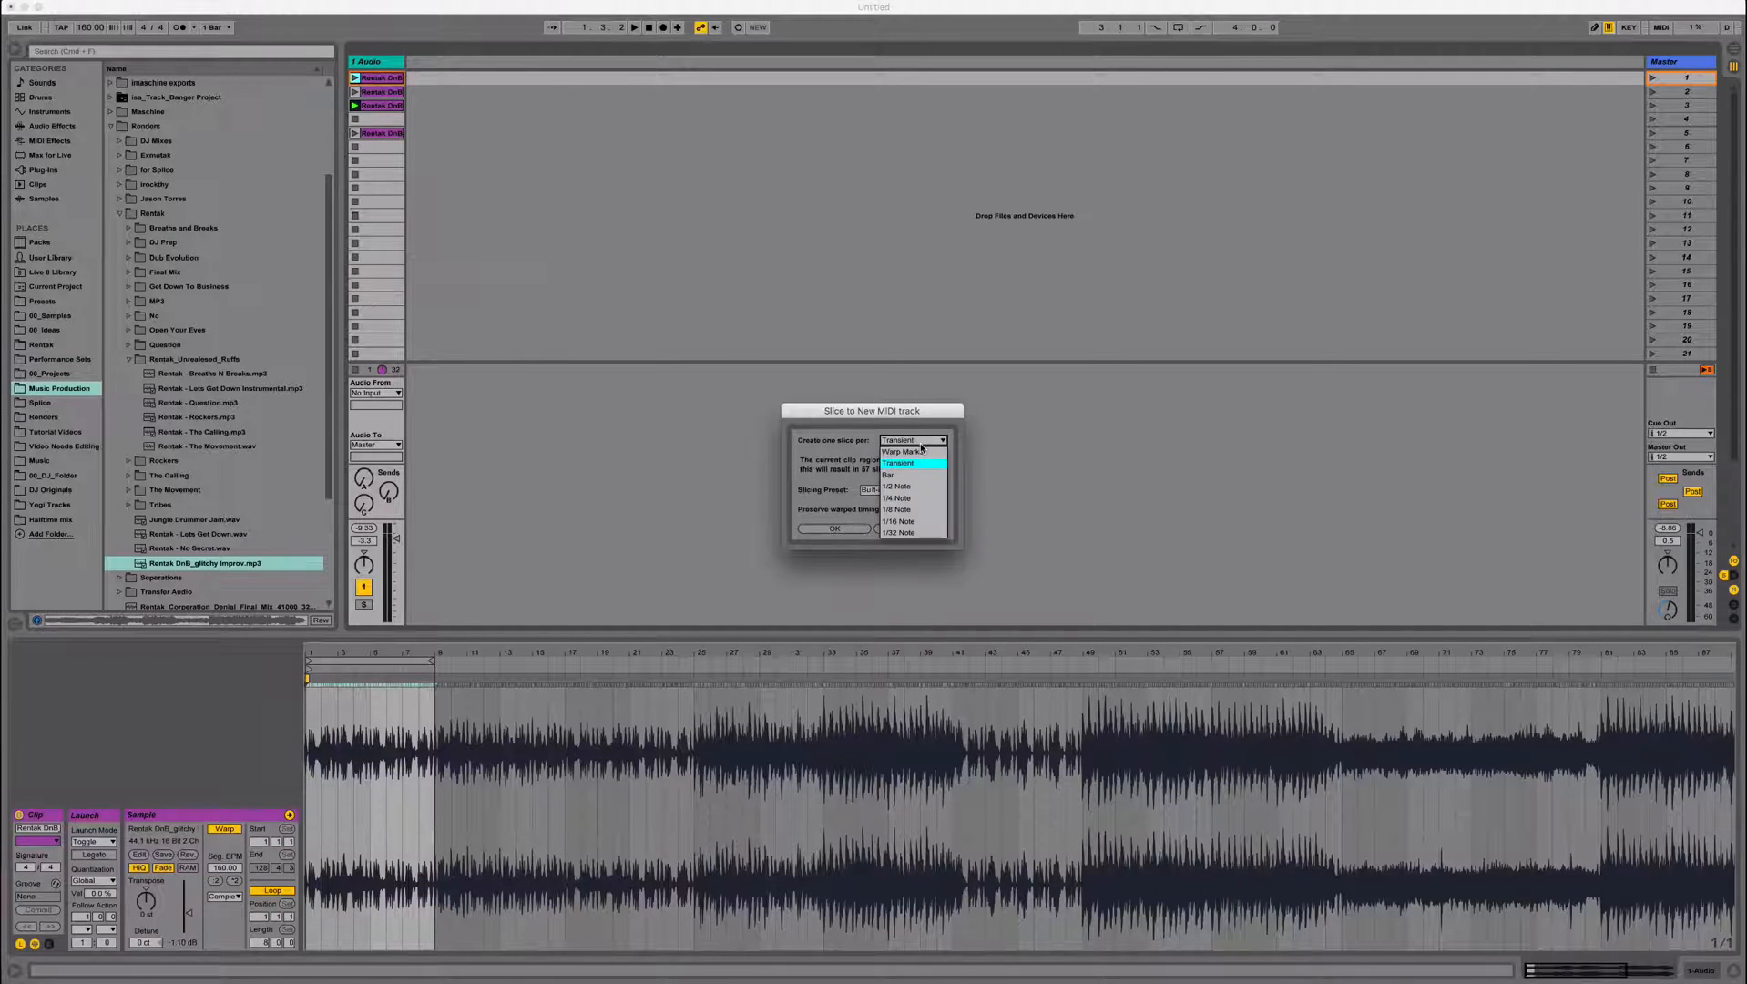
click(897, 497)
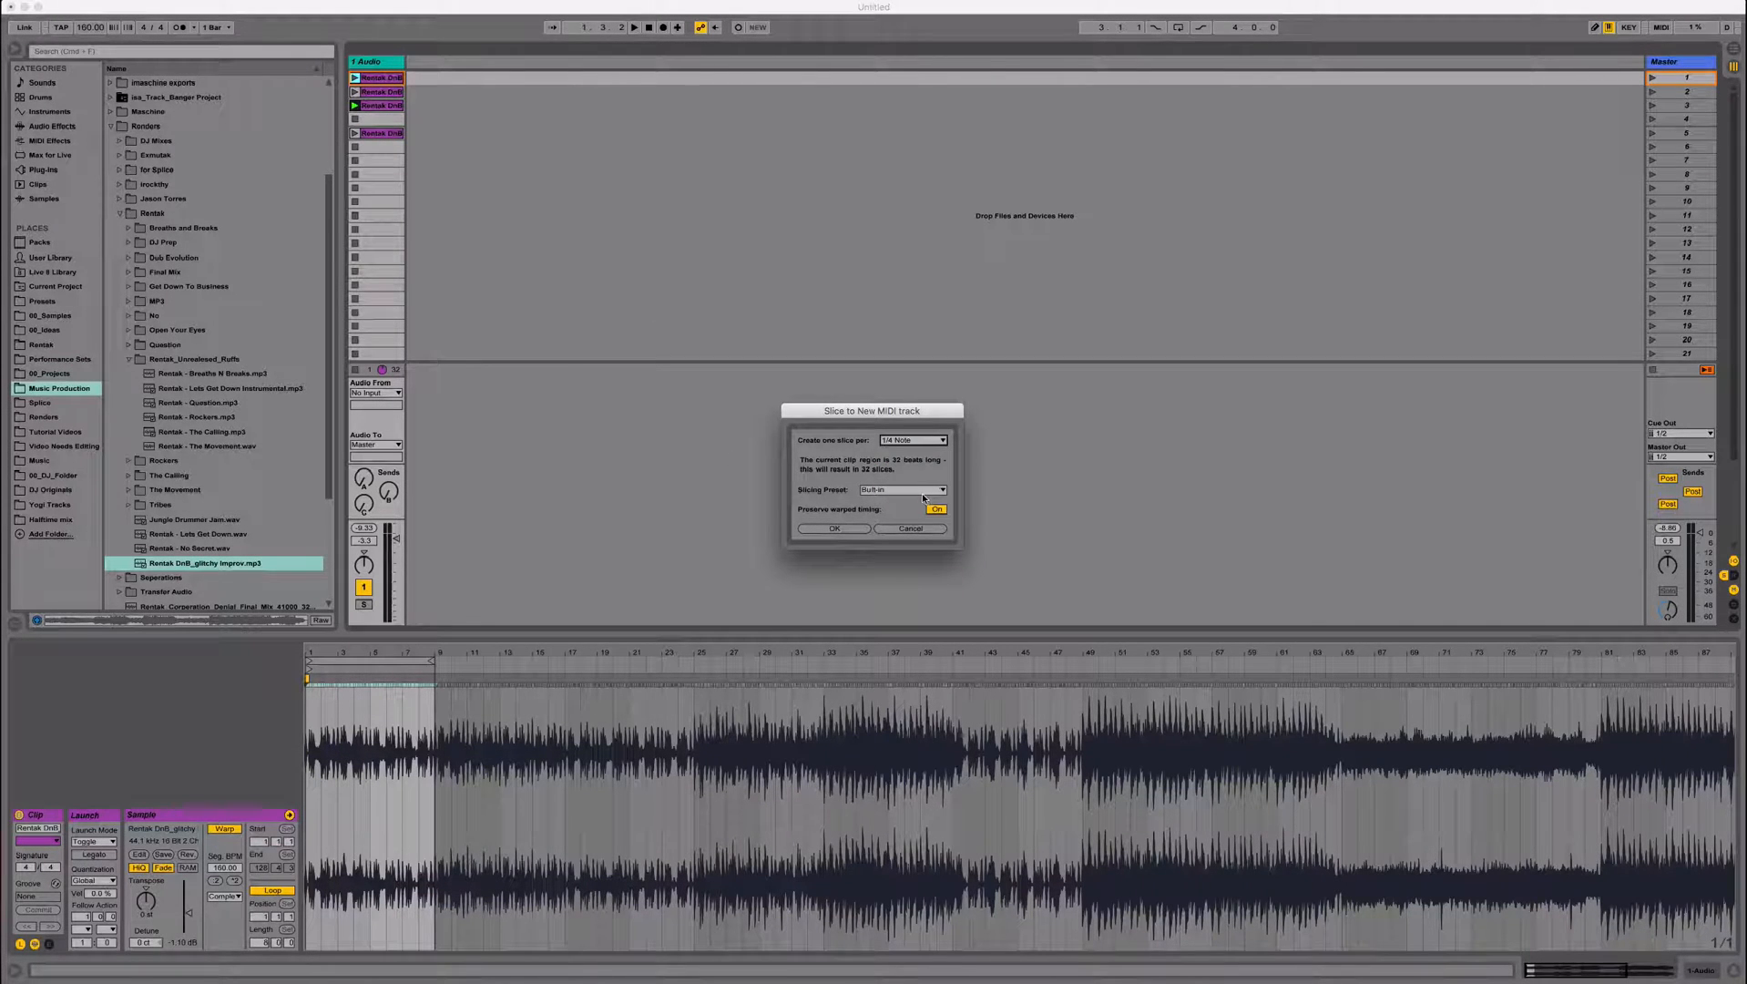
click(903, 489)
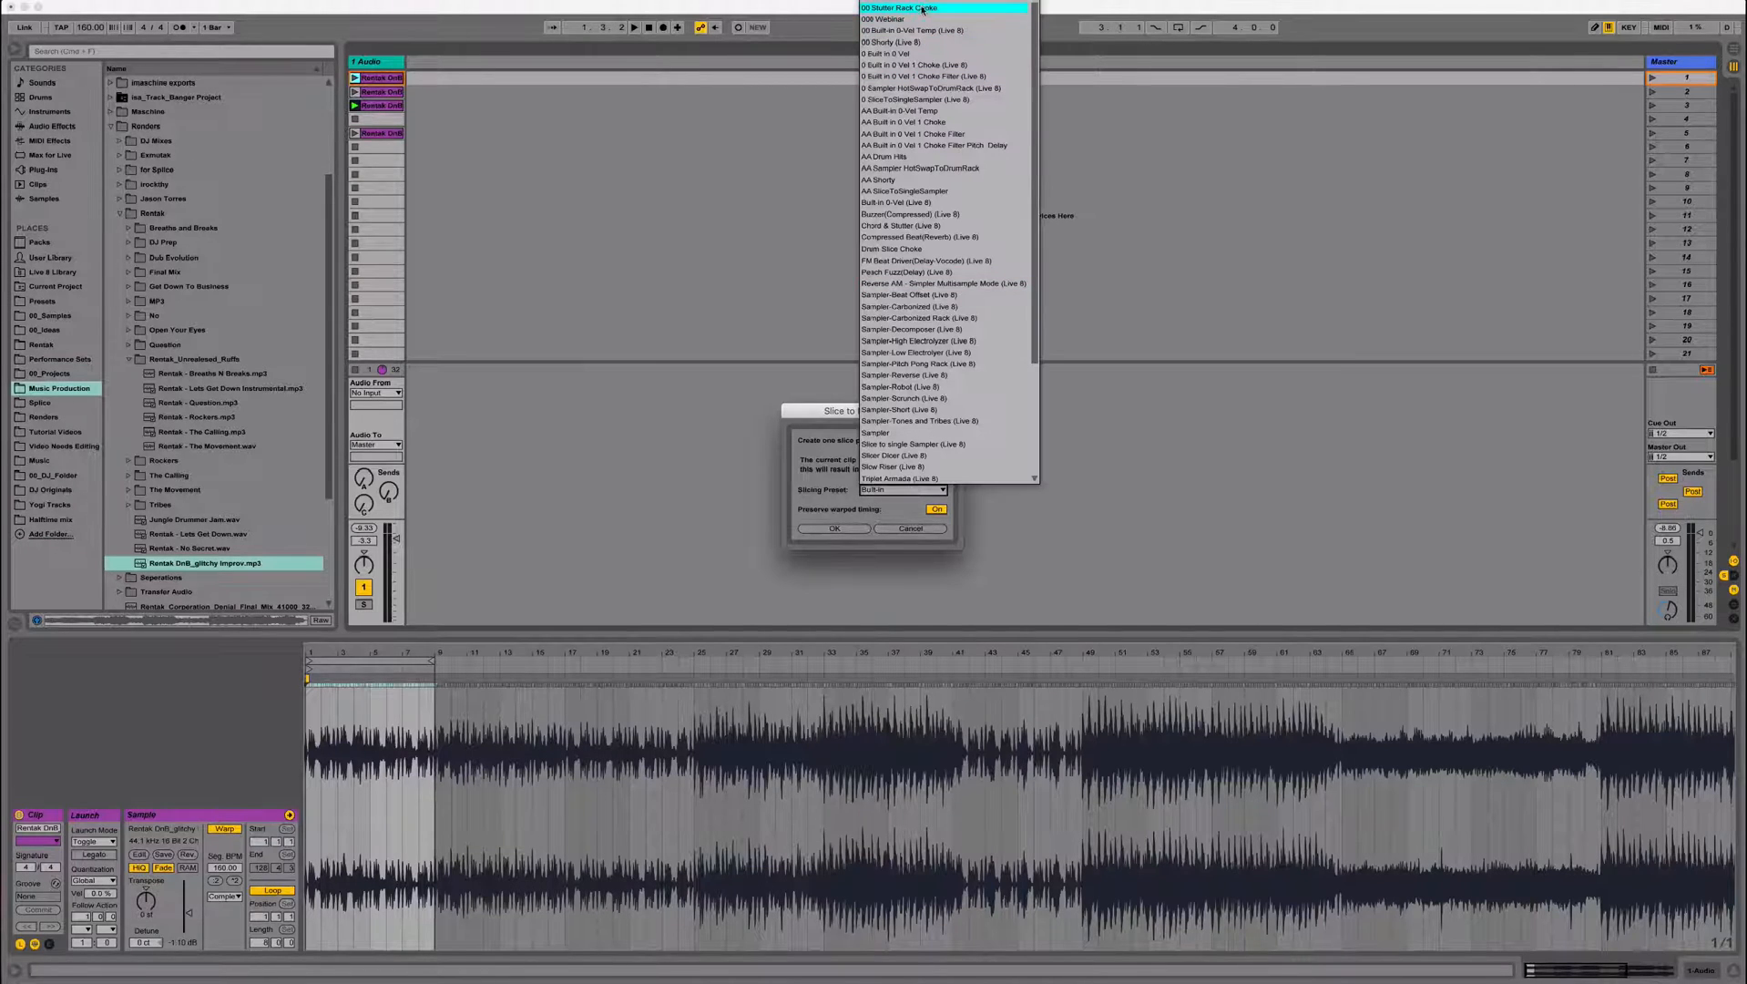
click(883, 53)
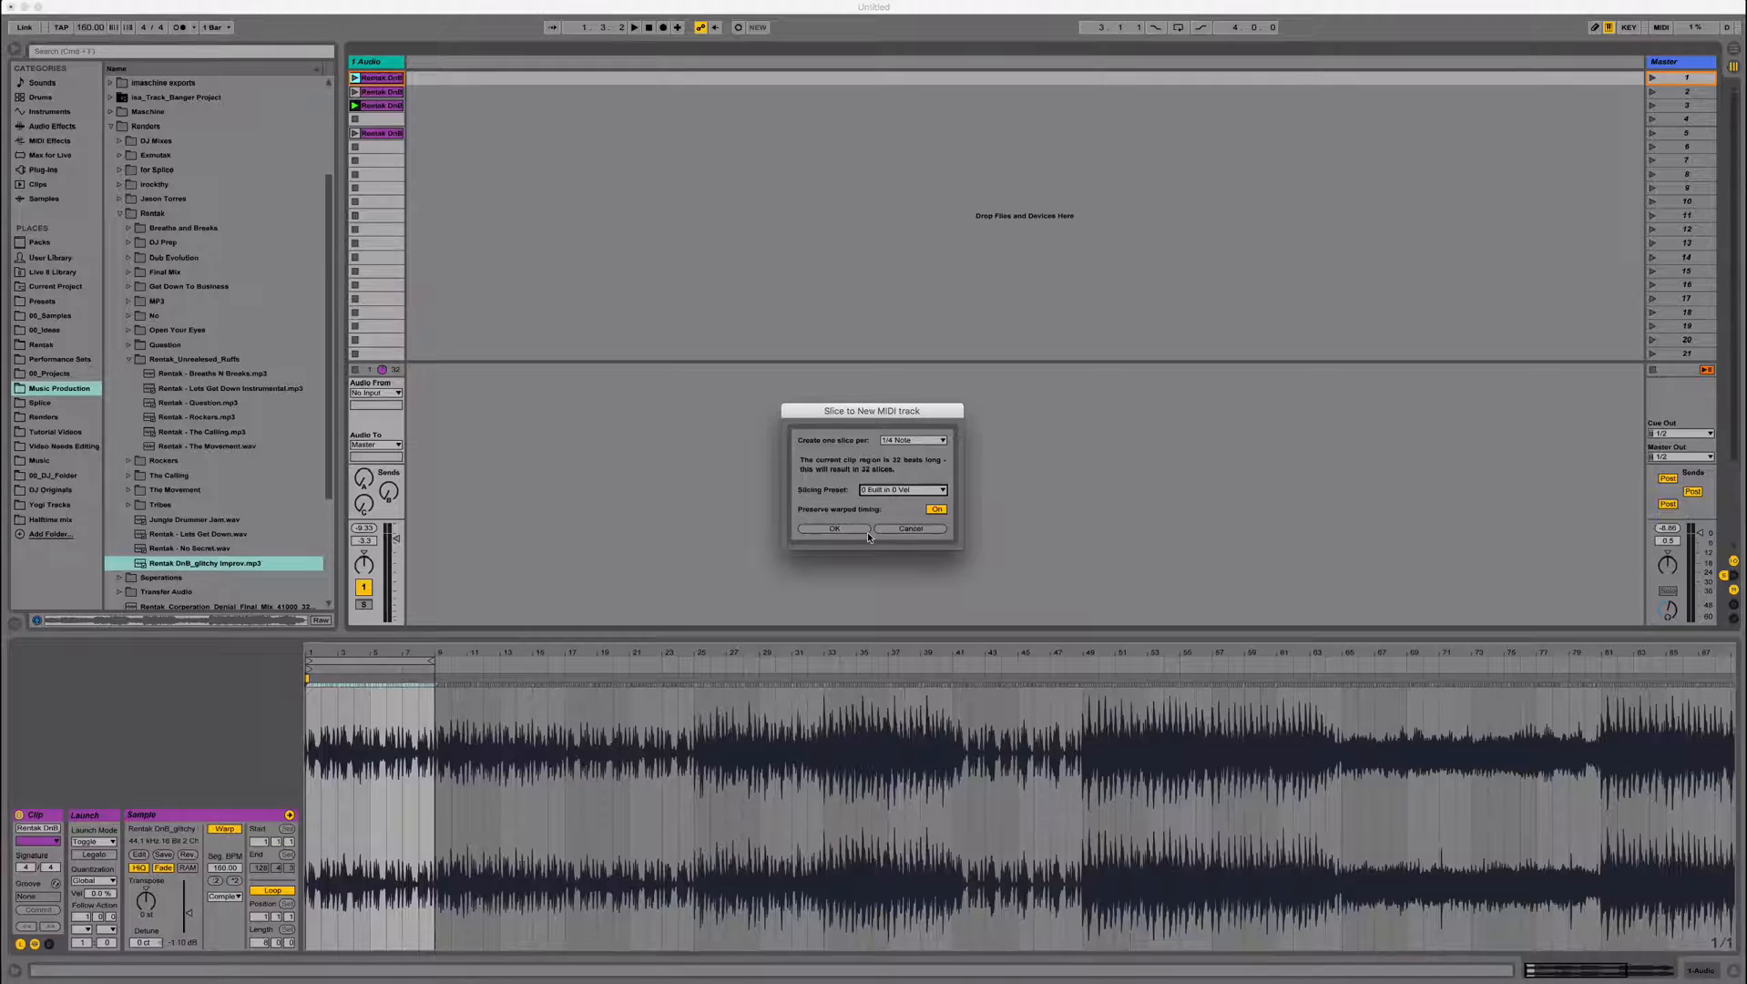
click(832, 528)
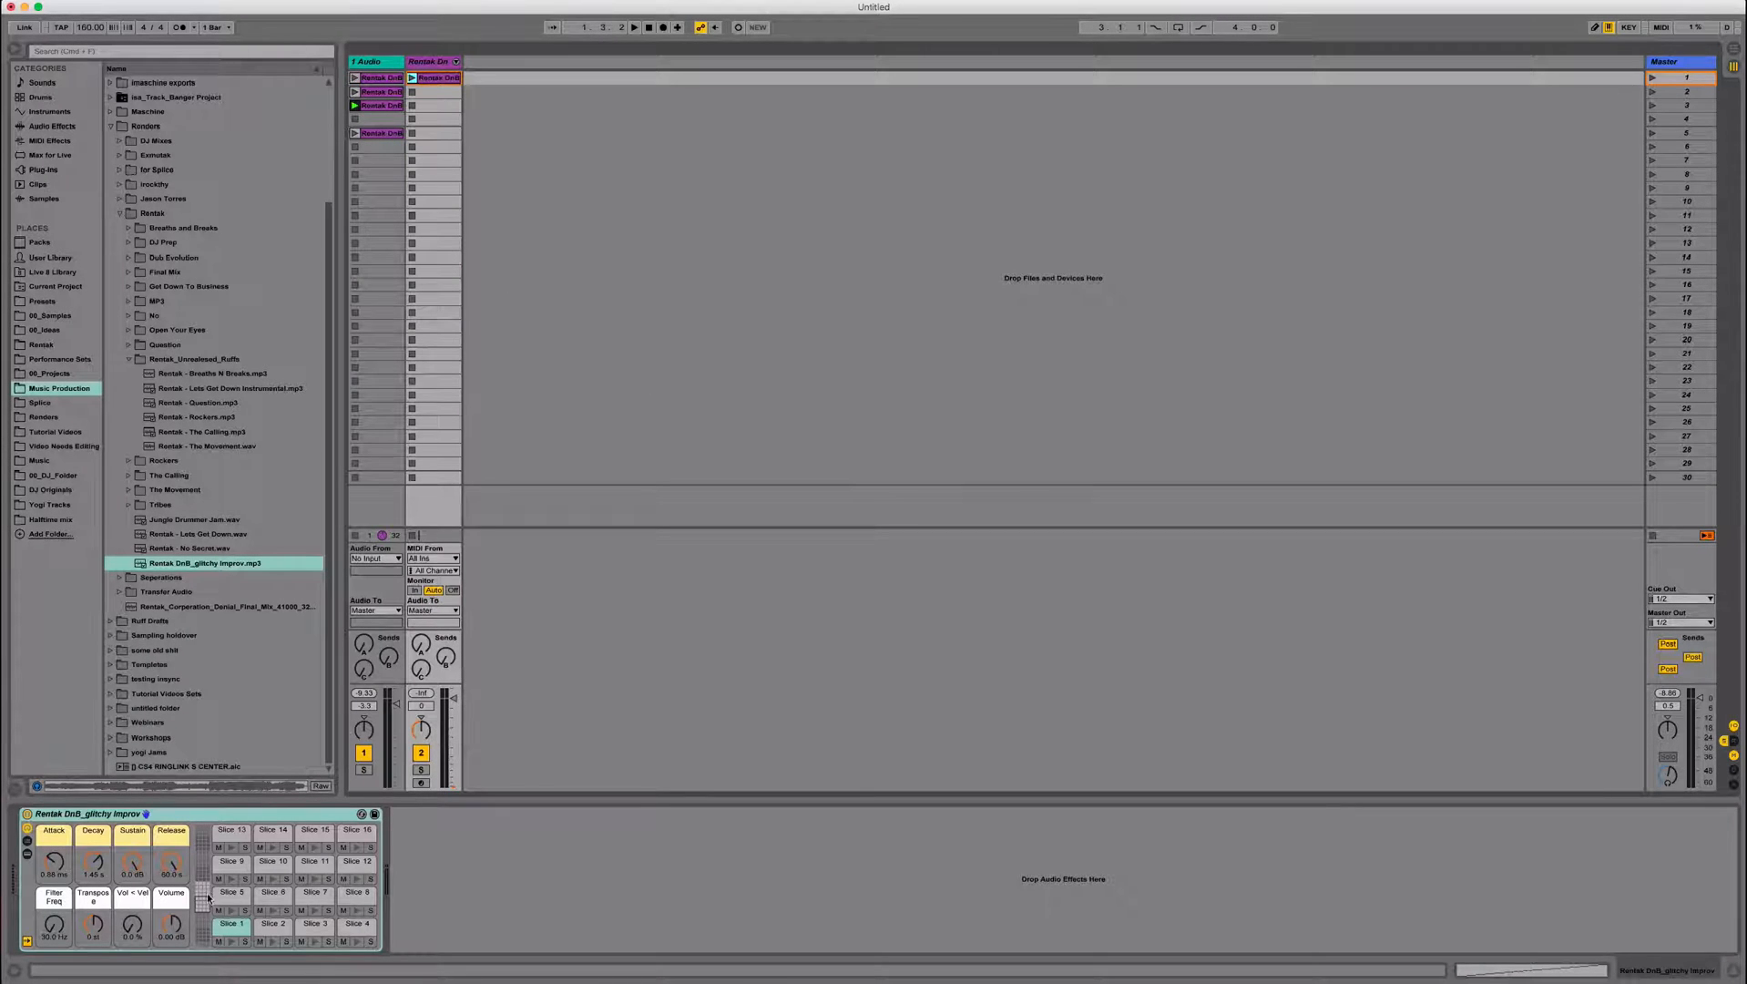
Audition several Drum Rack slices, arm the new MIDI track and browse drum sounds.
click(229, 924)
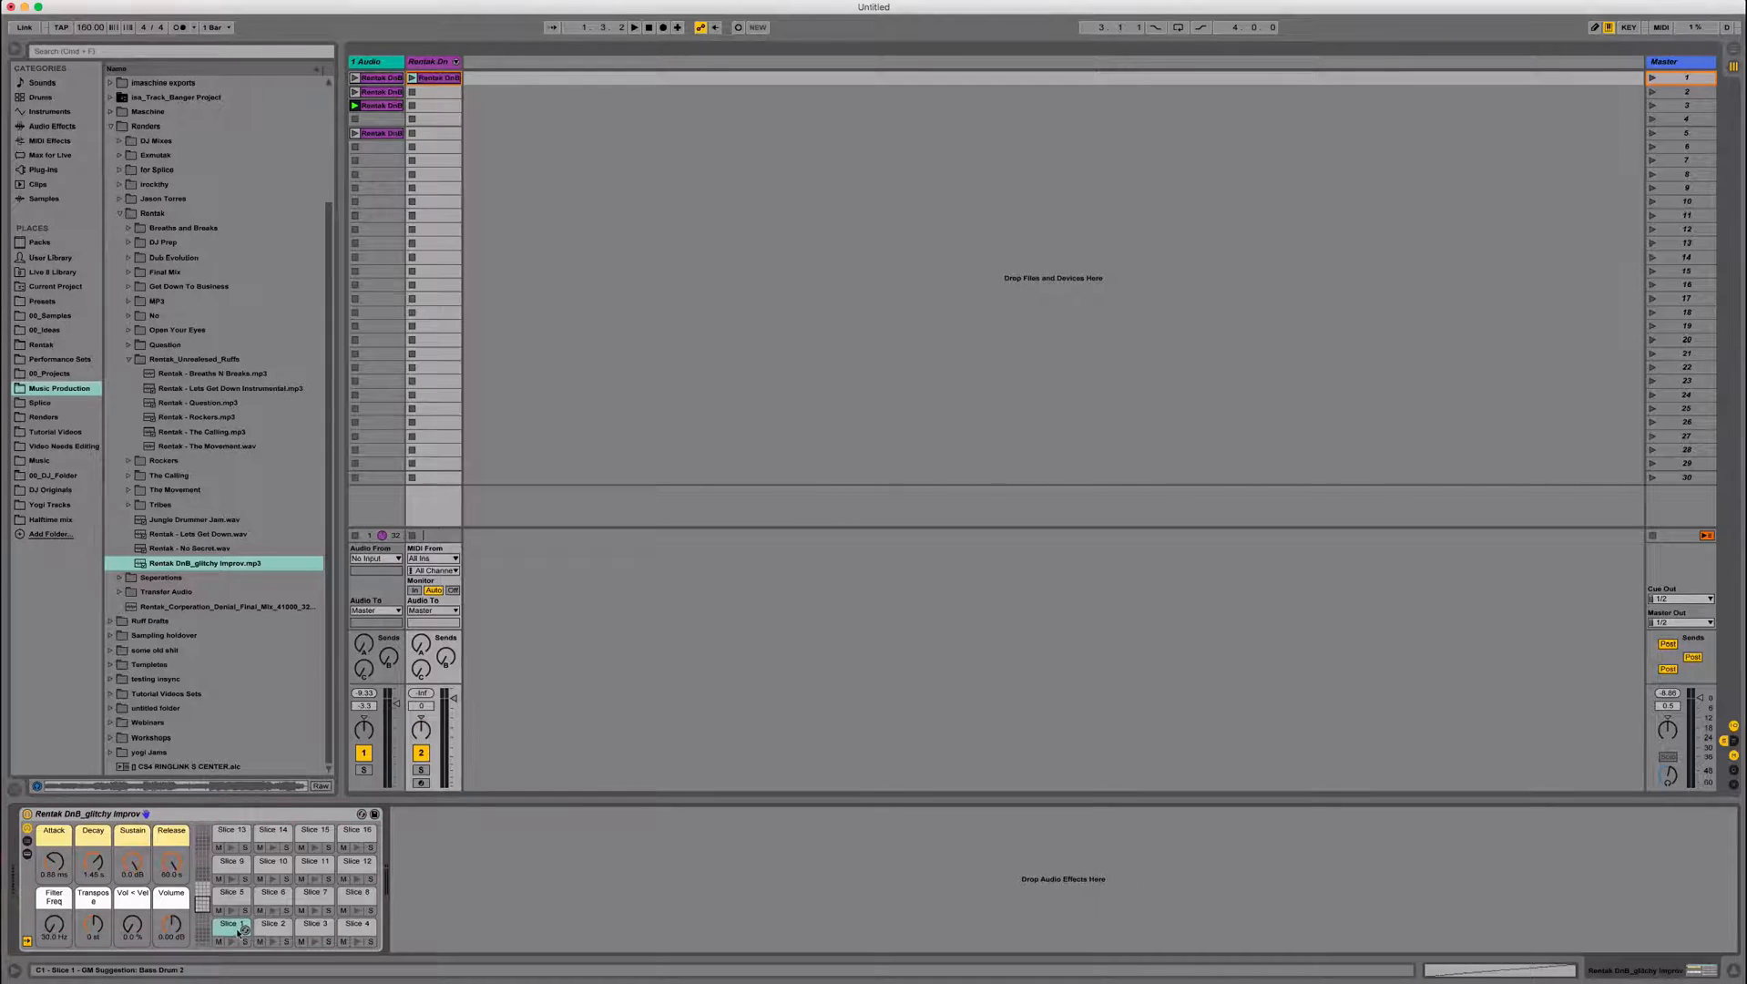
click(273, 923)
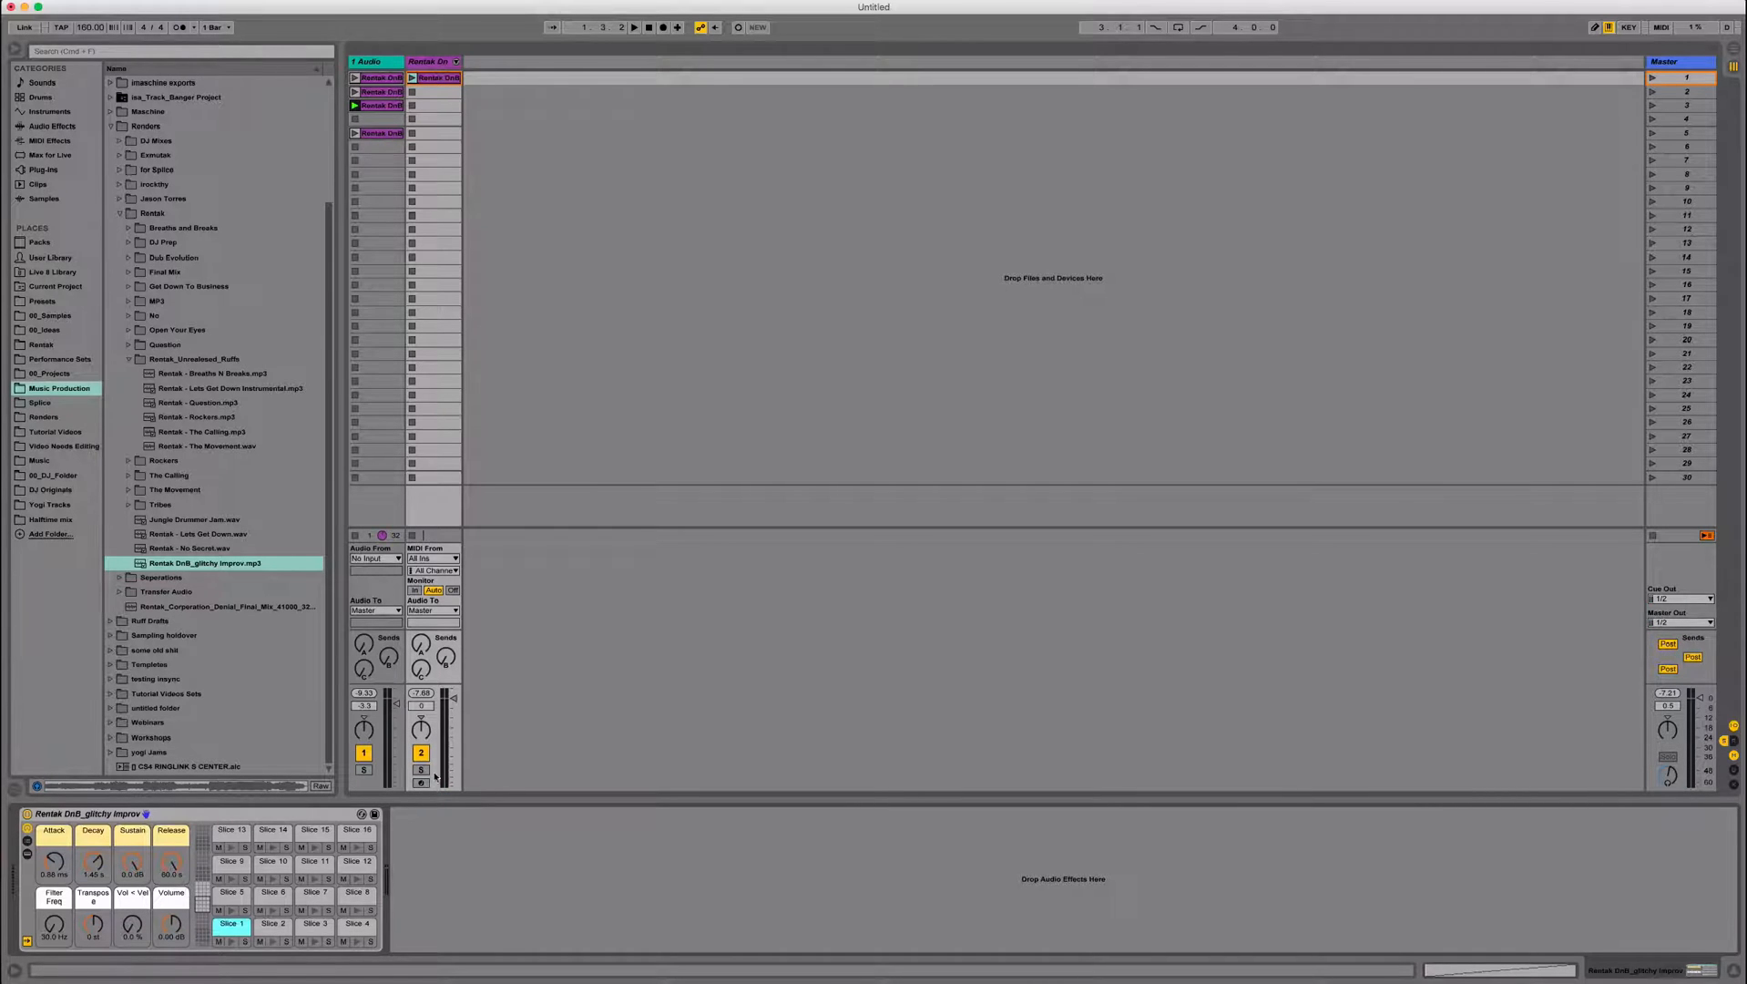
click(421, 783)
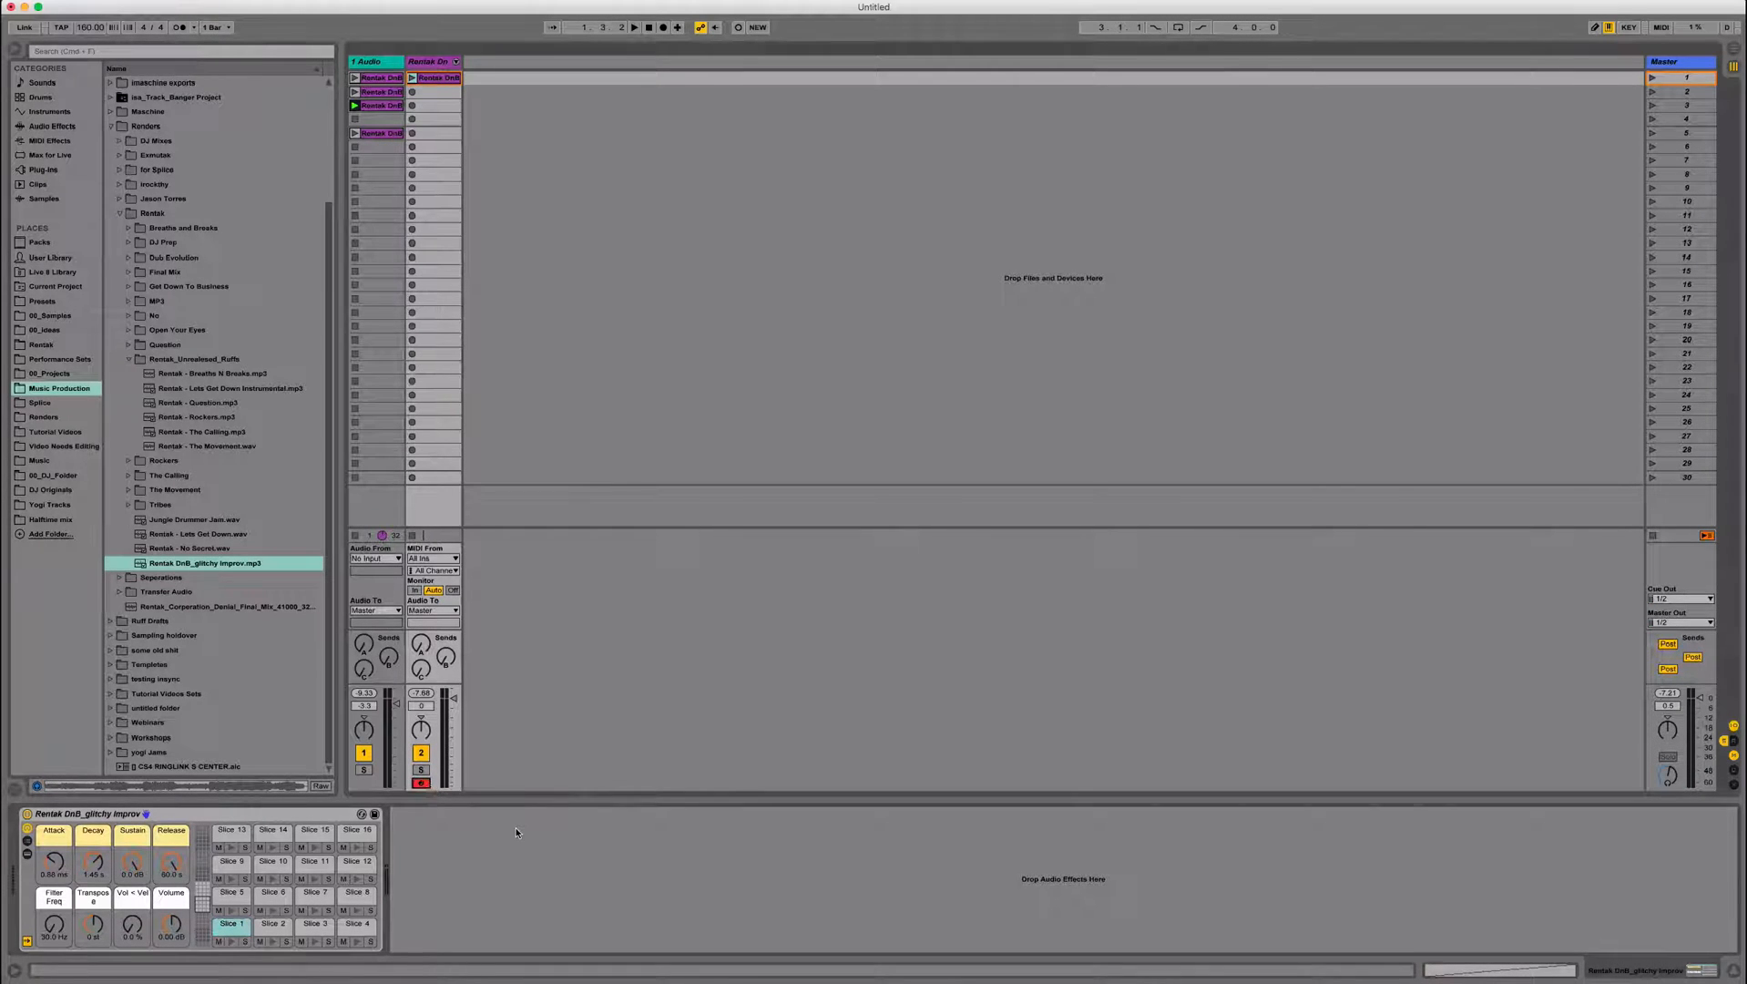
click(41, 97)
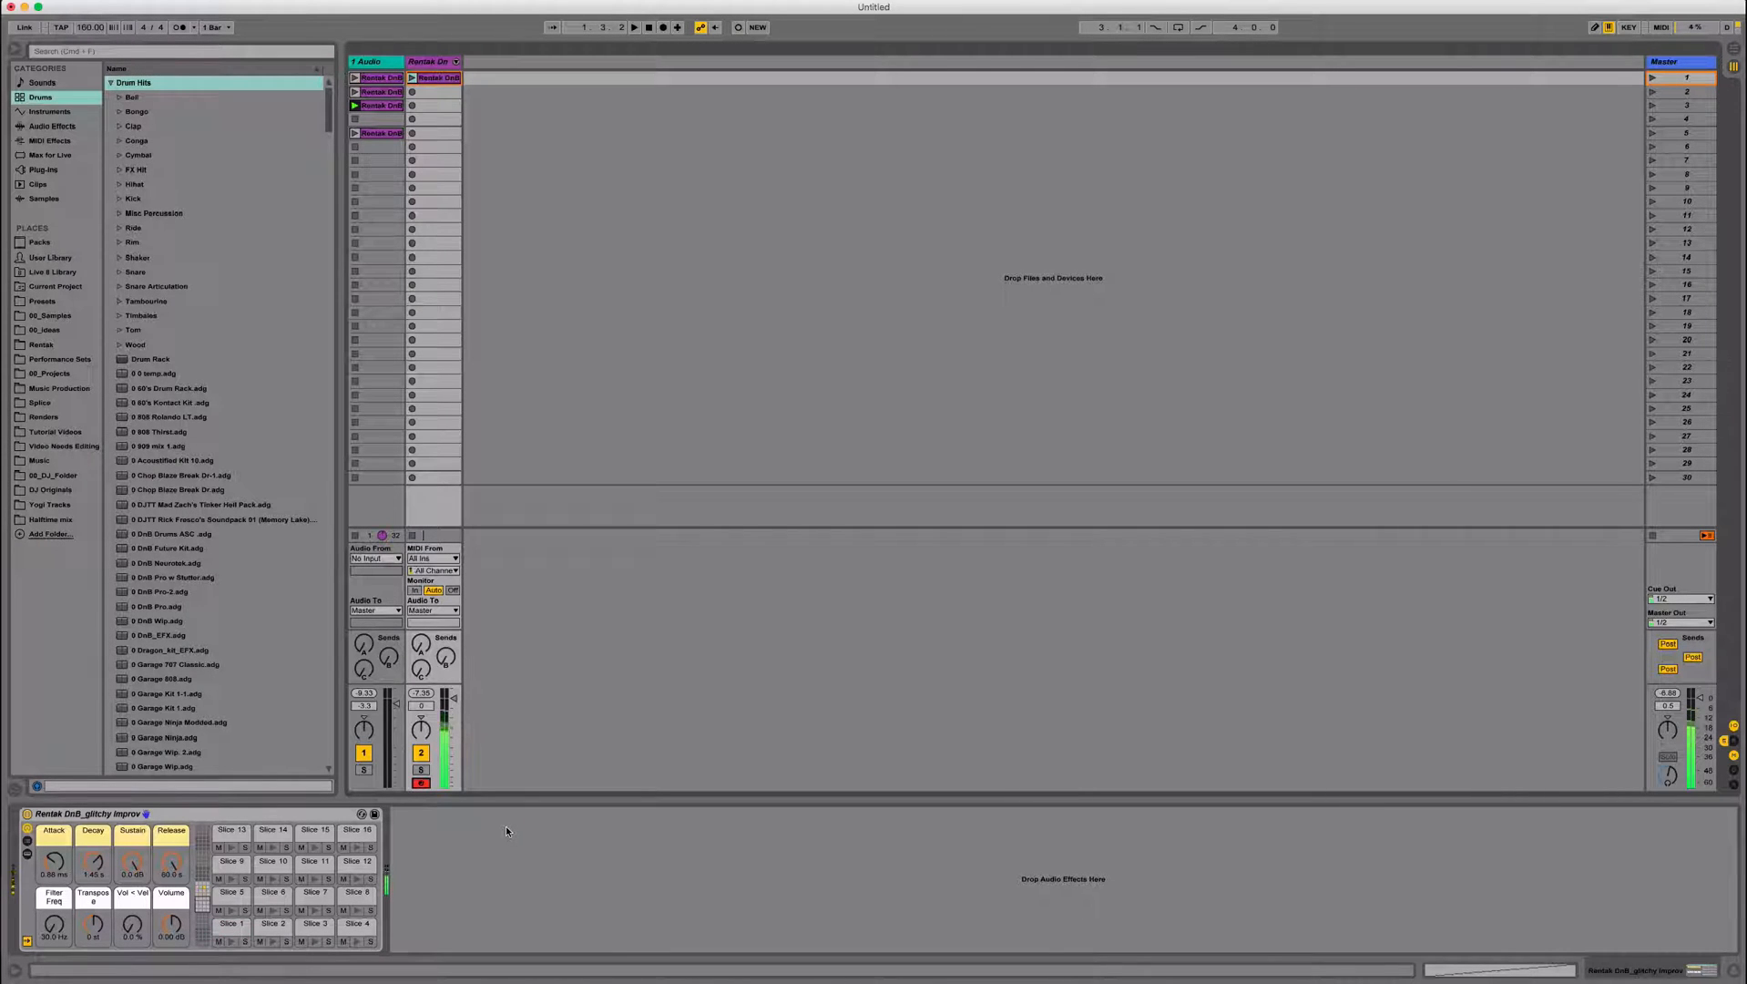
click(230, 834)
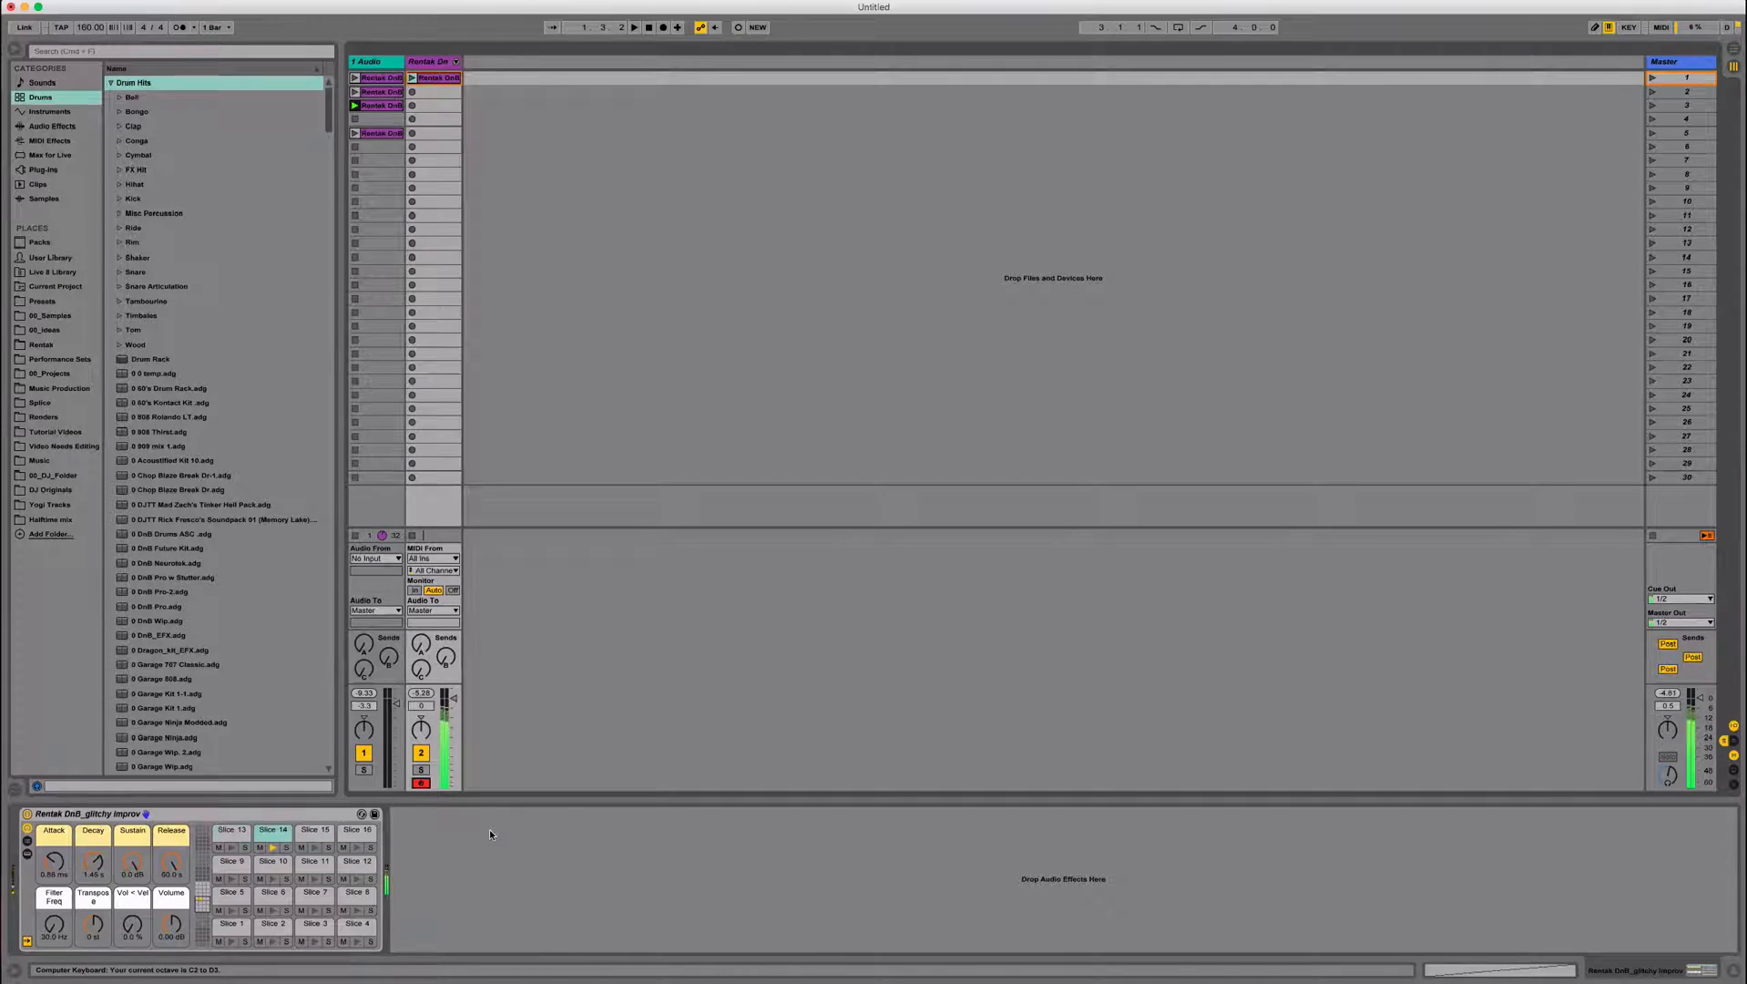
click(314, 830)
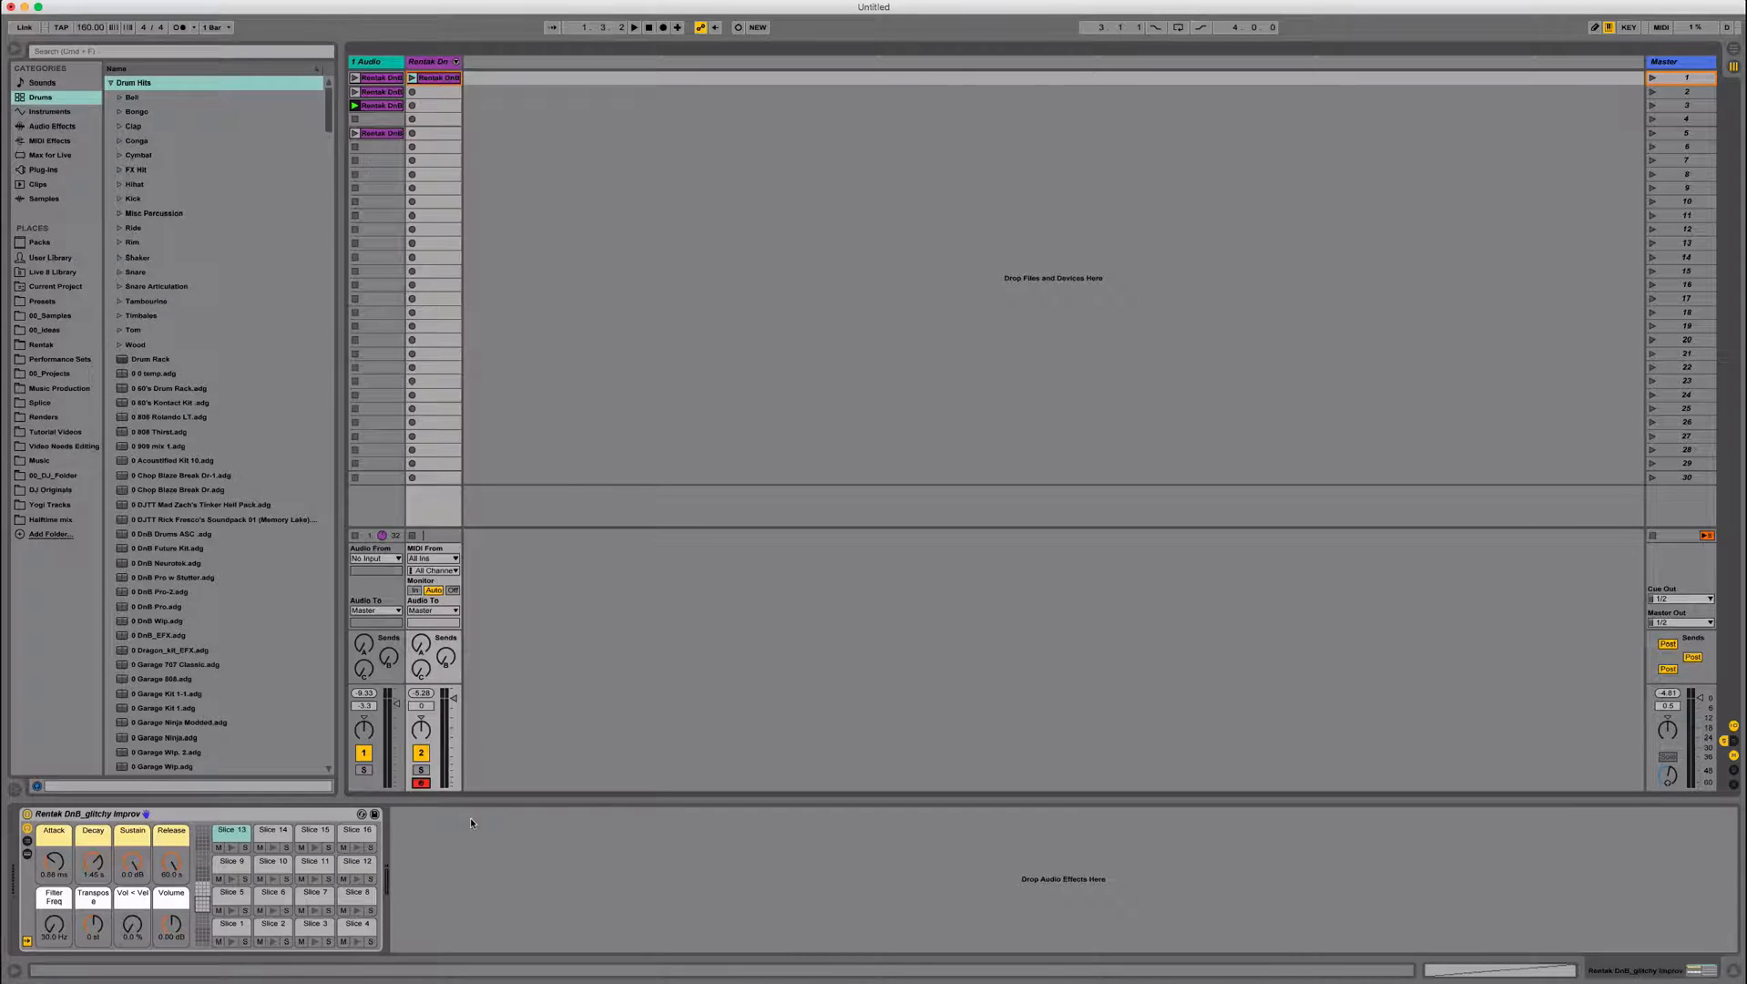
mouse_move(545, 264)
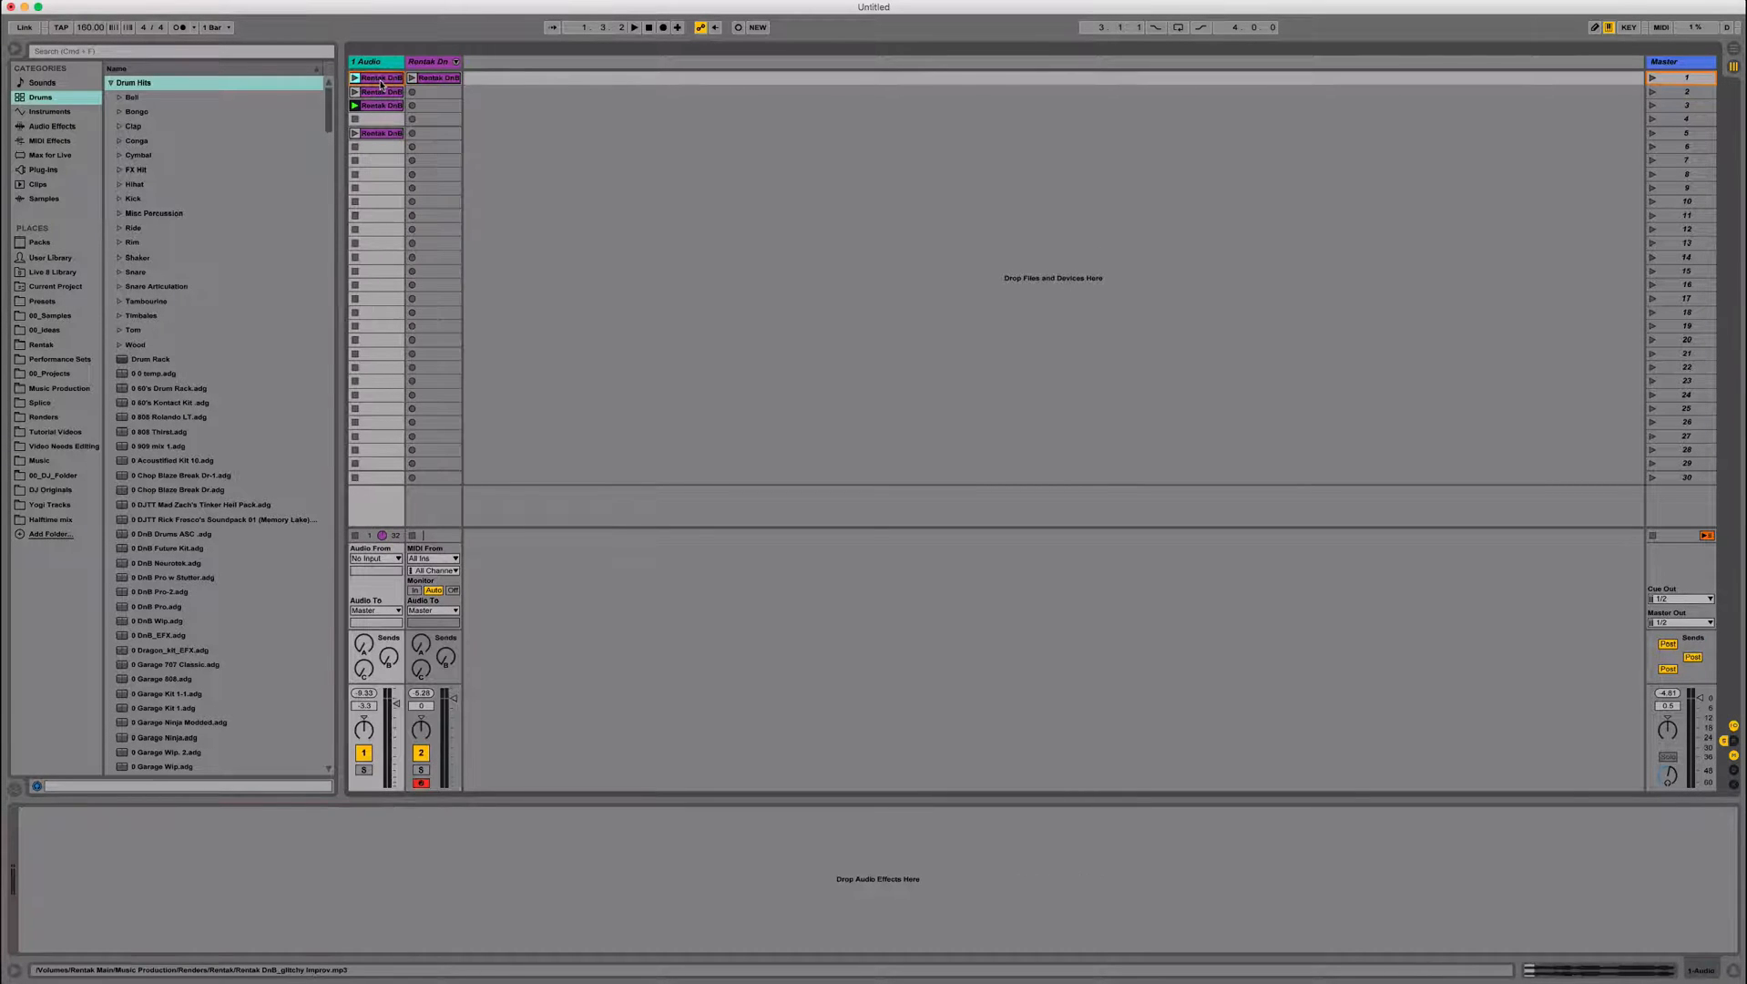
Select the song clip in scene 5 and switch to Arrangement View.
click(378, 132)
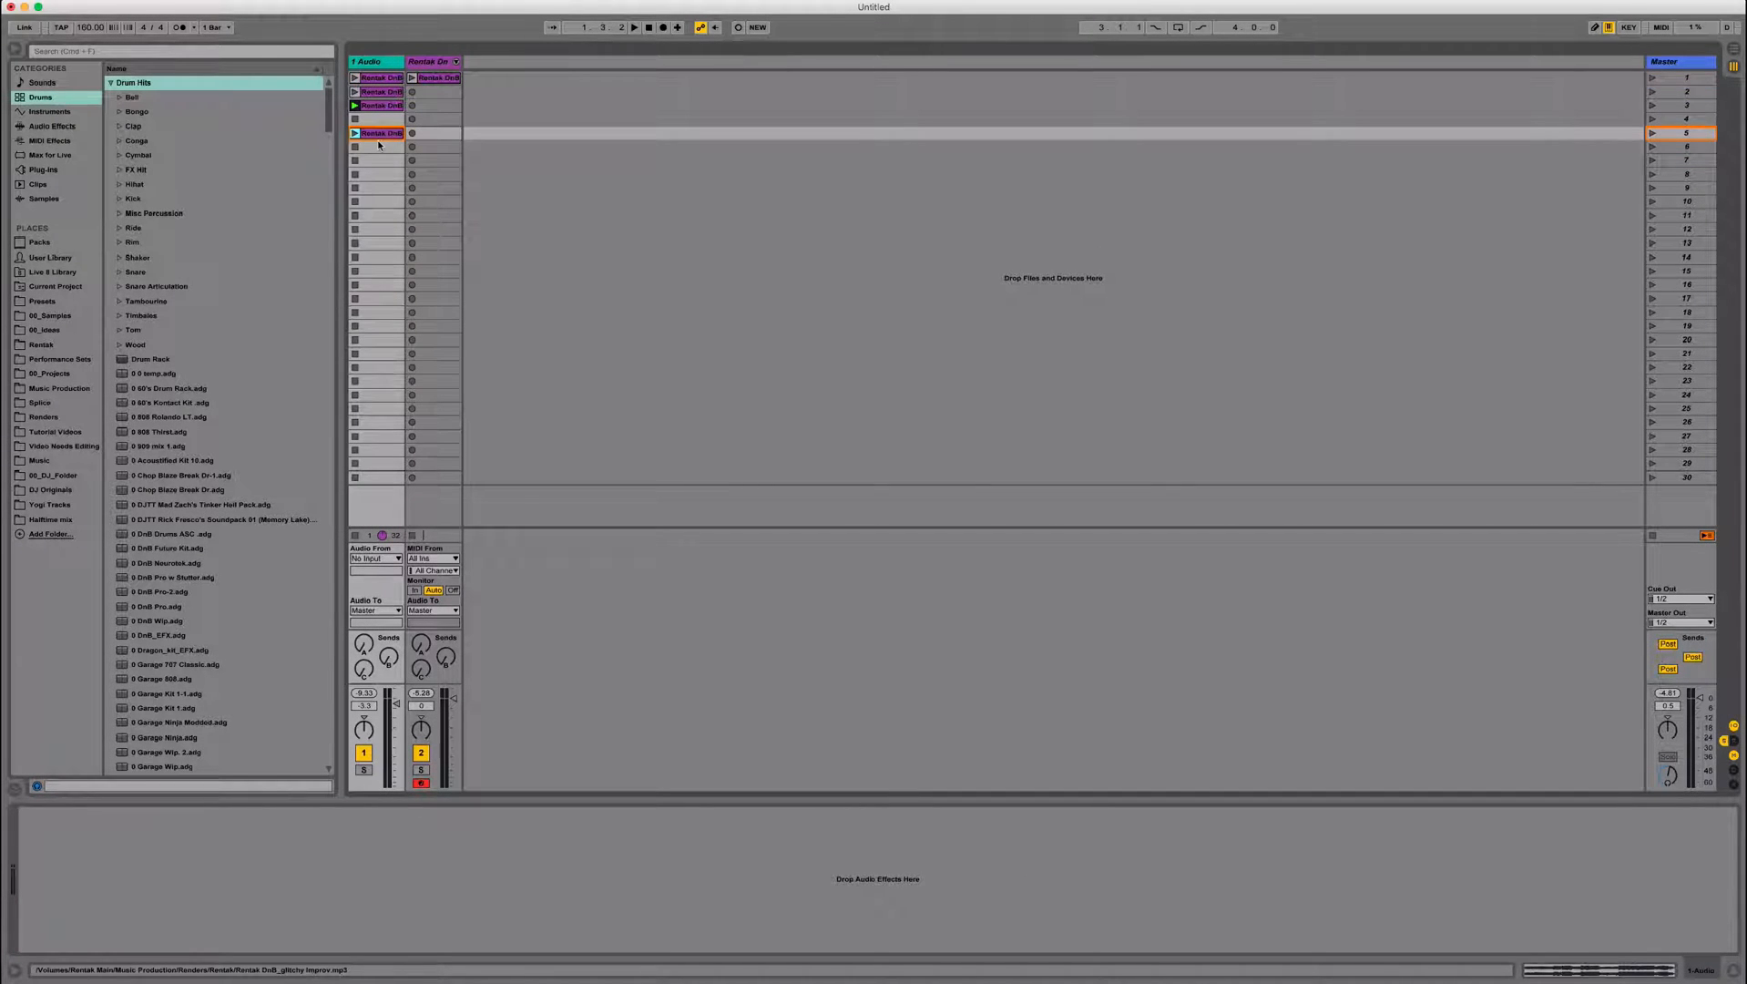
key(tab)
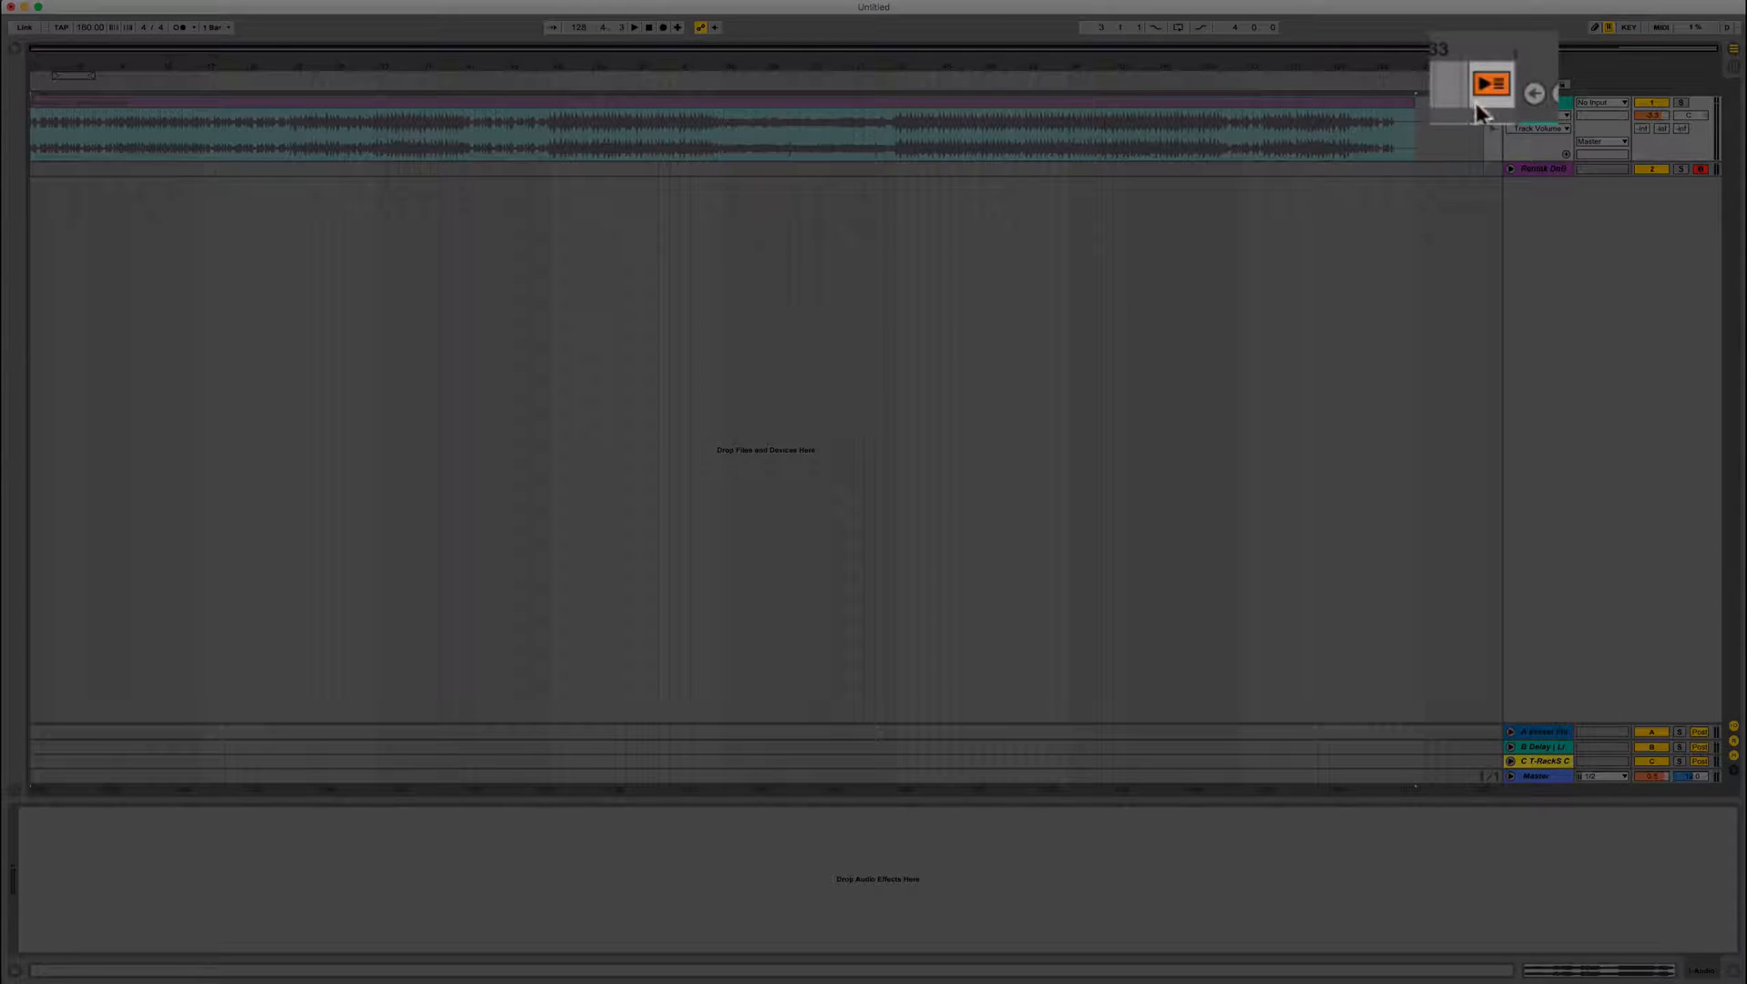
click(1491, 84)
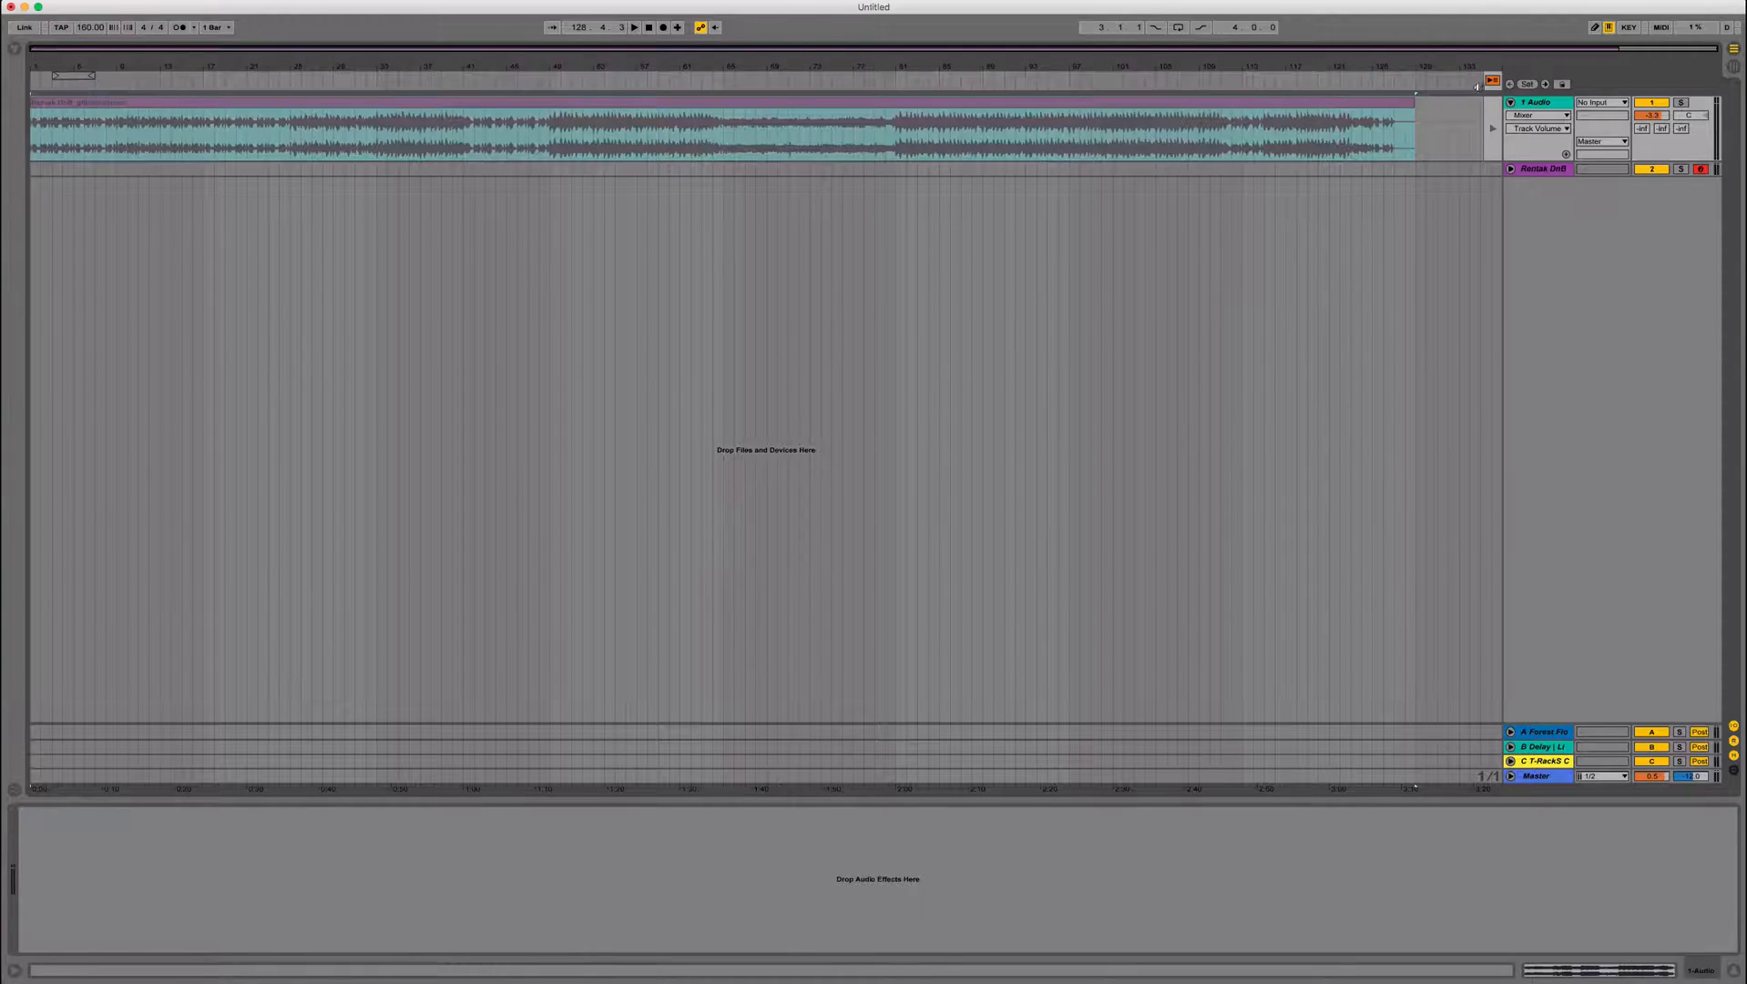
click(724, 123)
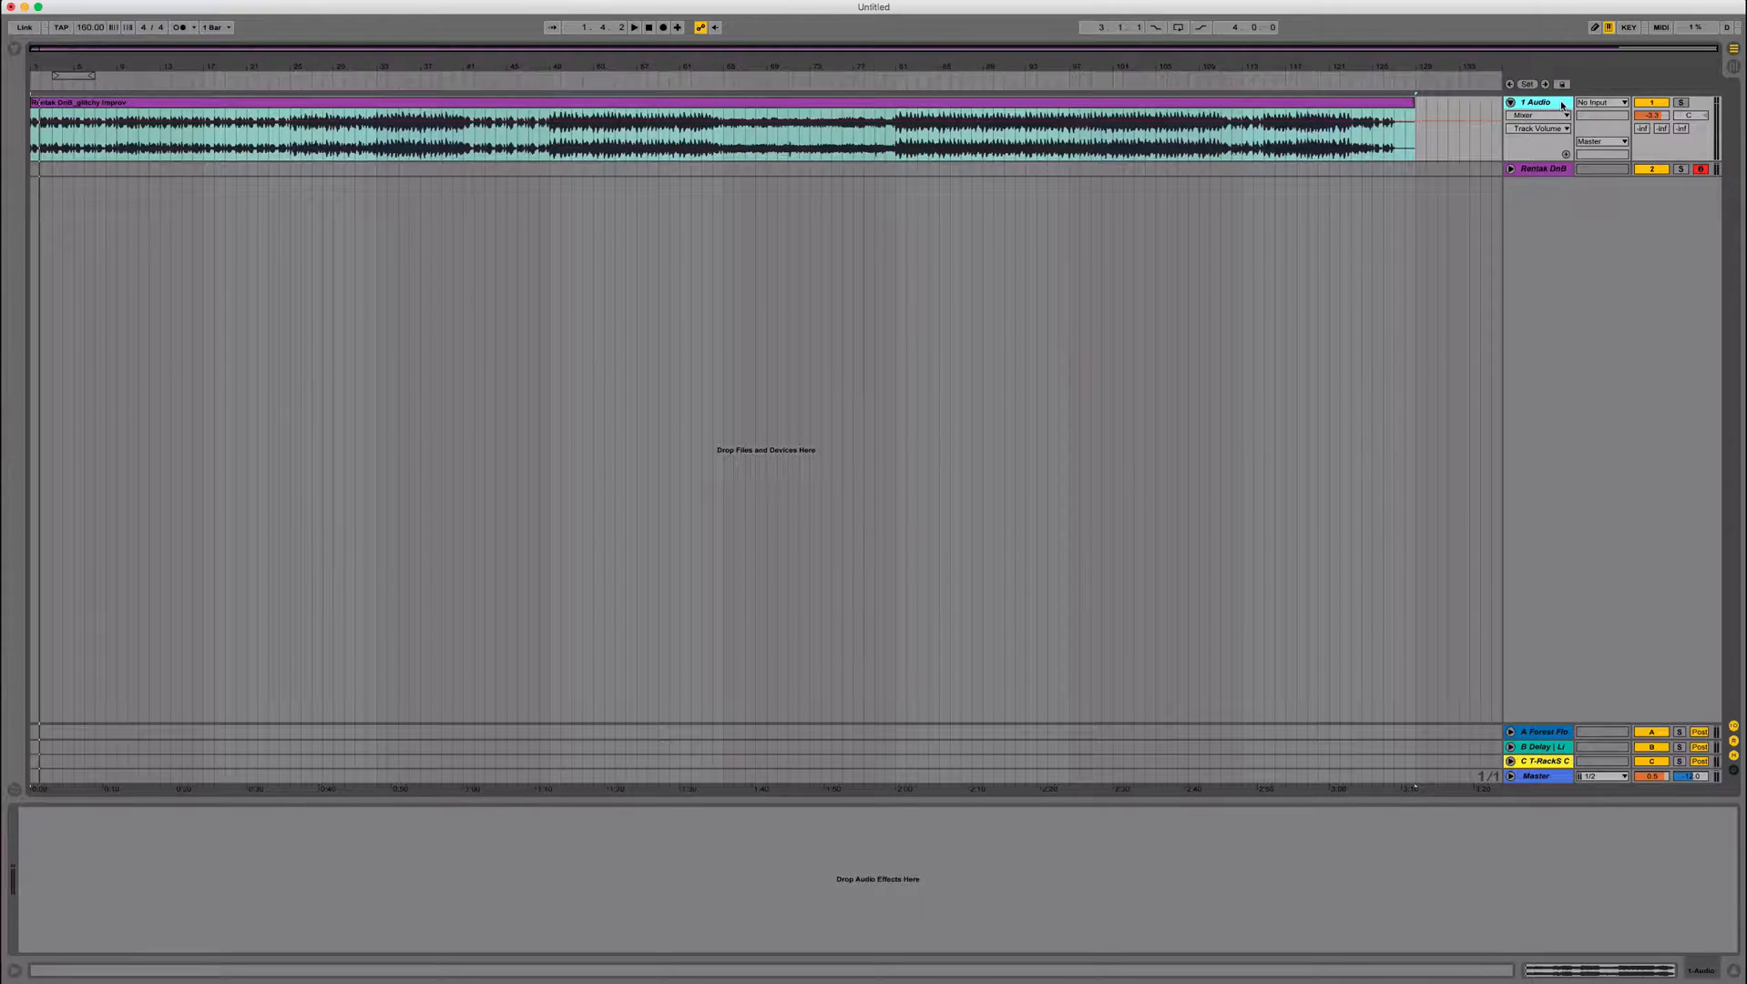
Open the audio track header's options menu for inserting new tracks.
right_click(1537, 101)
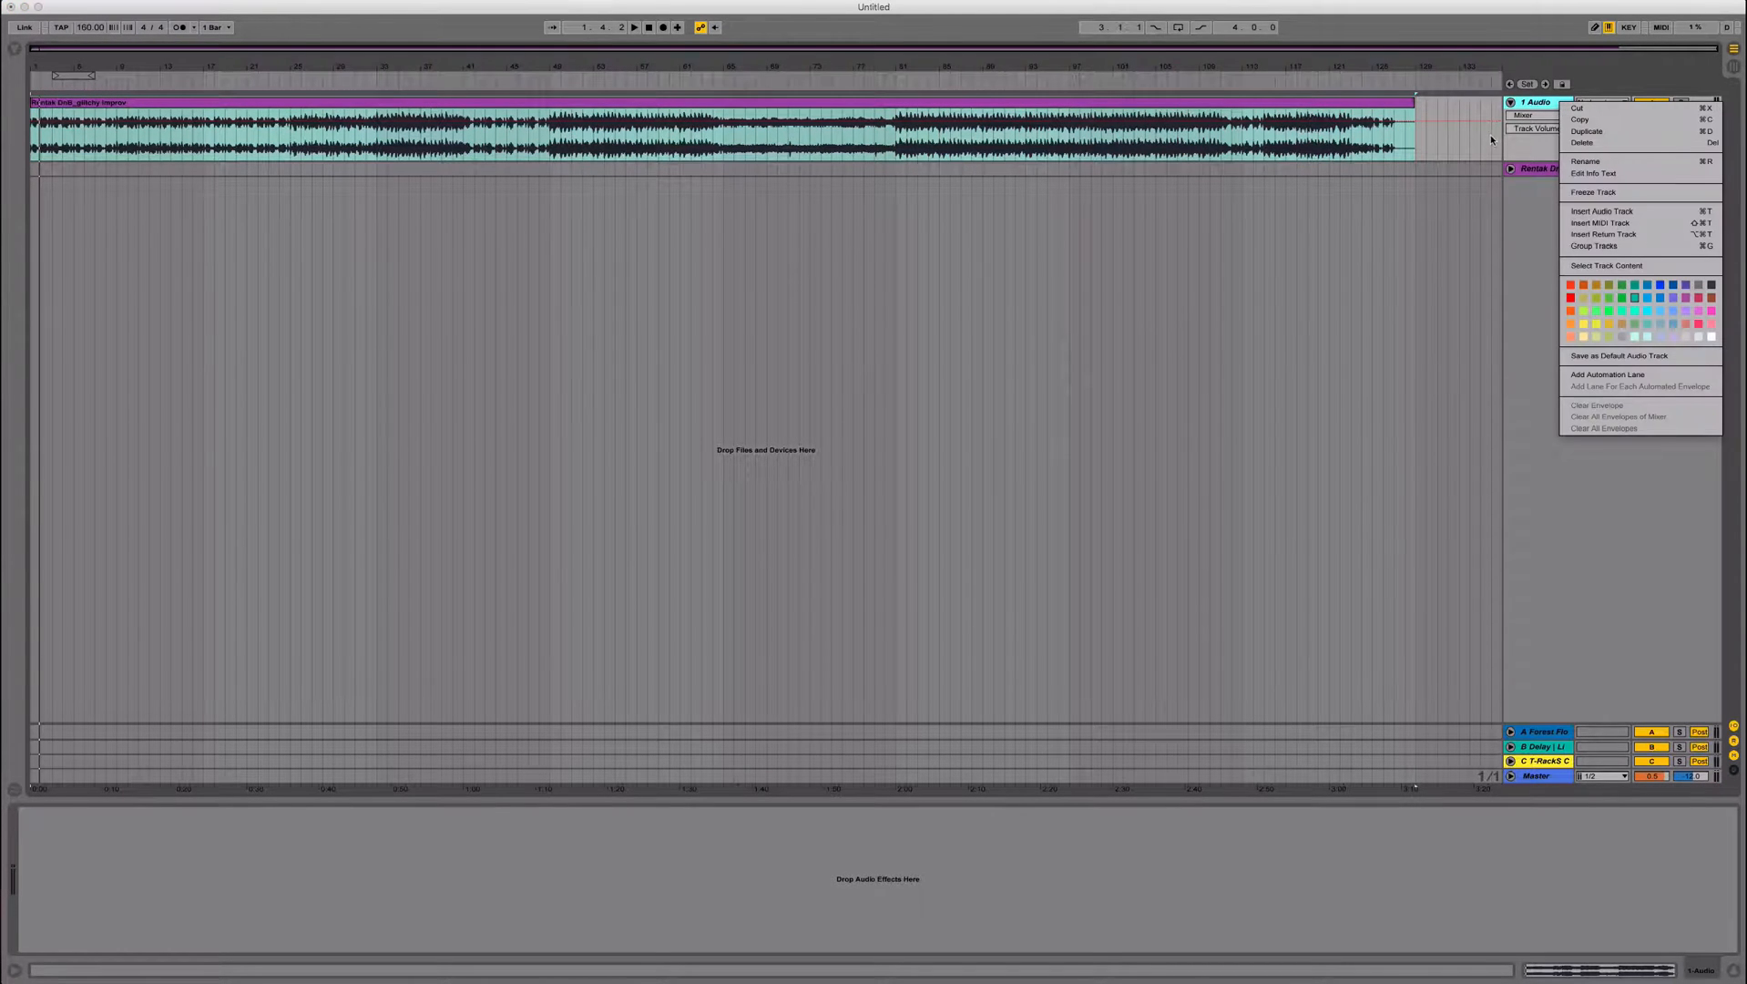
mouse_move(1637, 211)
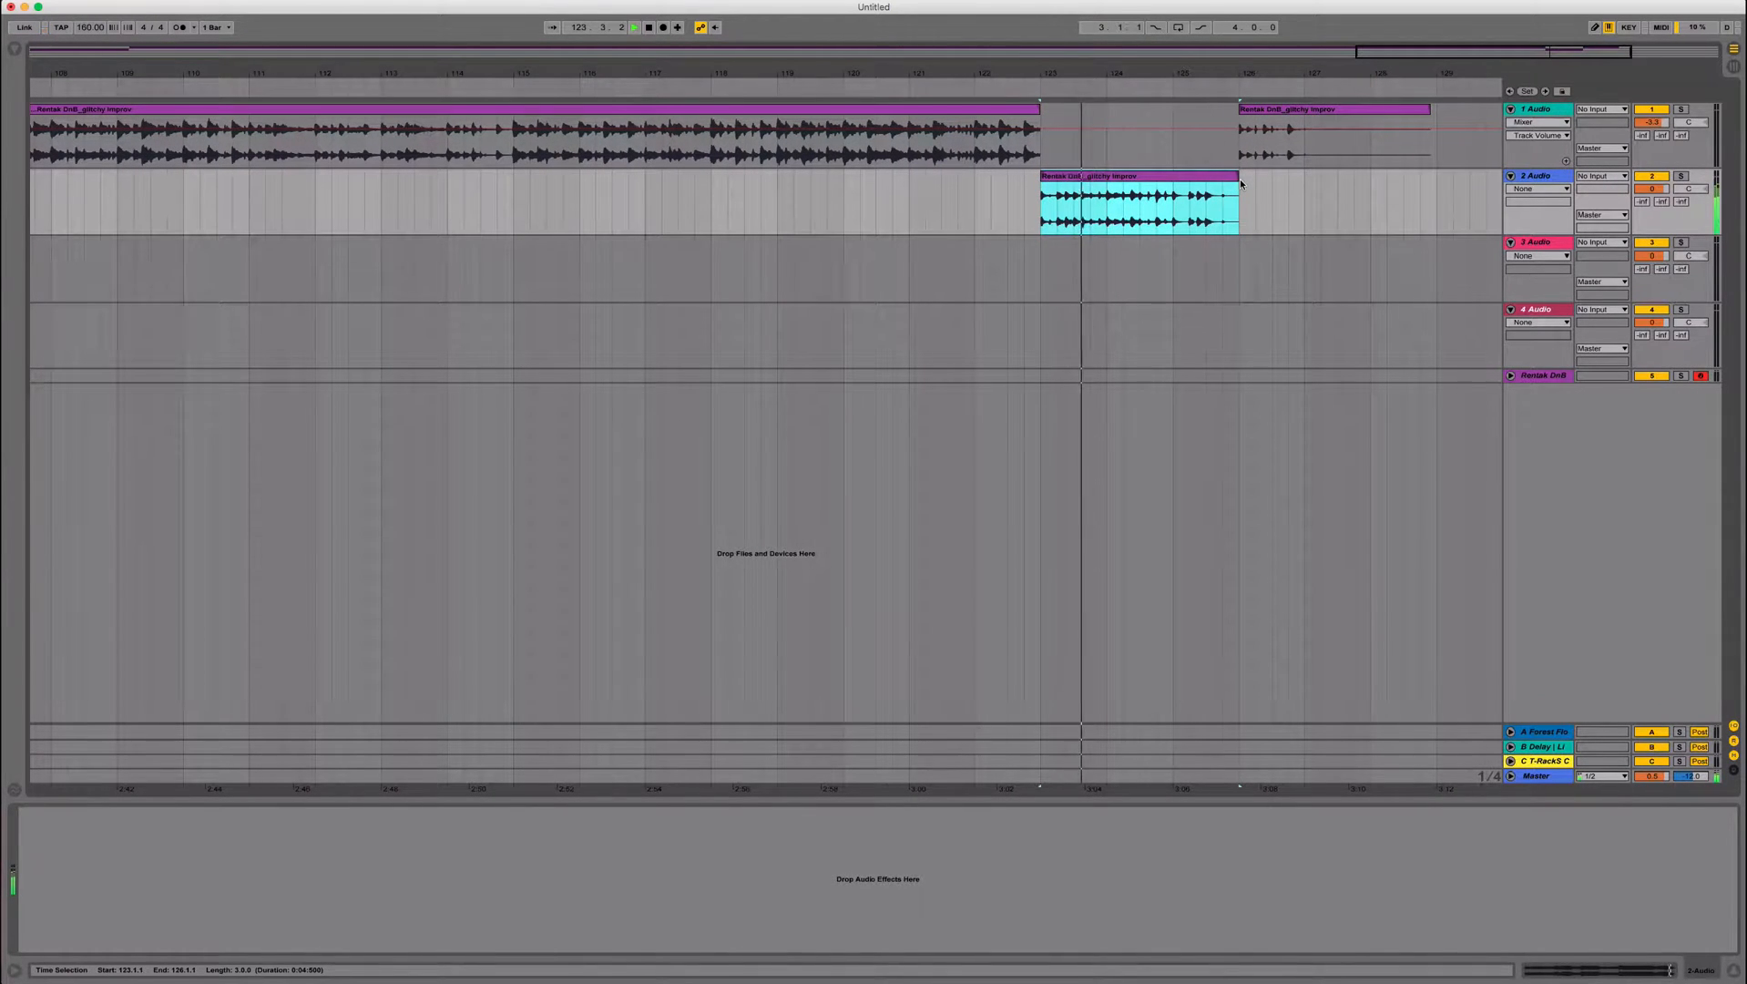
Trim the chopped clip's right edge from bar 126 back to bar 125.
drag(1239, 175, 1188, 174)
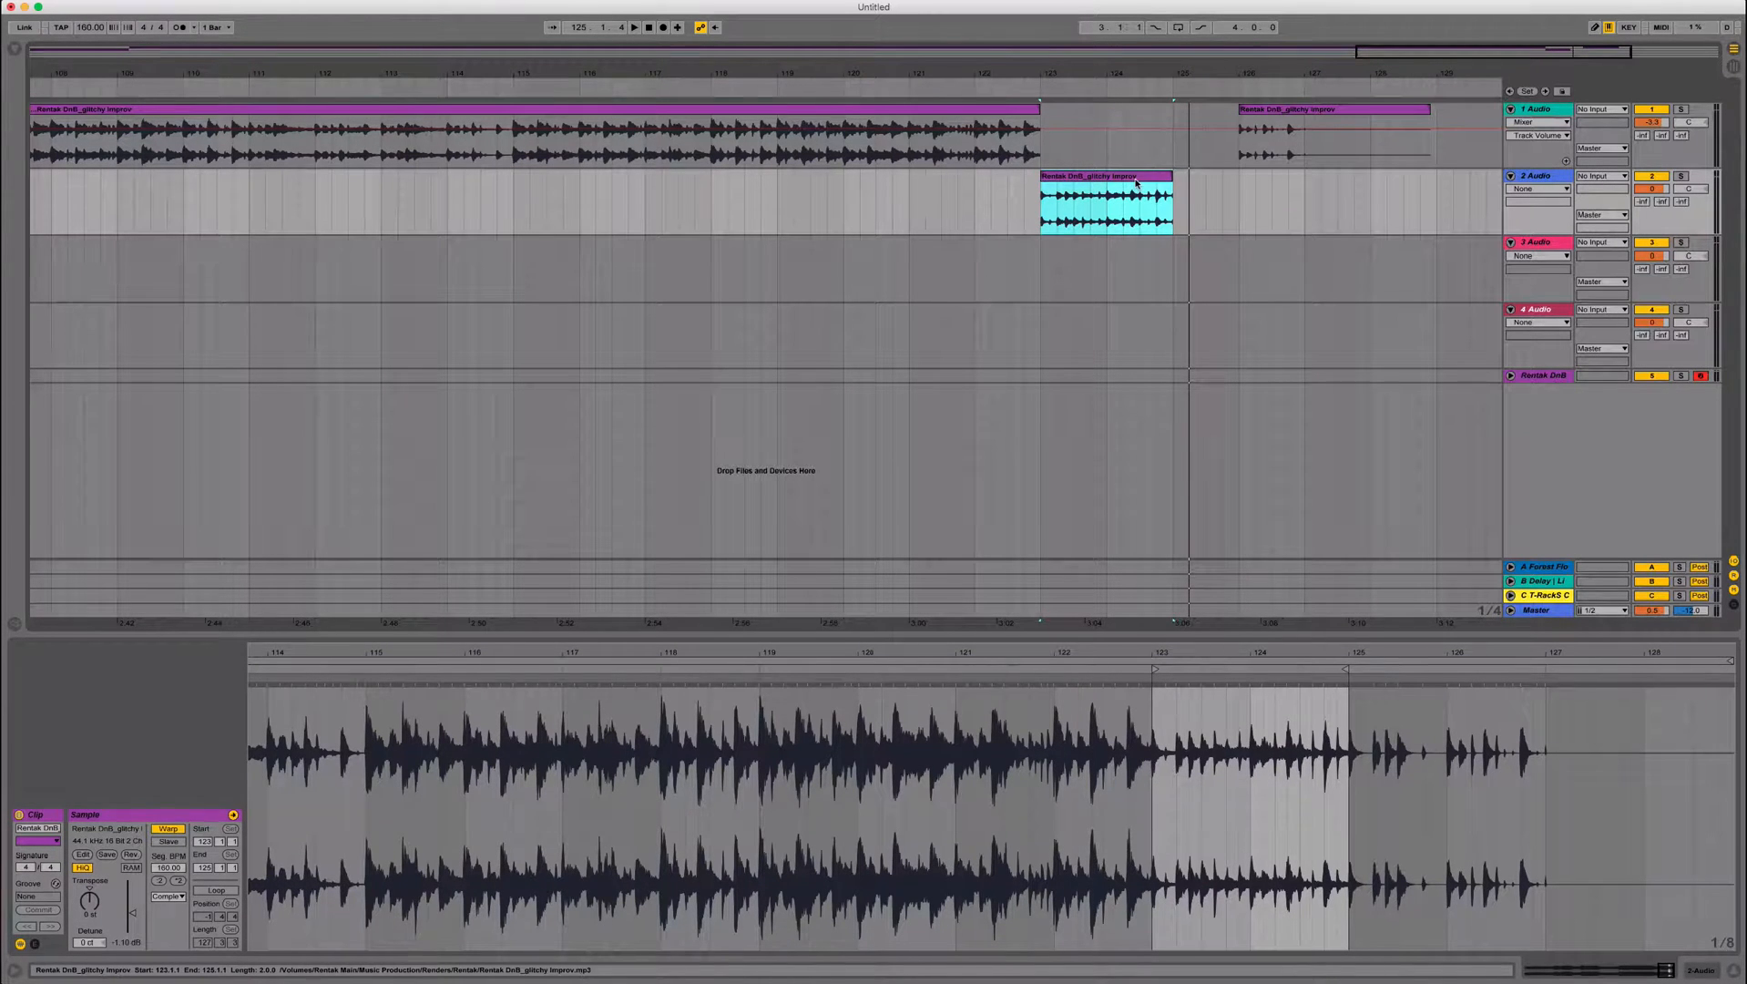
Crop the two-bar chopped clip using Crop Clip(s).
right_click(1105, 200)
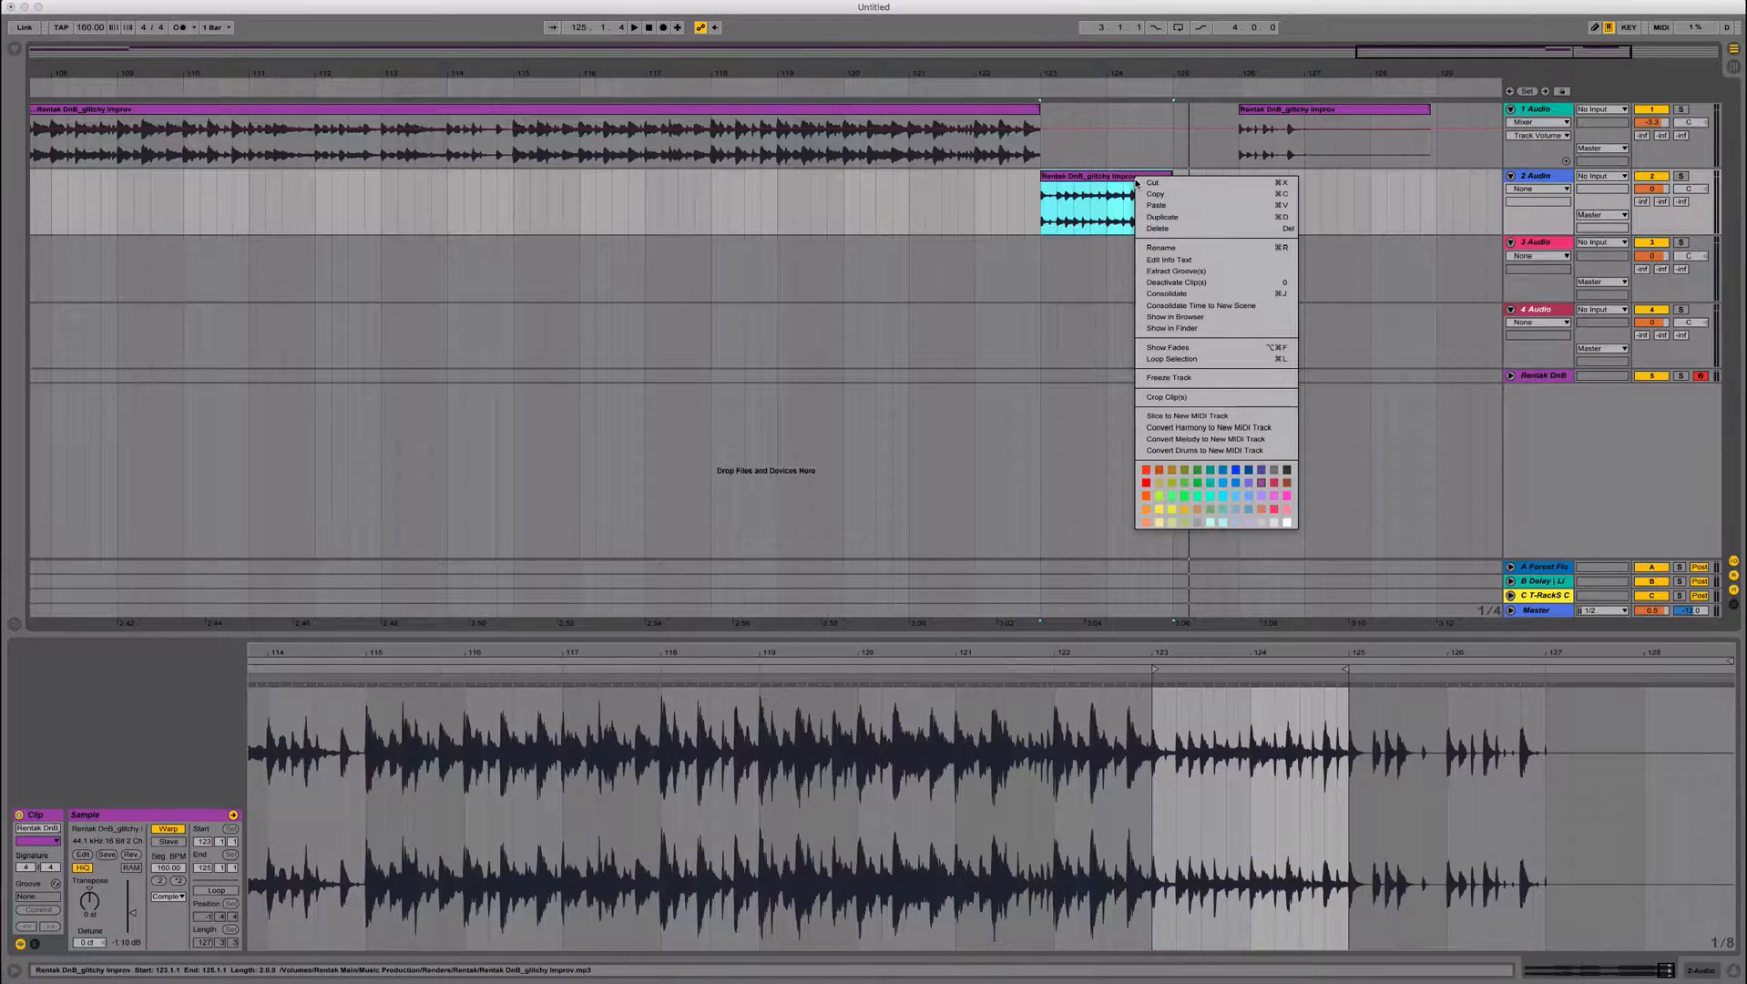
mouse_move(1208, 281)
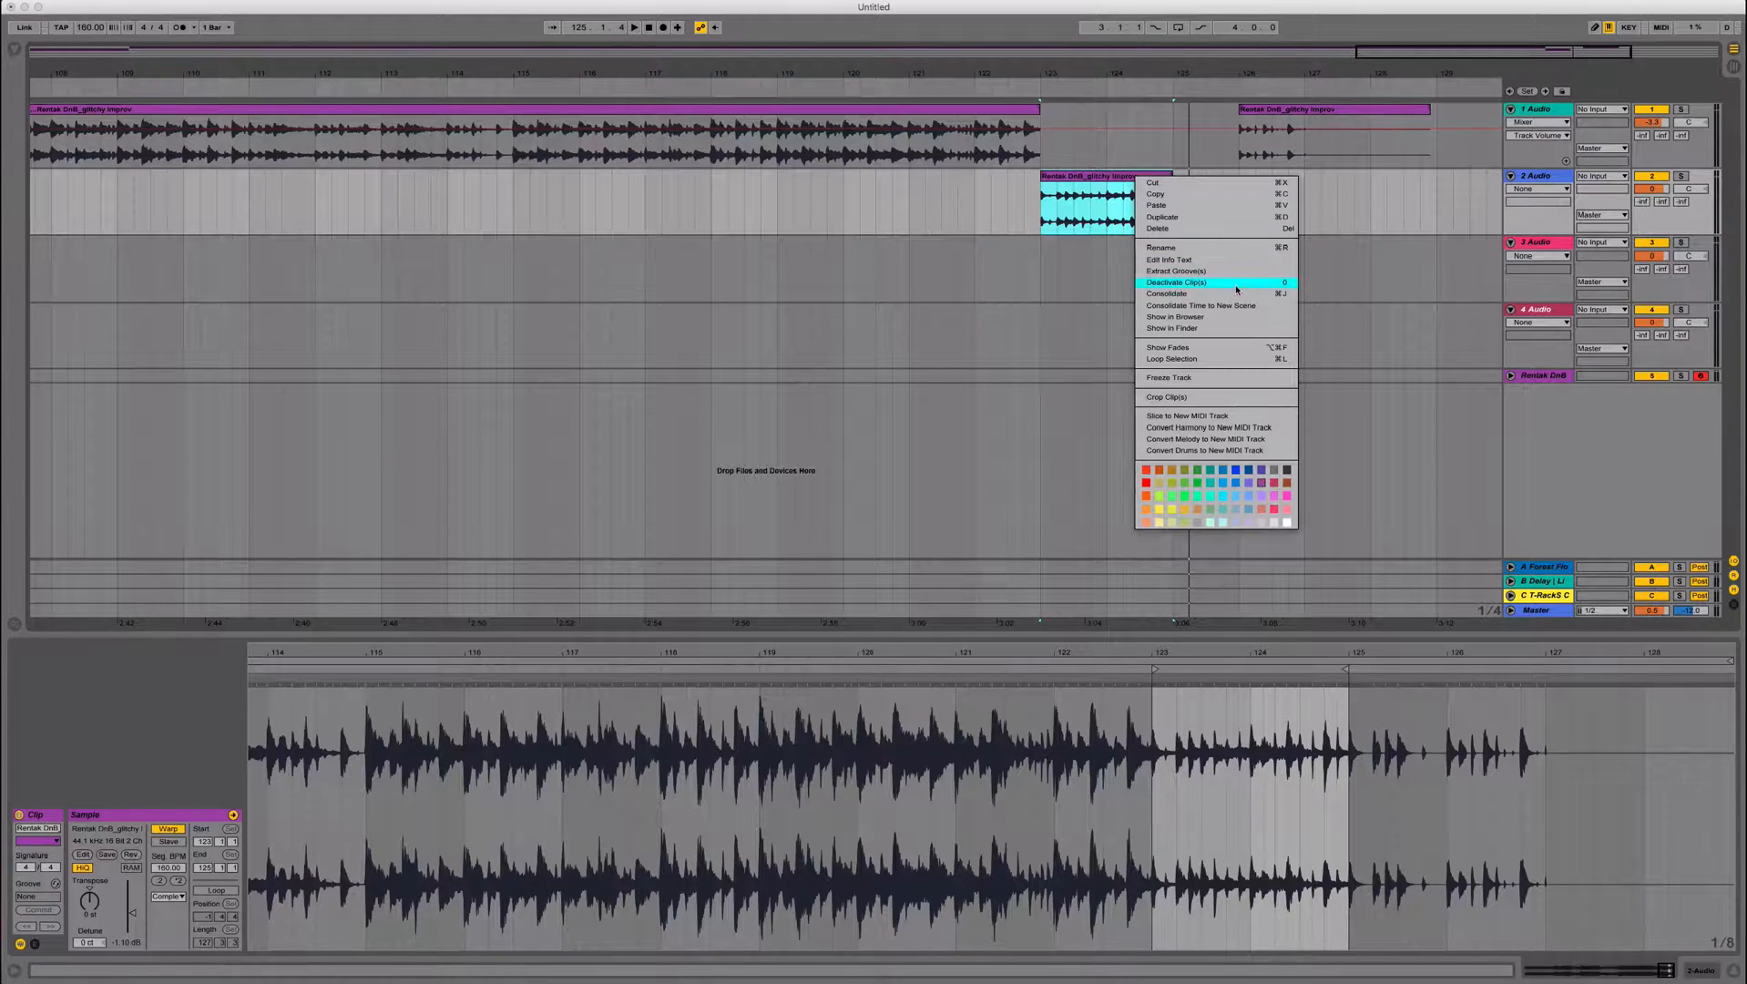
click(1167, 293)
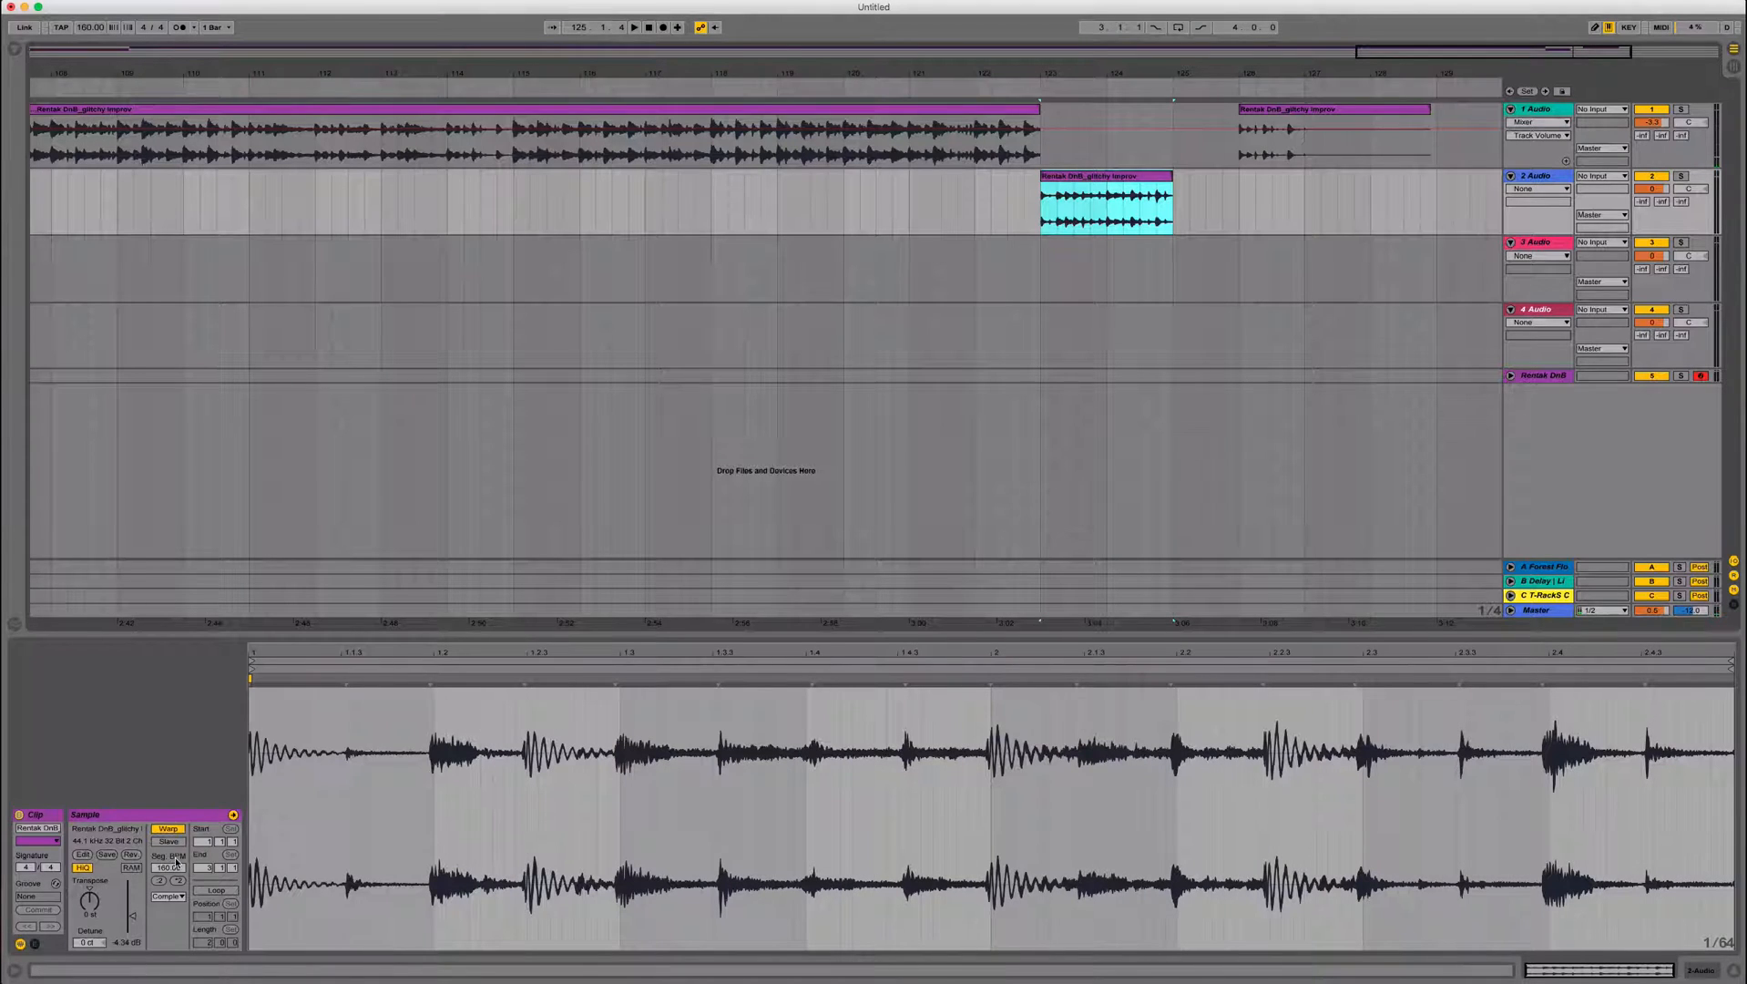
click(215, 889)
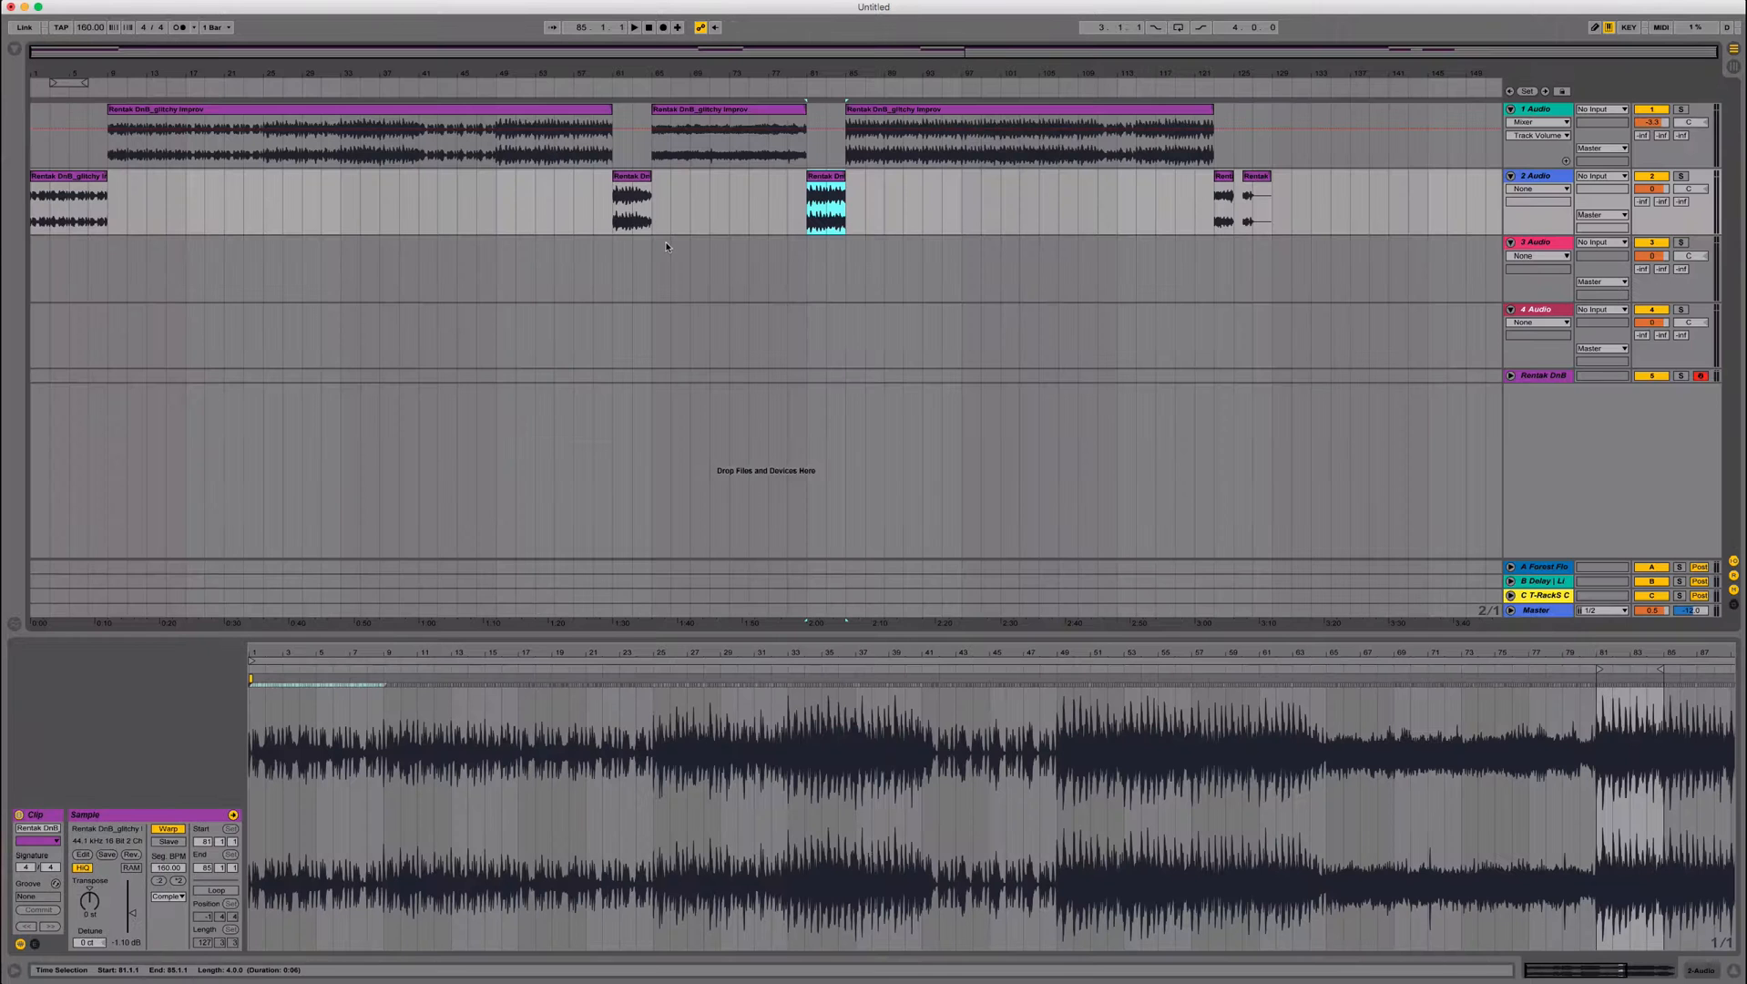
mouse_move(759, 215)
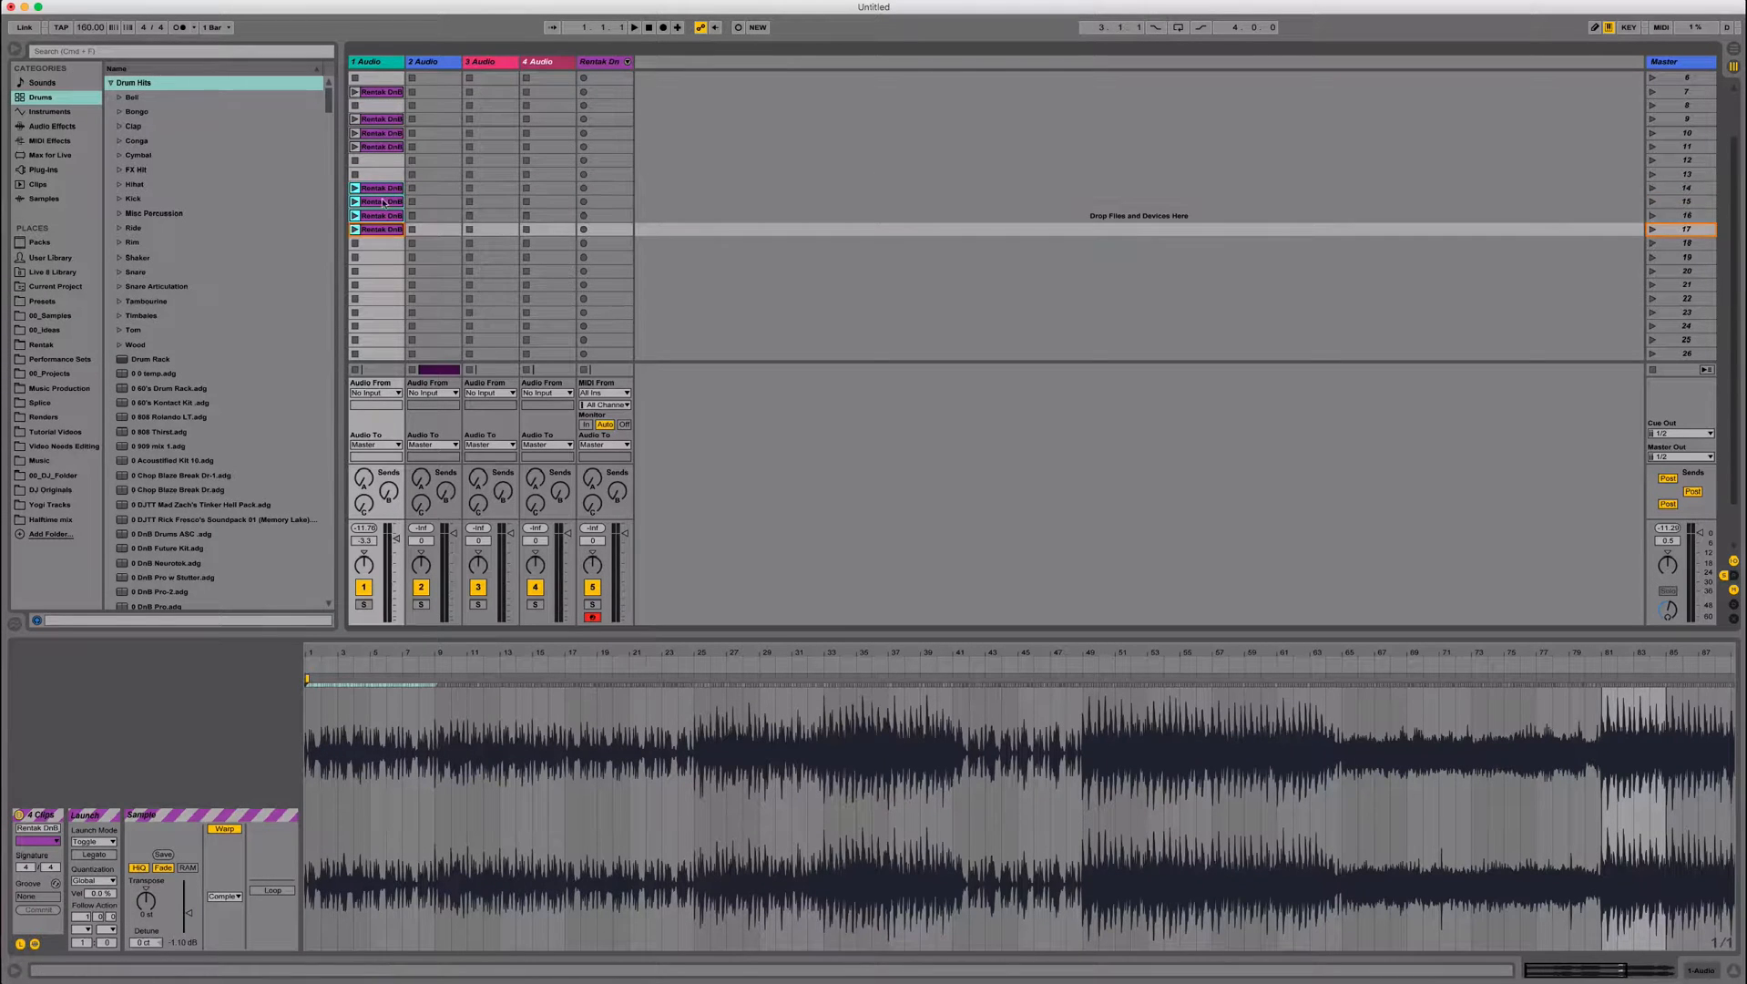
Crop the four selected song clips in the first audio track to their chopped sections.
right_click(381, 214)
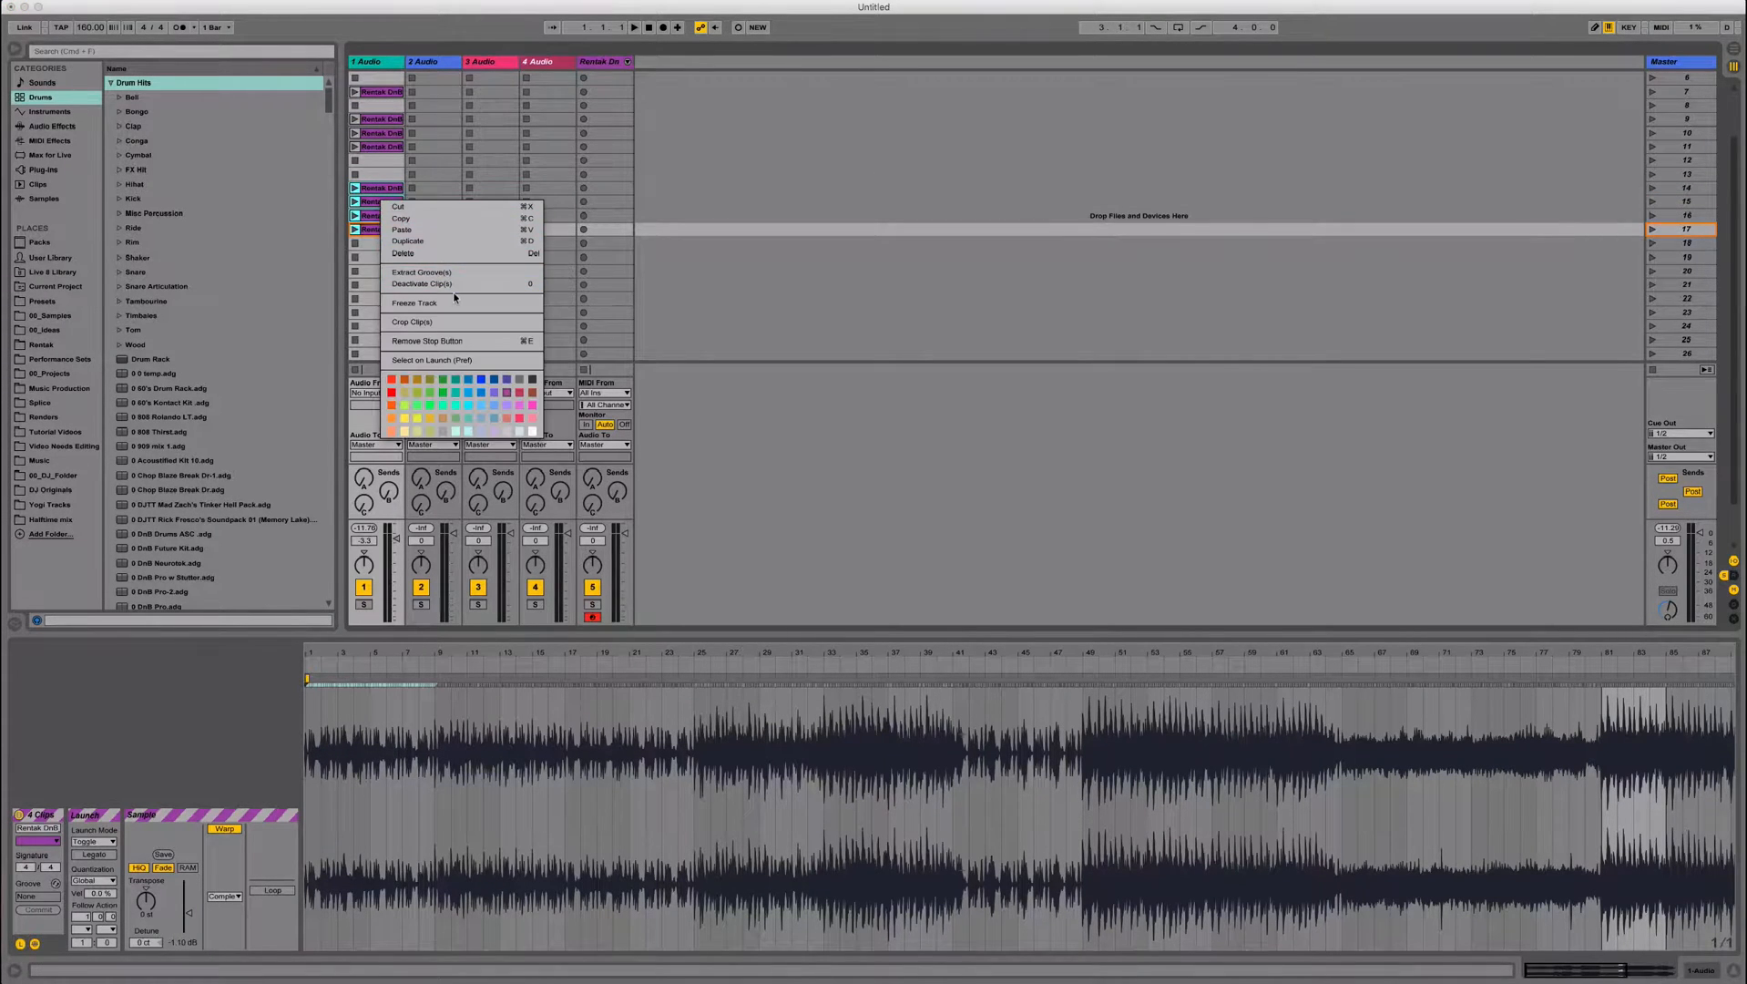
click(413, 322)
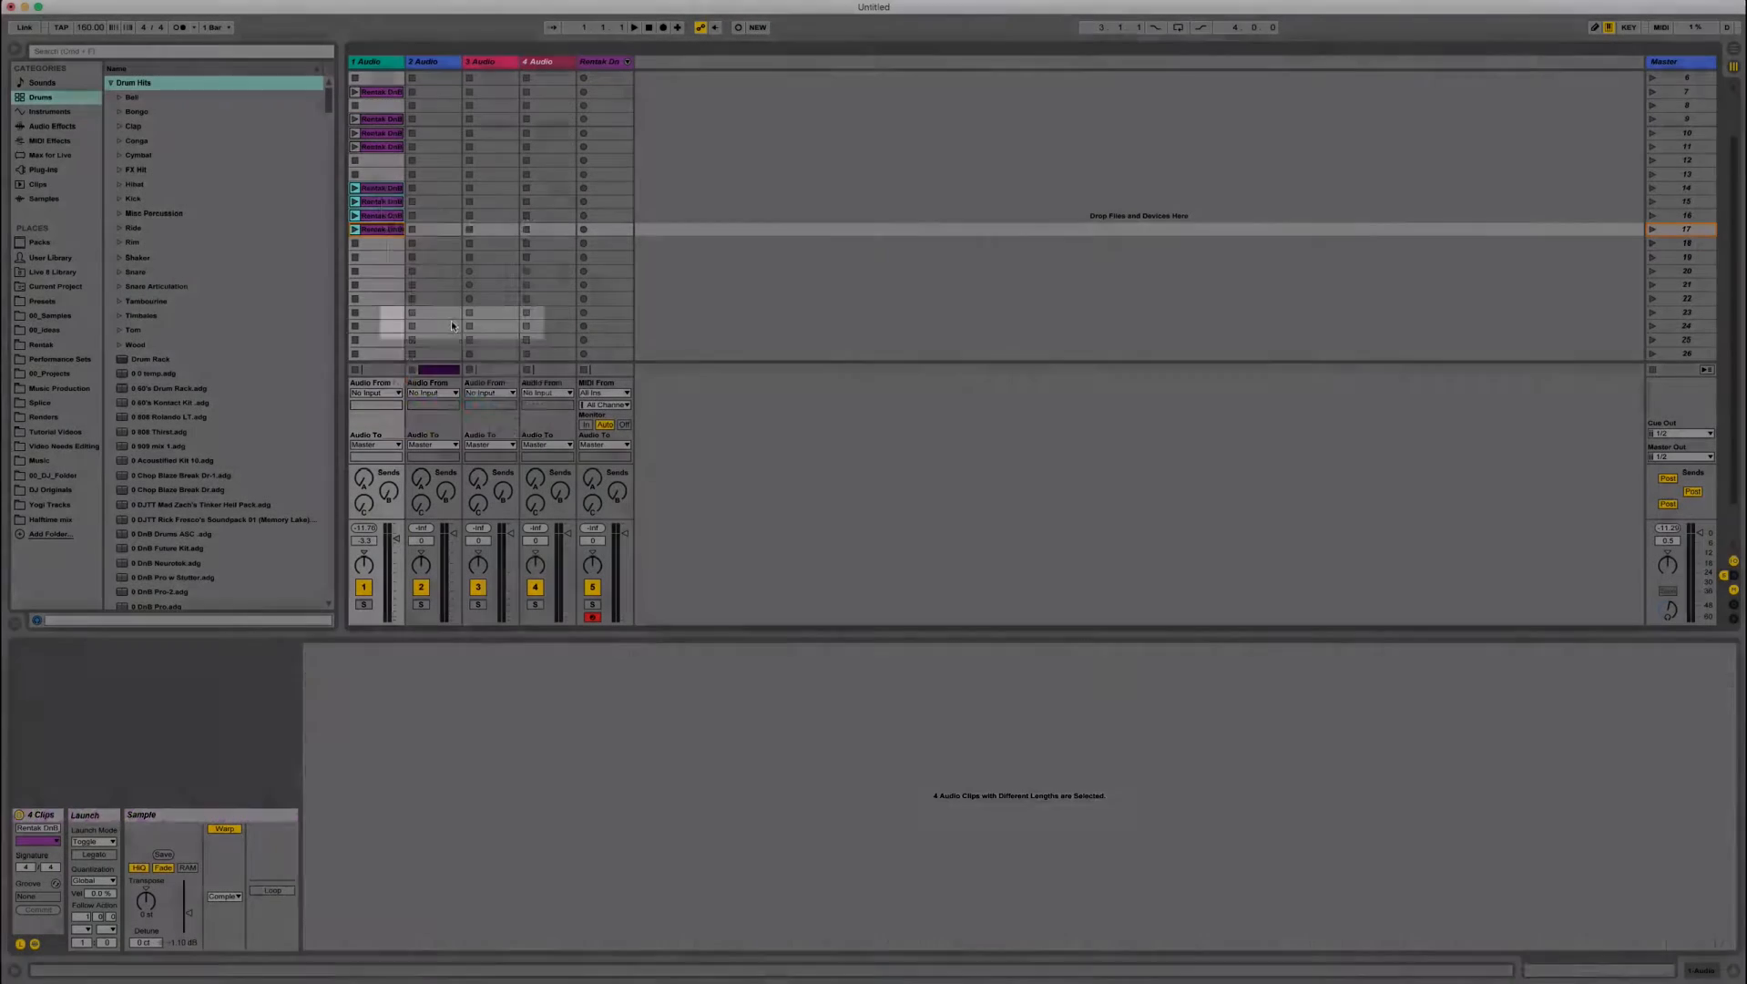
click(379, 187)
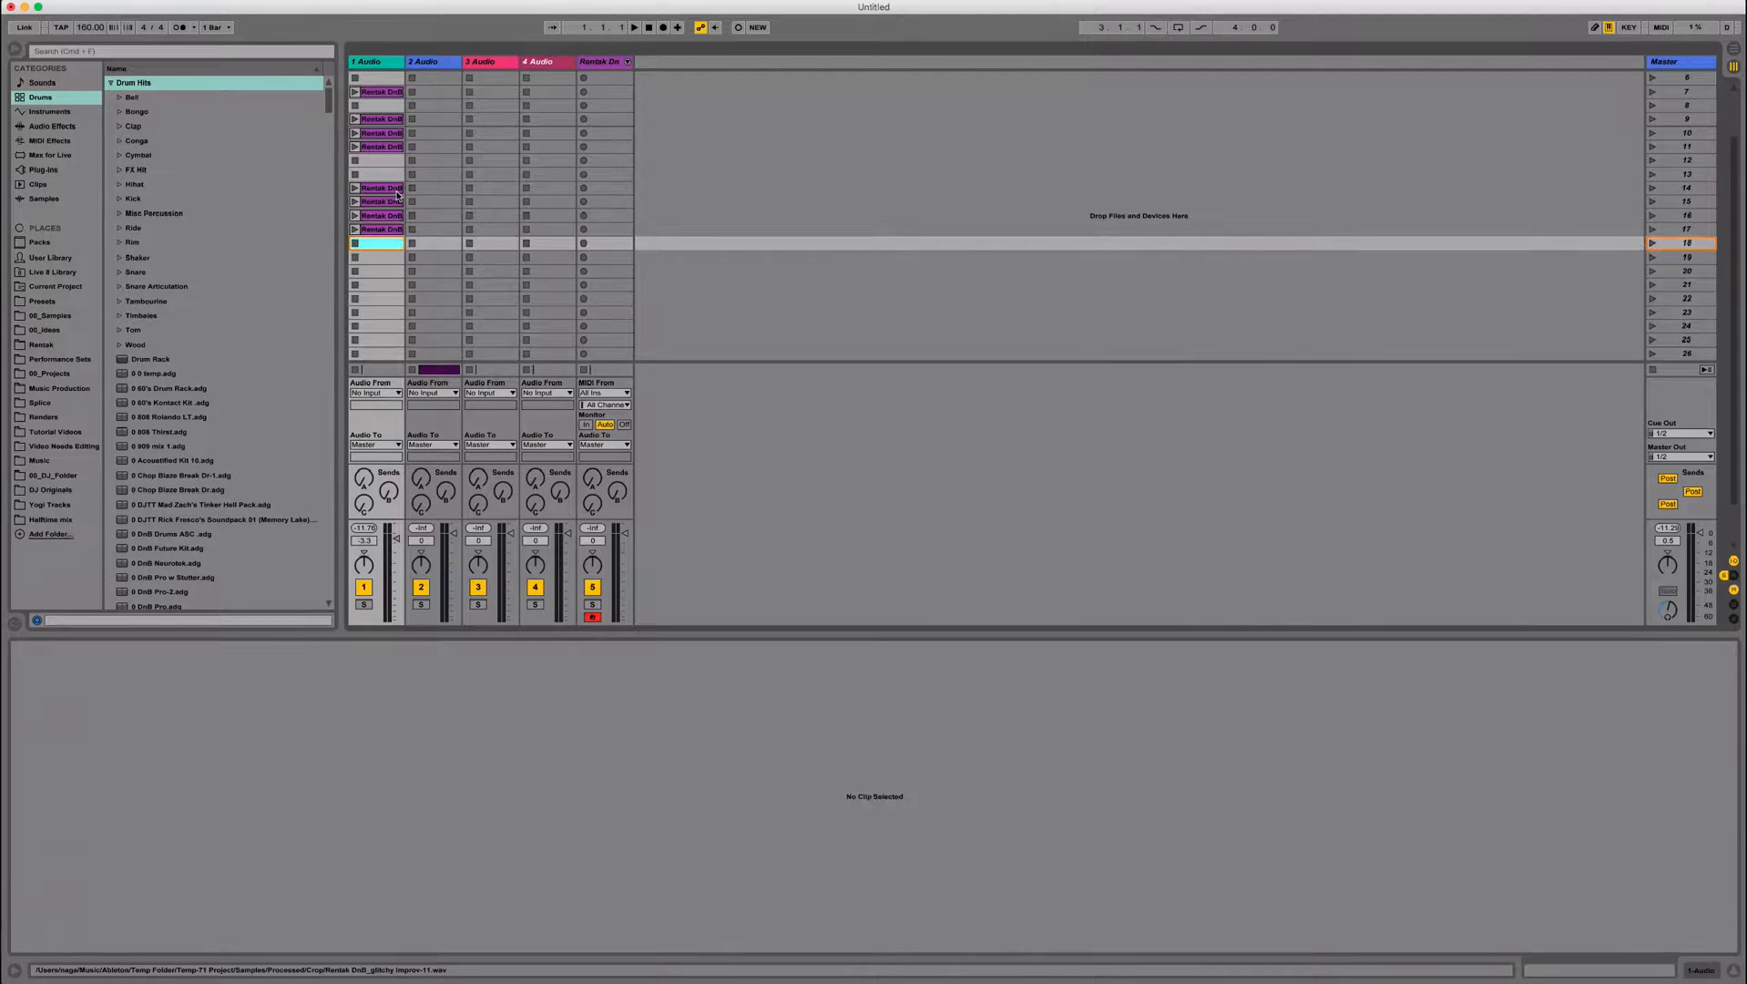
Turn on Loop for all four cropped clips, then inspect one alone.
click(376, 230)
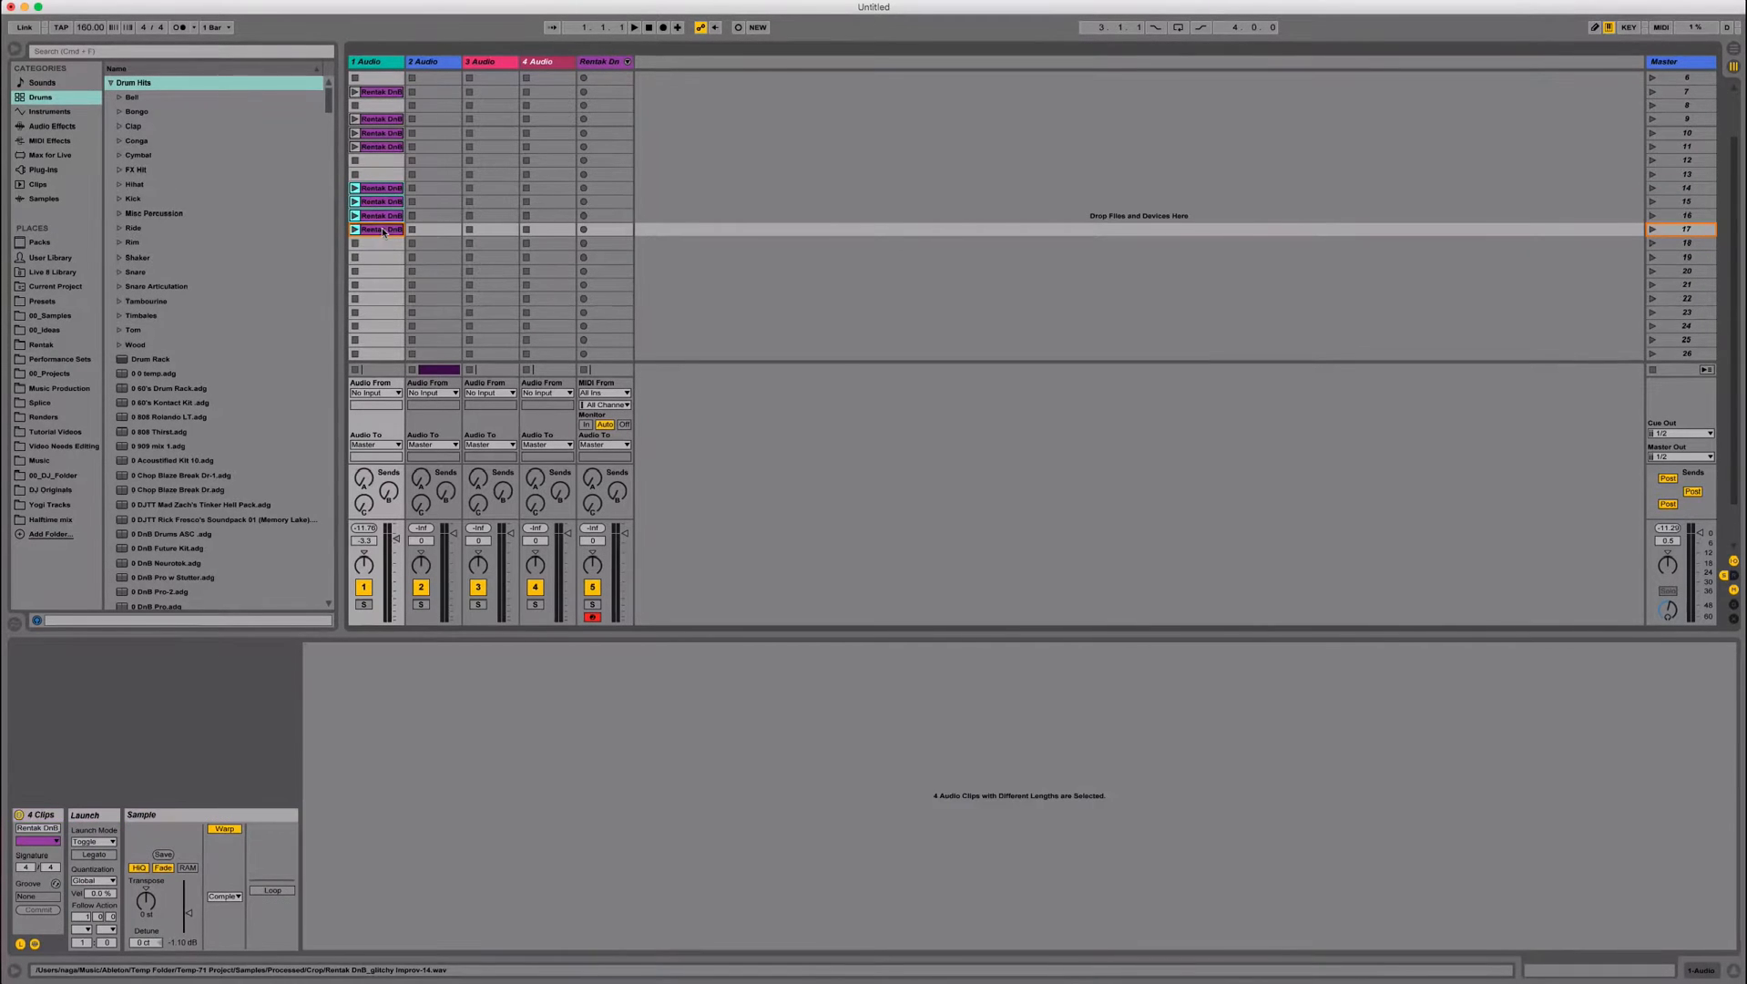
click(273, 890)
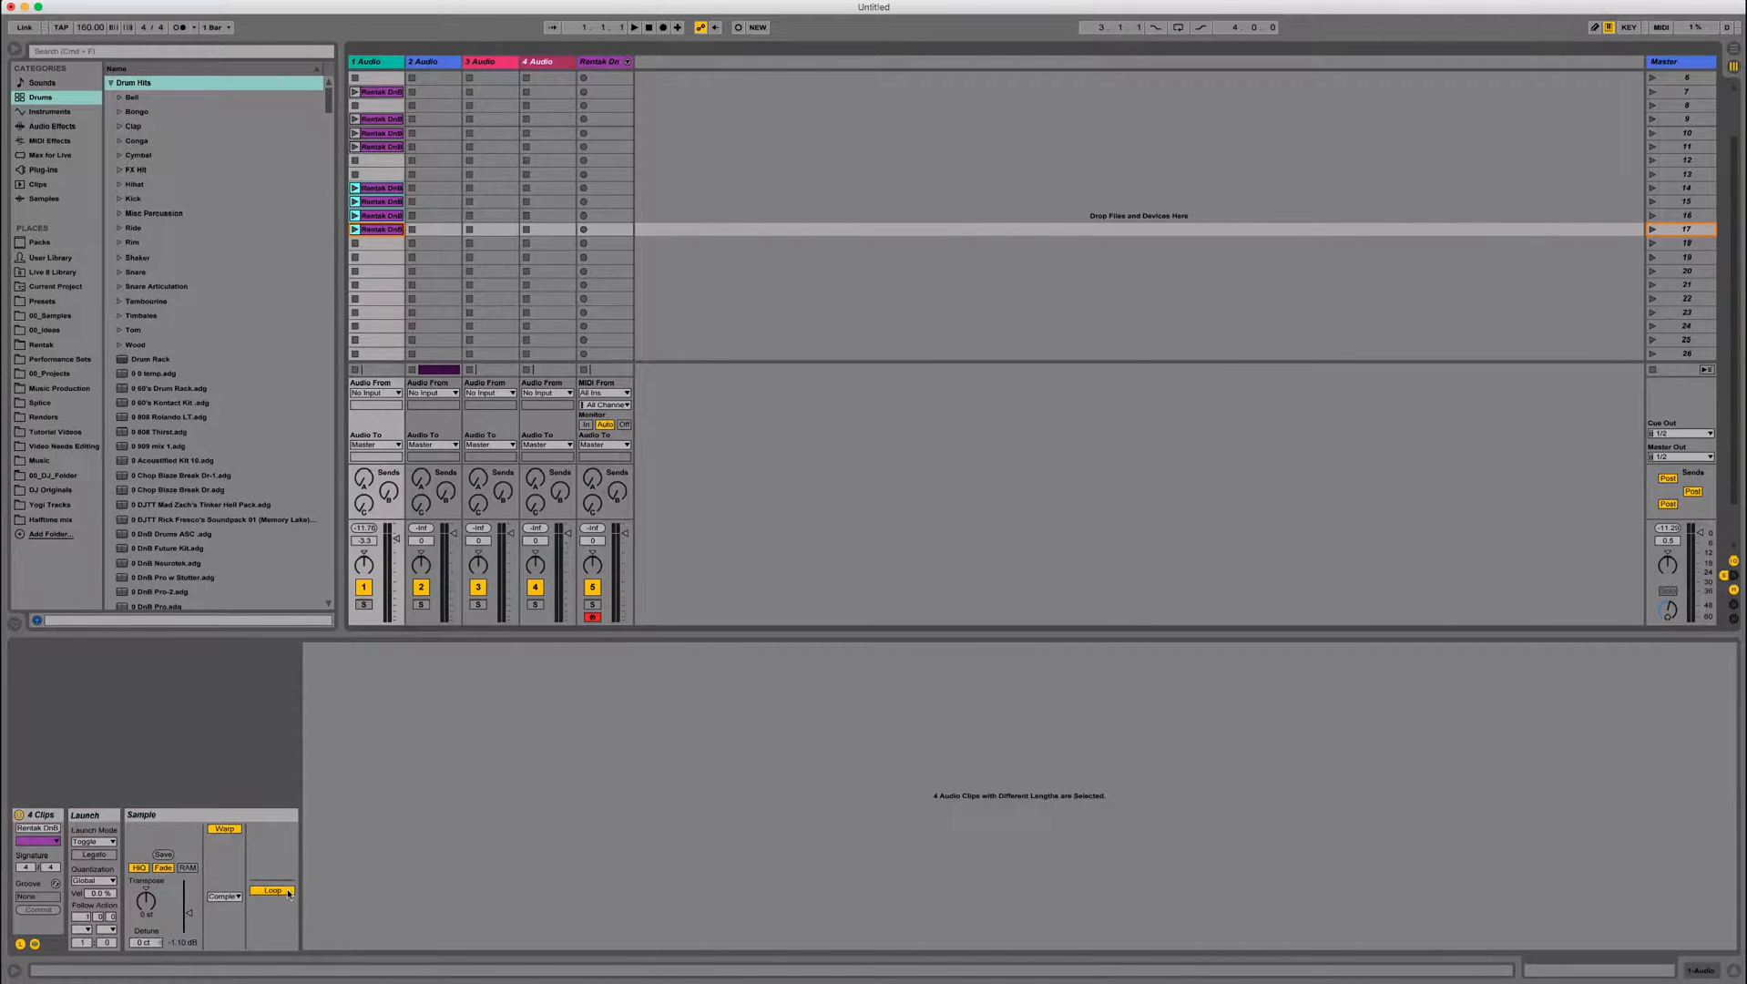
click(376, 230)
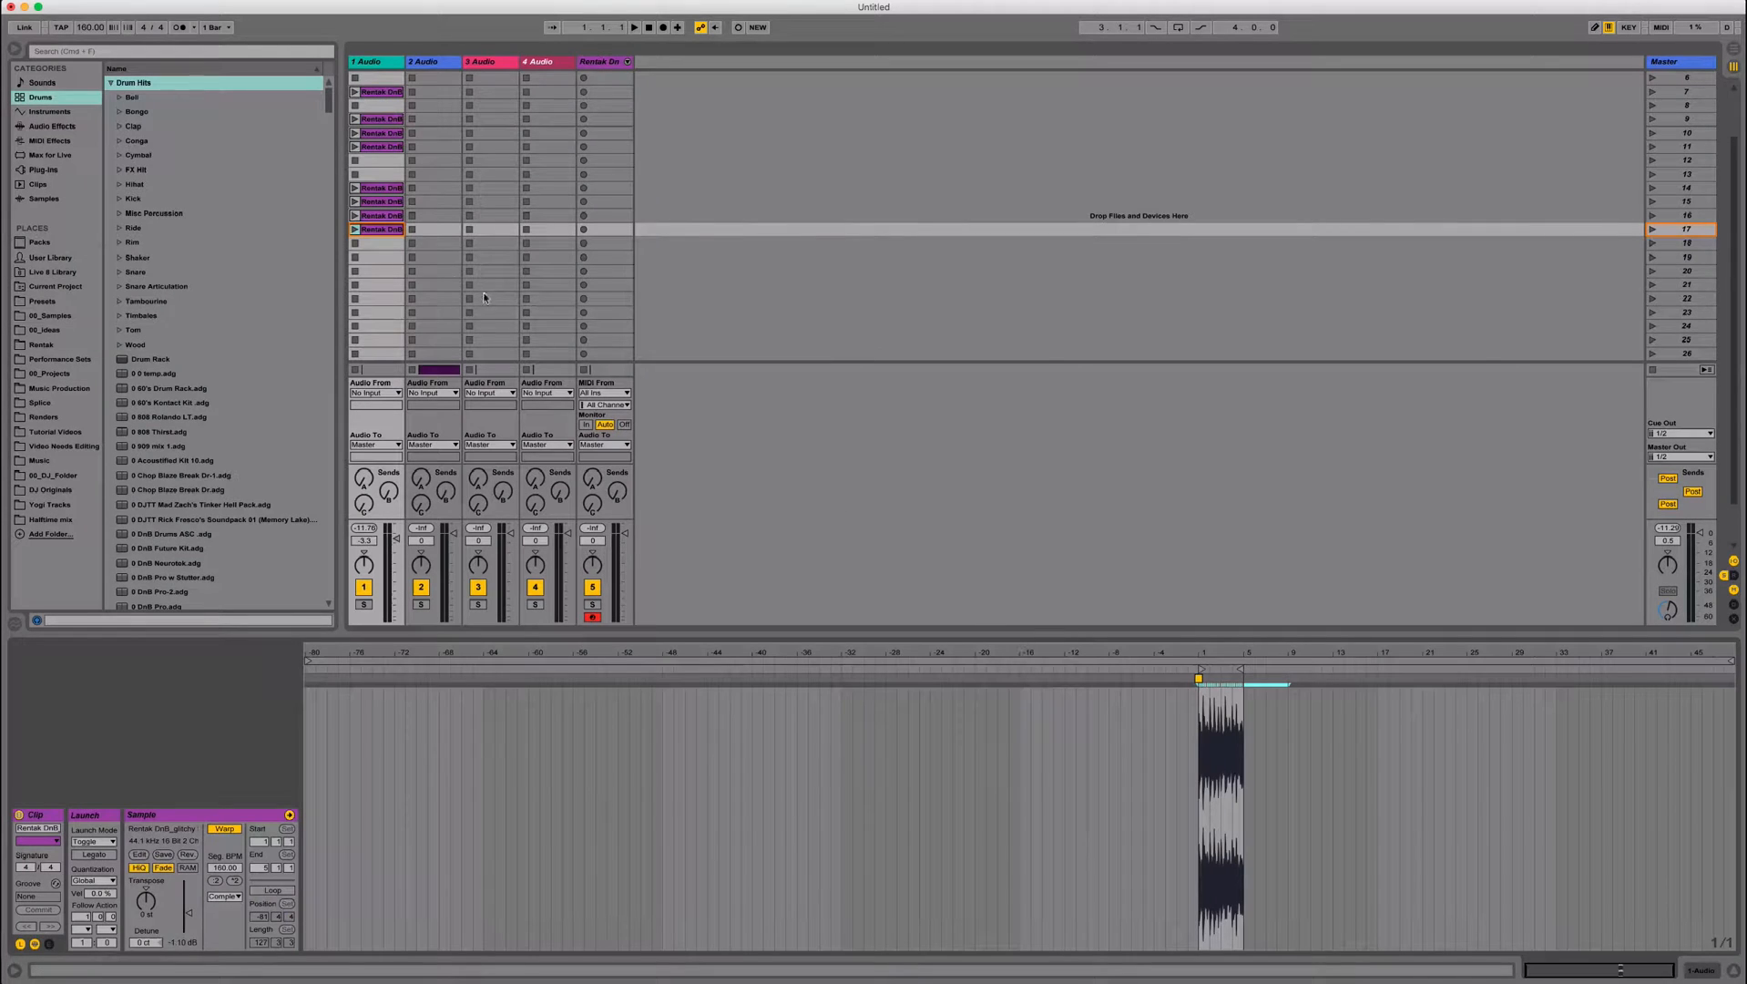
Loop a four-bar selection in a cropped clip, then play the bottom scene 17 clip mid-loop.
click(354, 229)
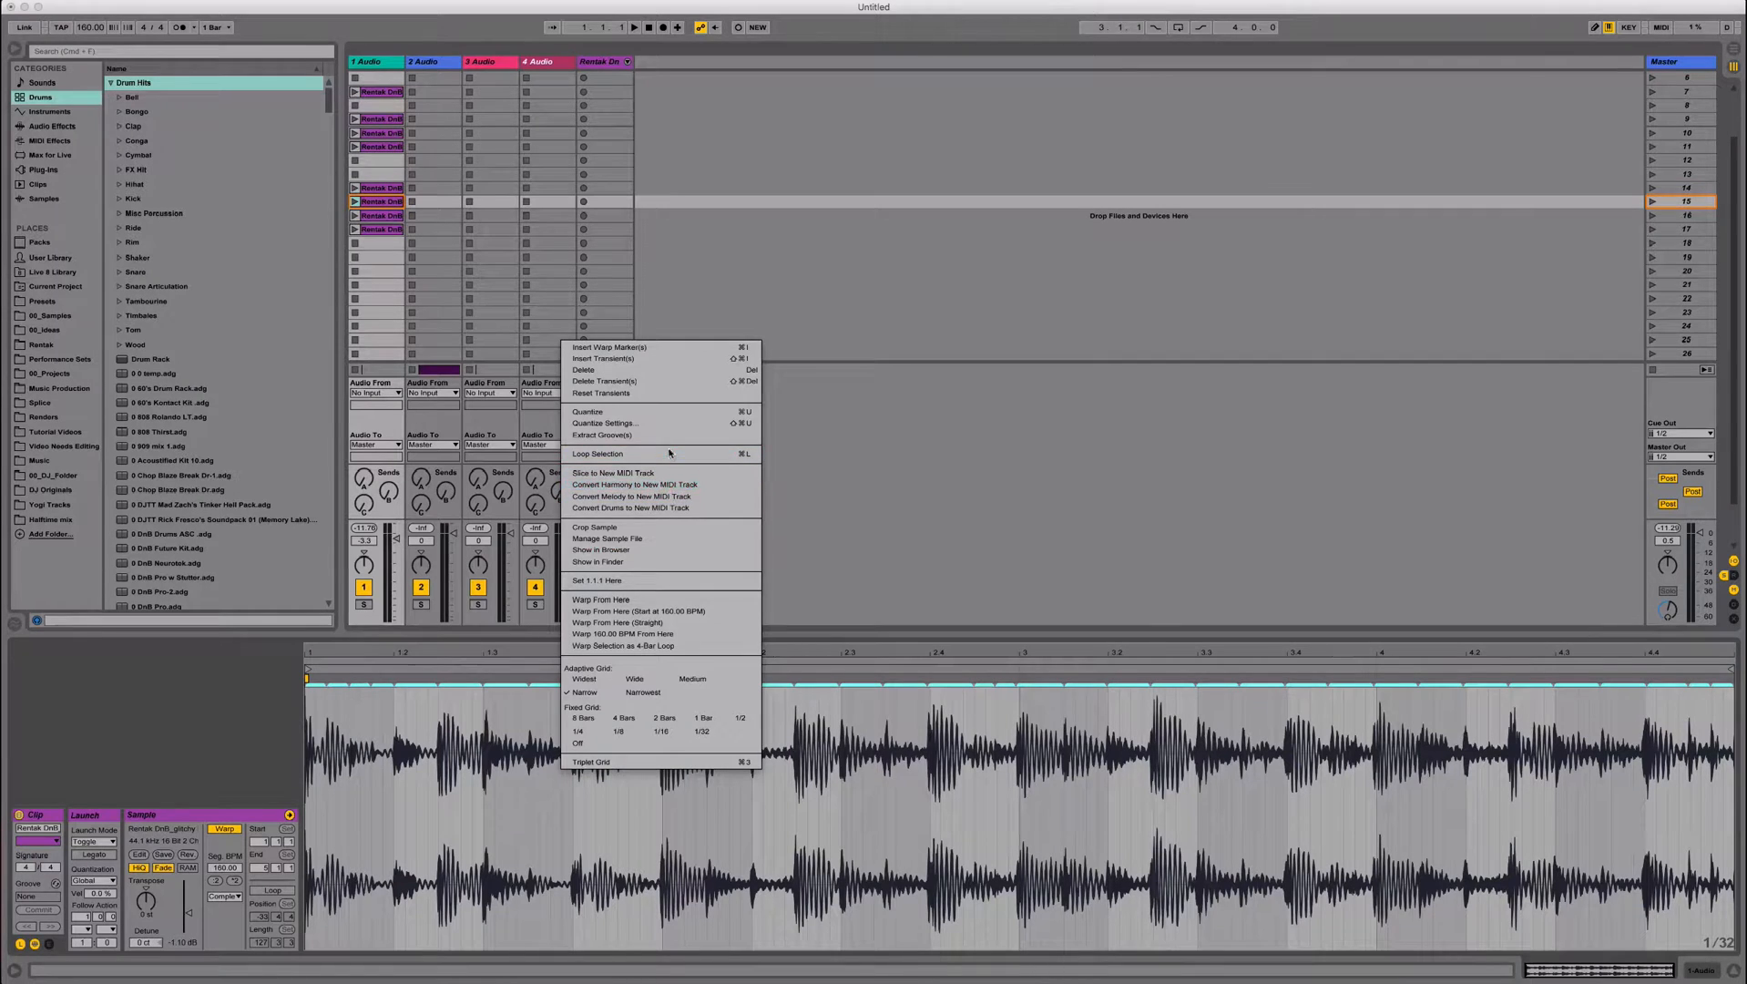
click(598, 454)
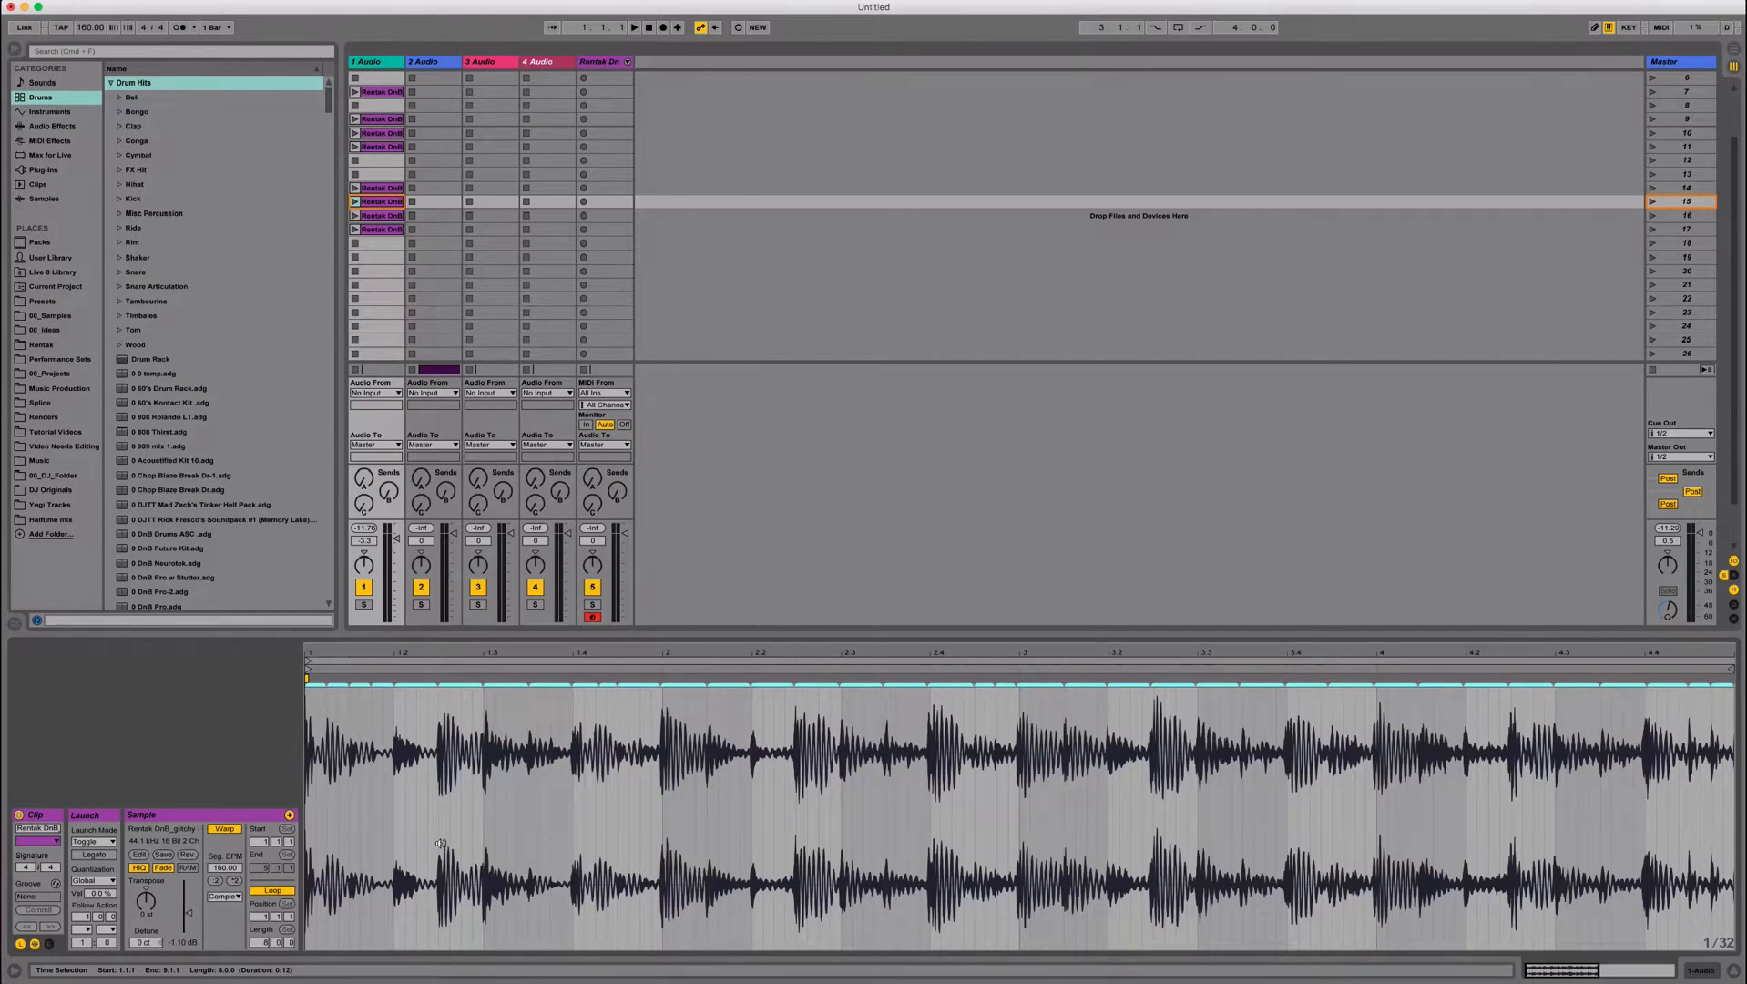
click(375, 216)
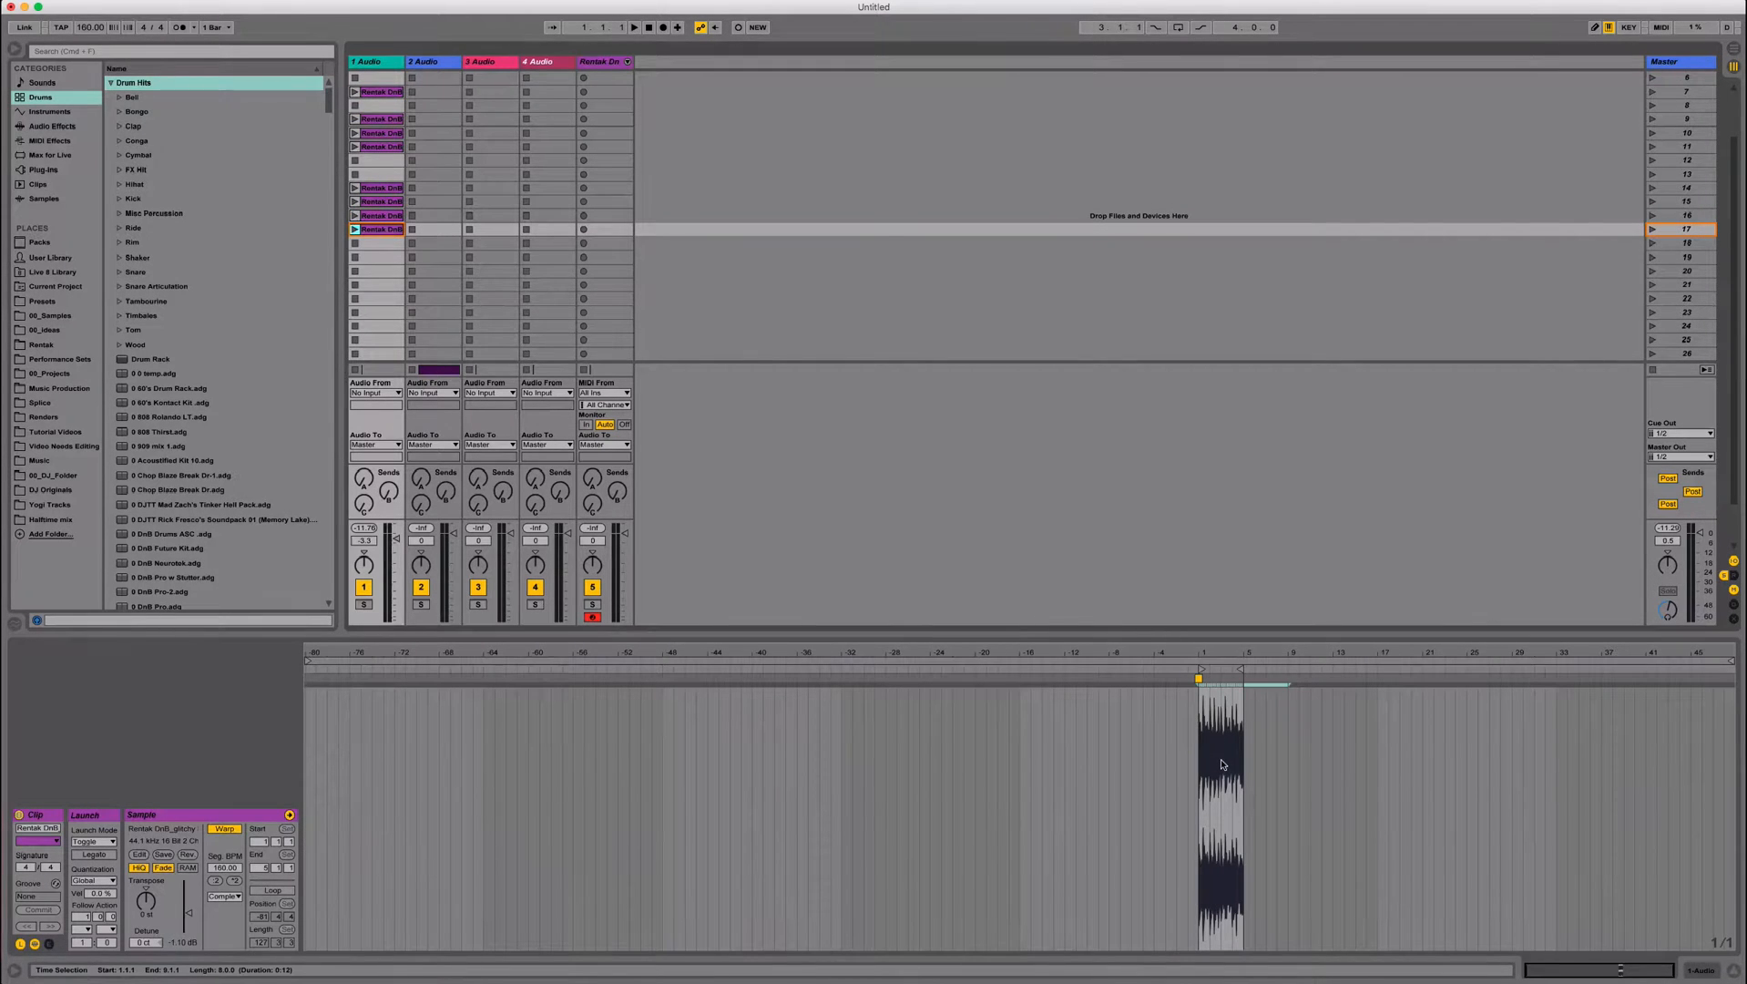
click(1220, 764)
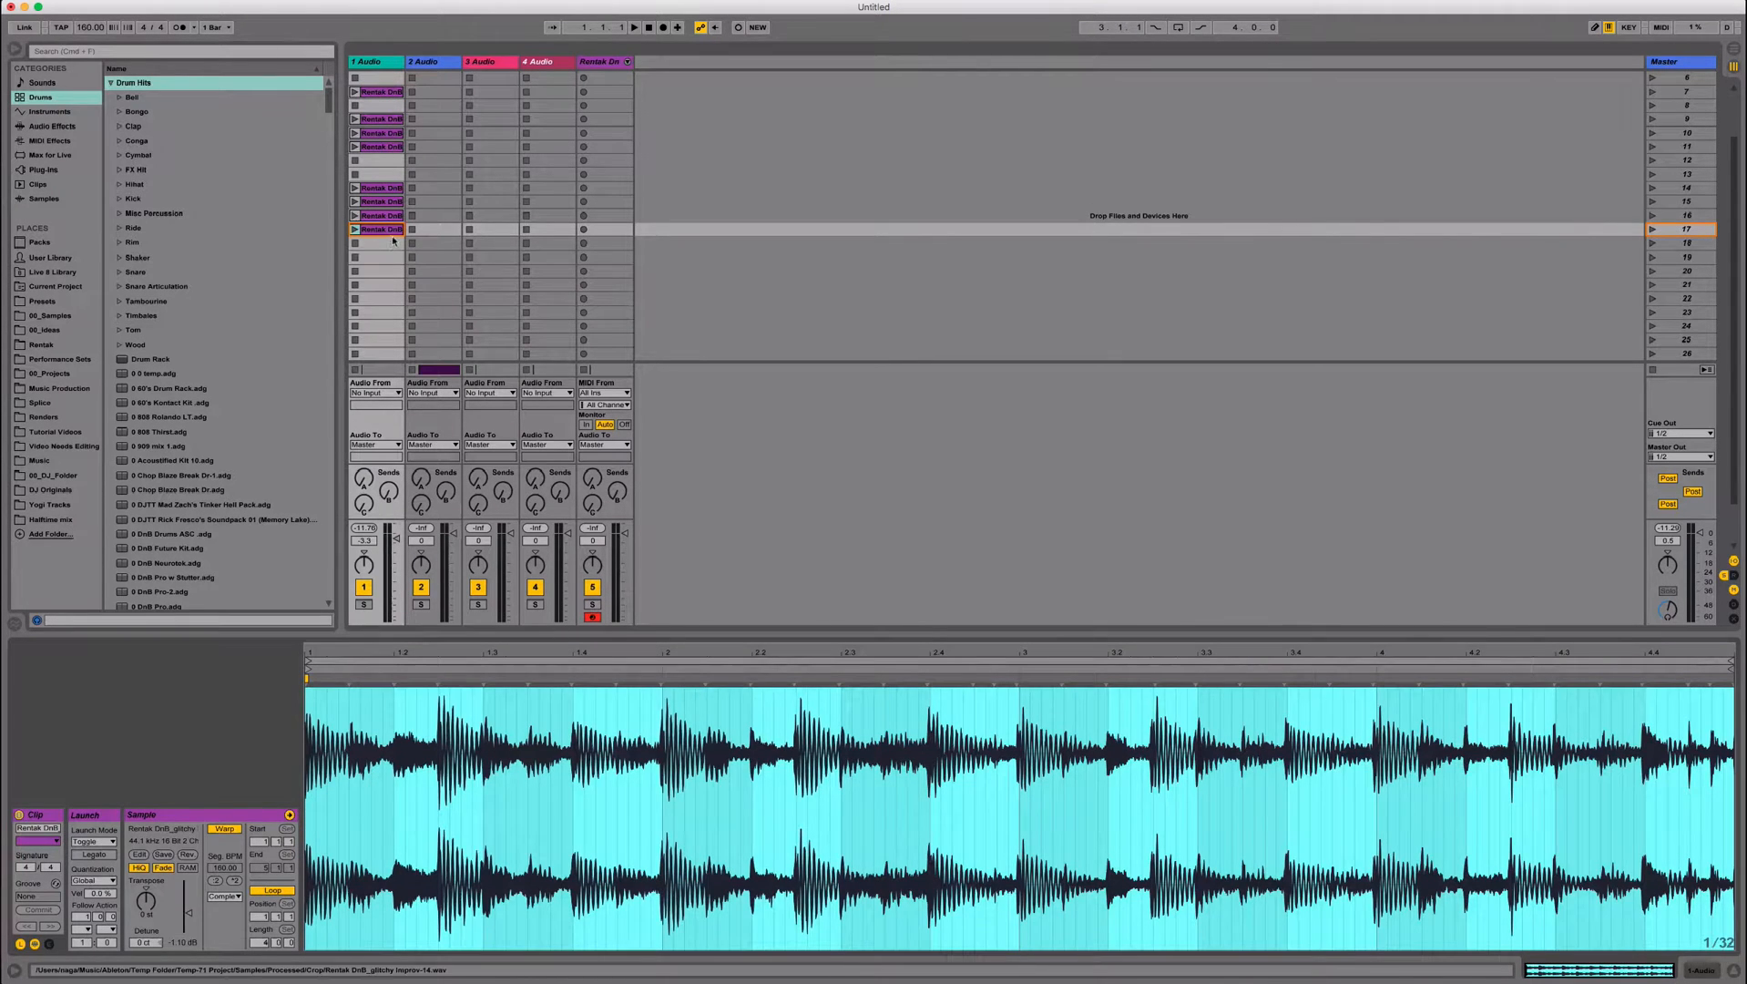
click(635, 26)
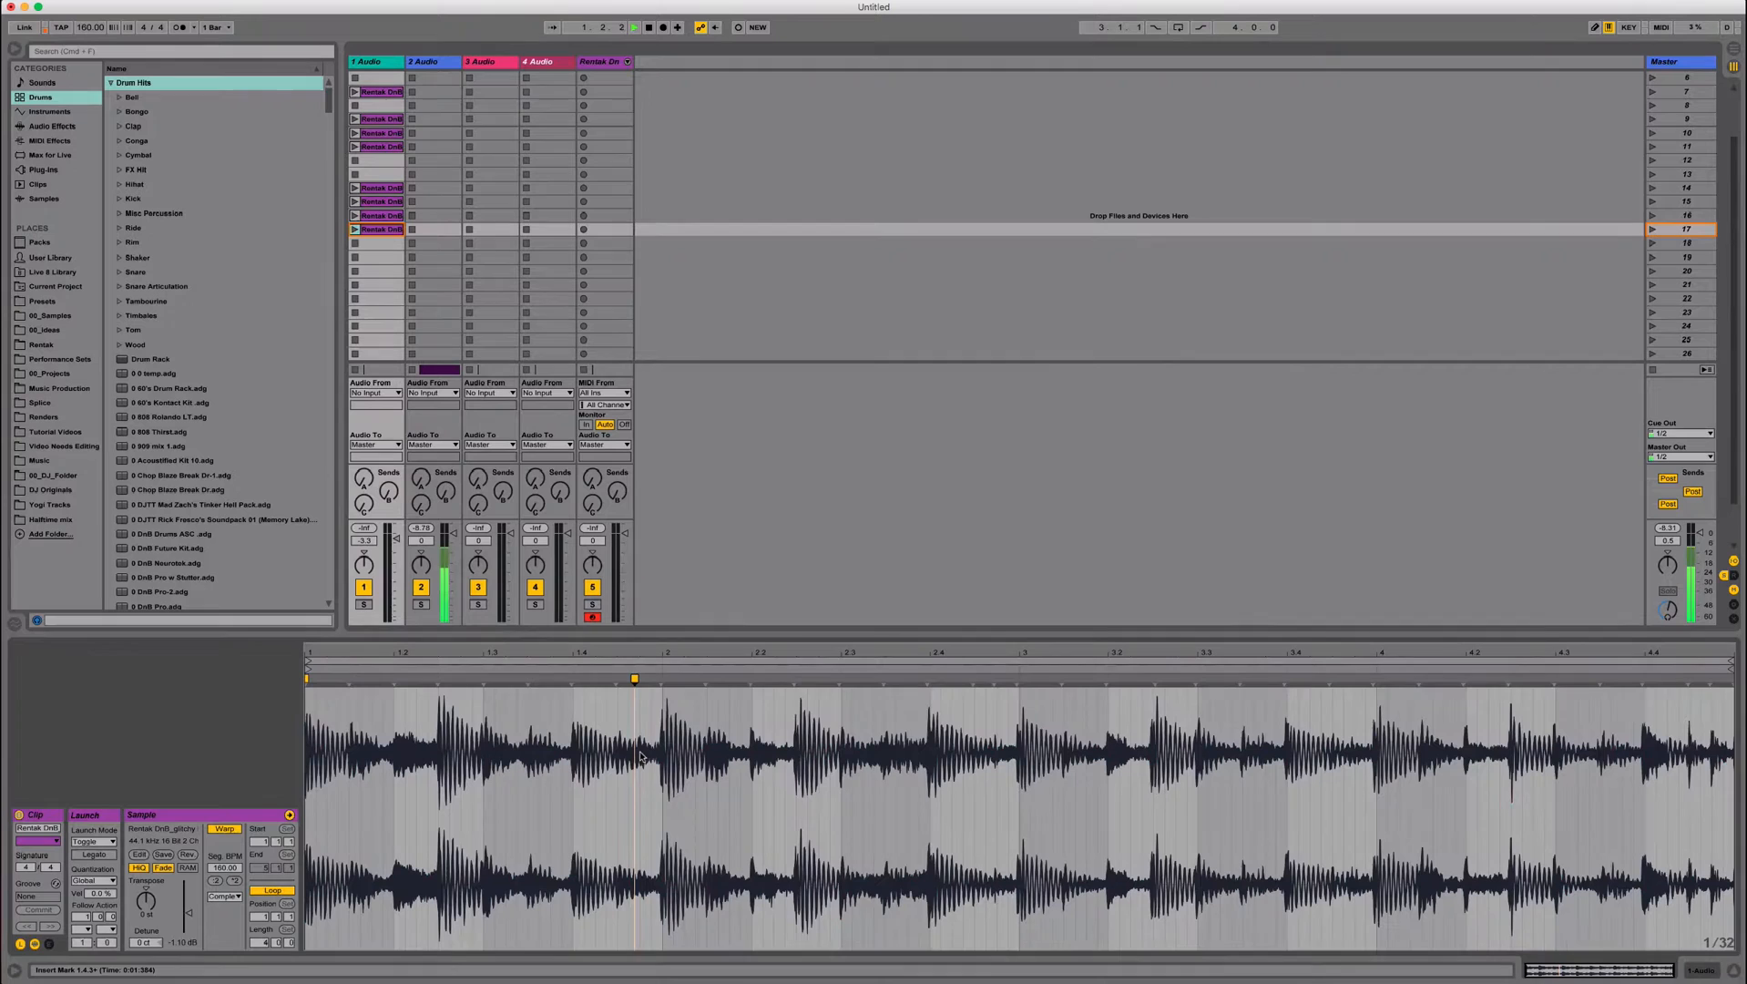